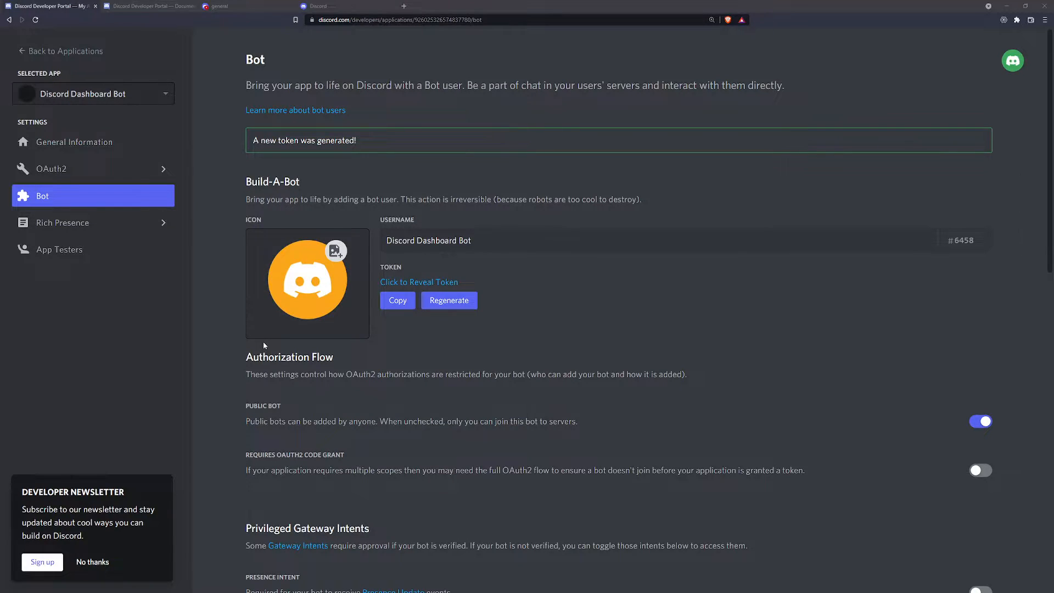
pyautogui.moveTo(270, 304)
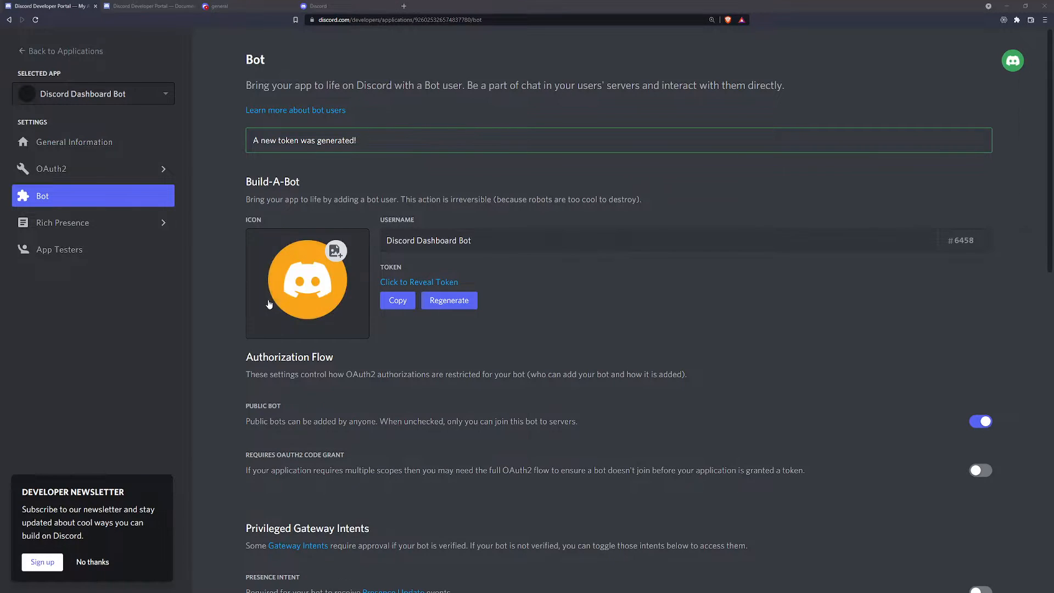
pyautogui.moveTo(350, 295)
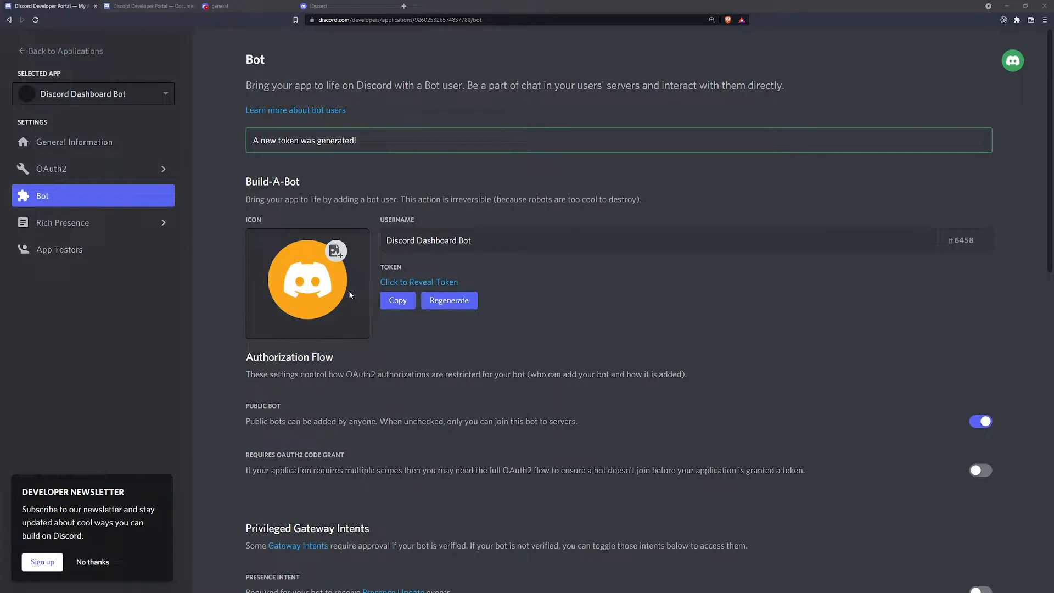
pyautogui.moveTo(363, 289)
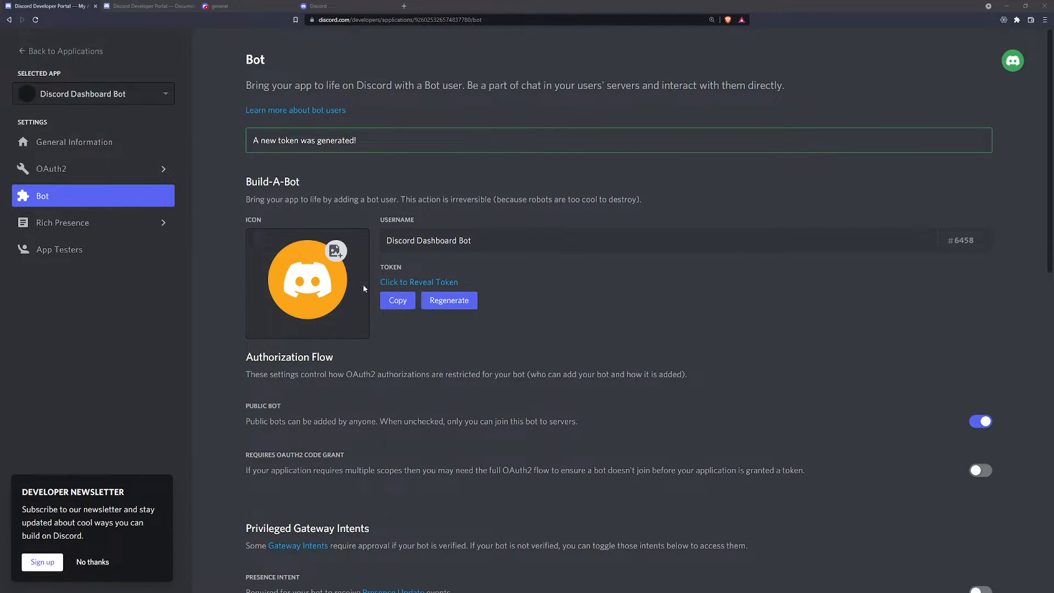
pyautogui.moveTo(589, 209)
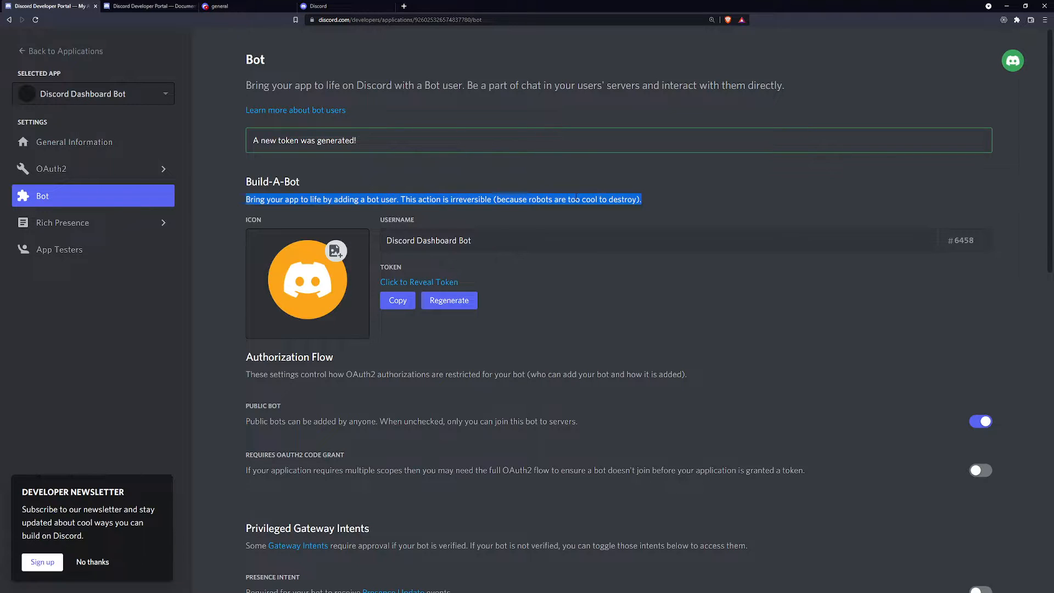
pyautogui.moveTo(566, 191)
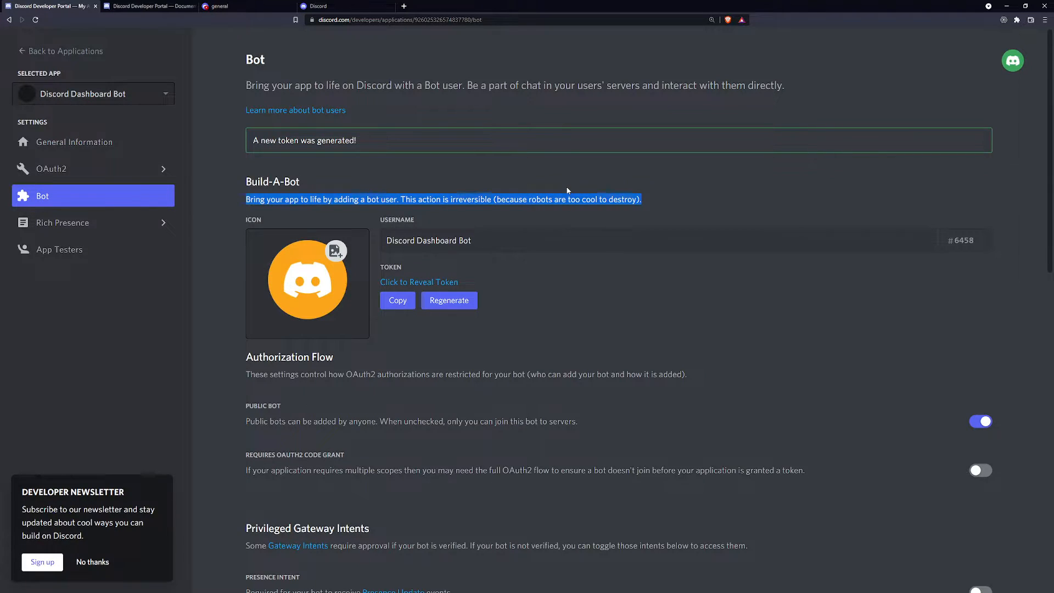
pyautogui.moveTo(404, 263)
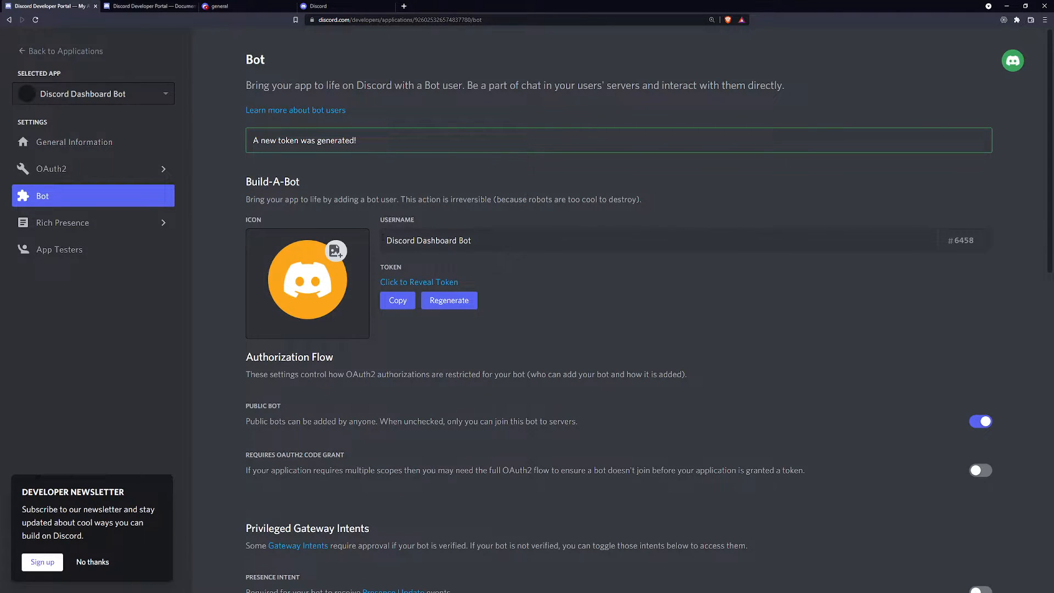
# - Append Intents.FLAGS.GUILD_MEMBERS after GUILD_MESSAGES in index.ts's client intents array
pyautogui.scroll(-3)
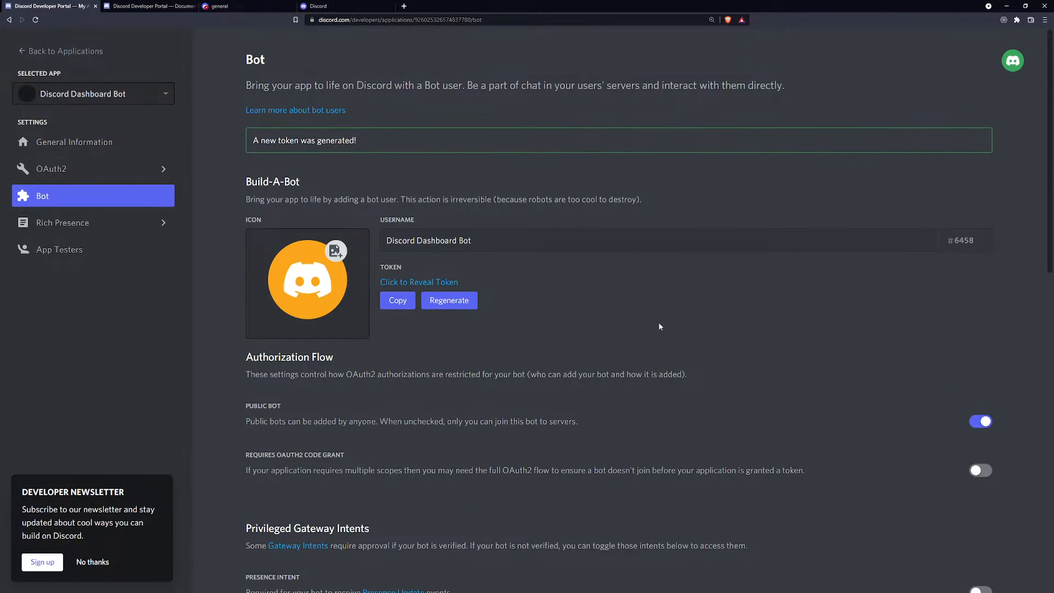
pyautogui.moveTo(653, 324)
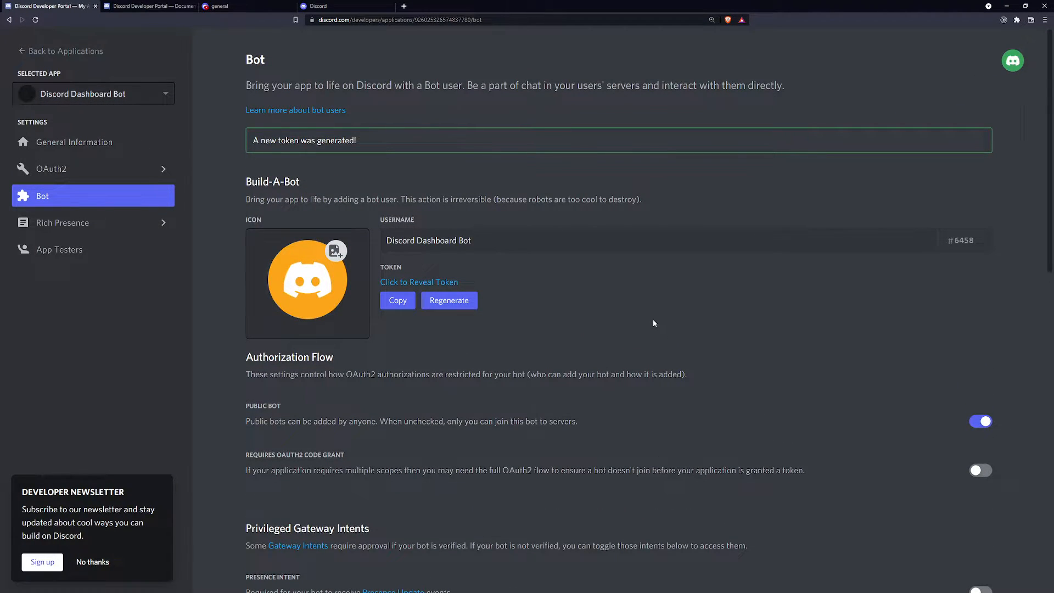
pyautogui.moveTo(182, 307)
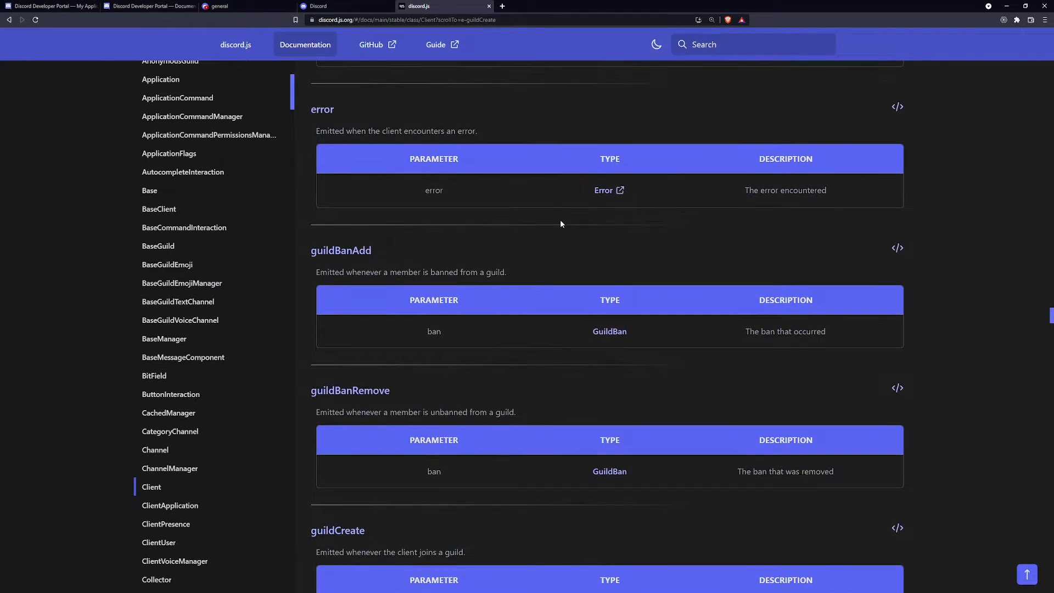
pyautogui.scroll(-3)
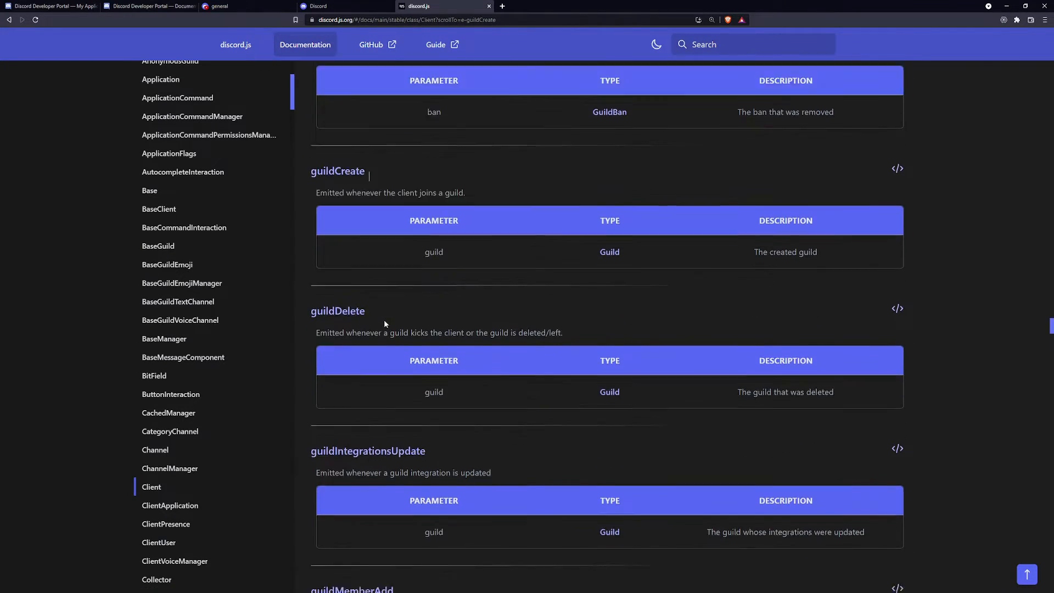
pyautogui.scroll(-3)
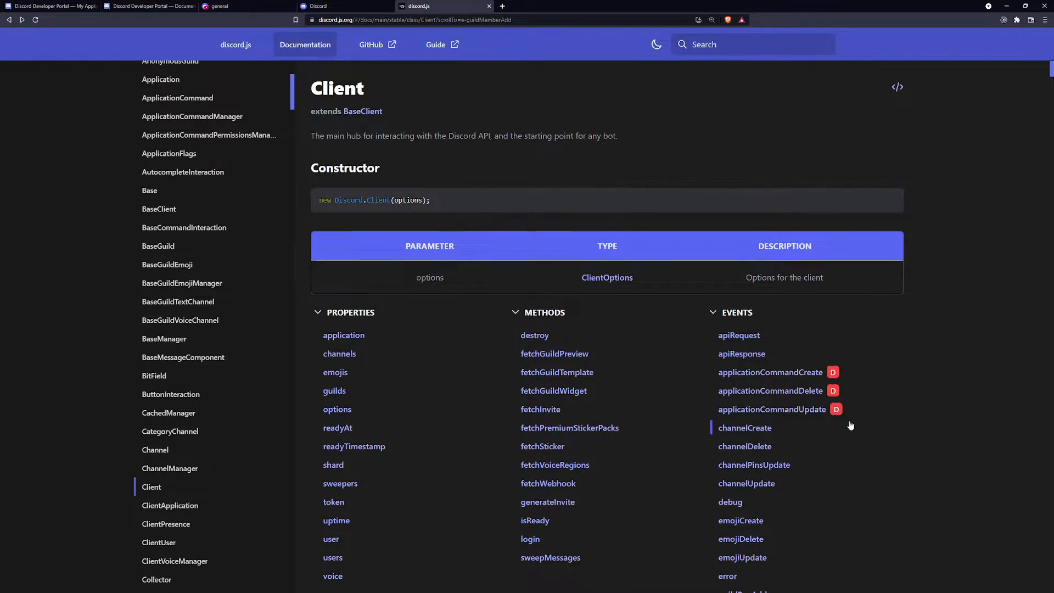
pyautogui.scroll(-3)
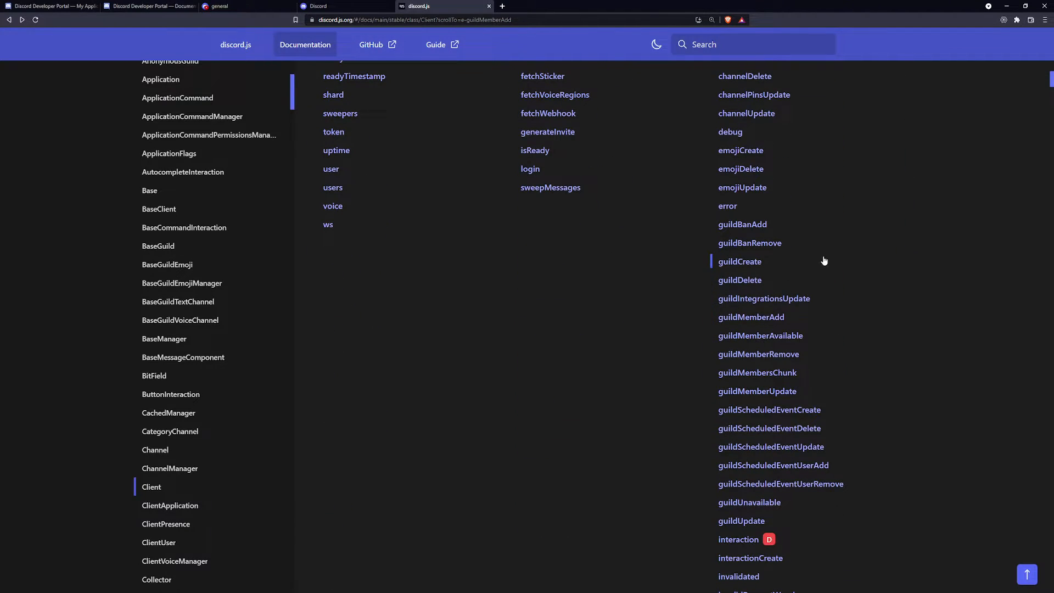
pyautogui.moveTo(327, 106)
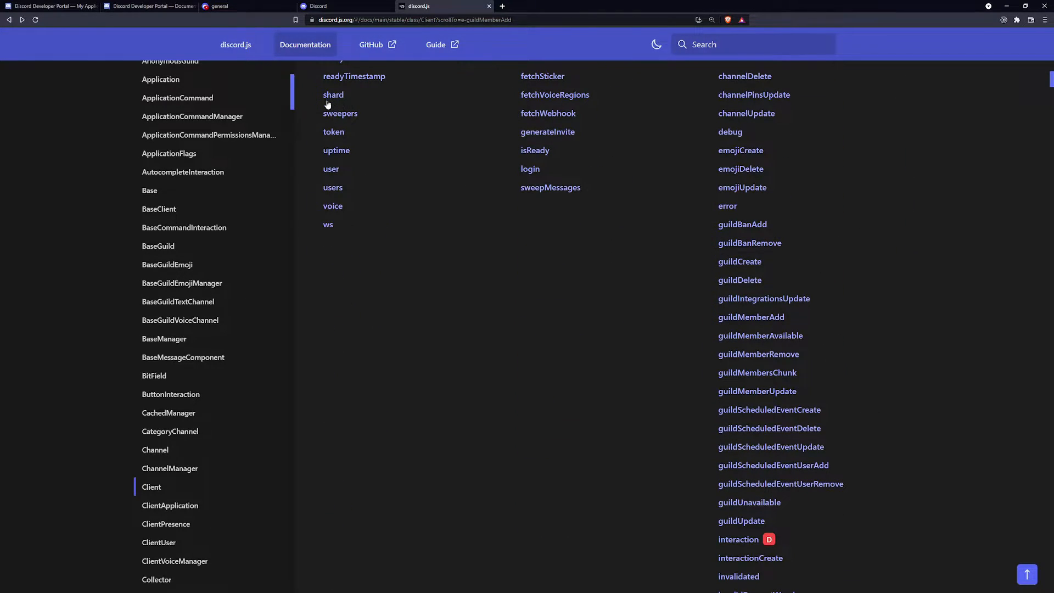
pyautogui.moveTo(192, 116)
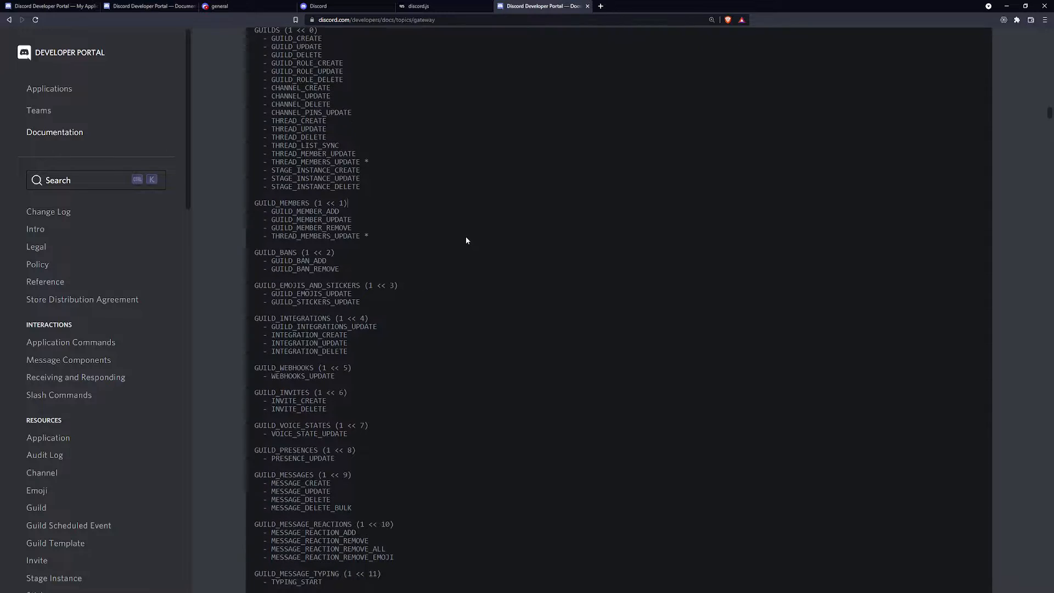
pyautogui.scroll(3)
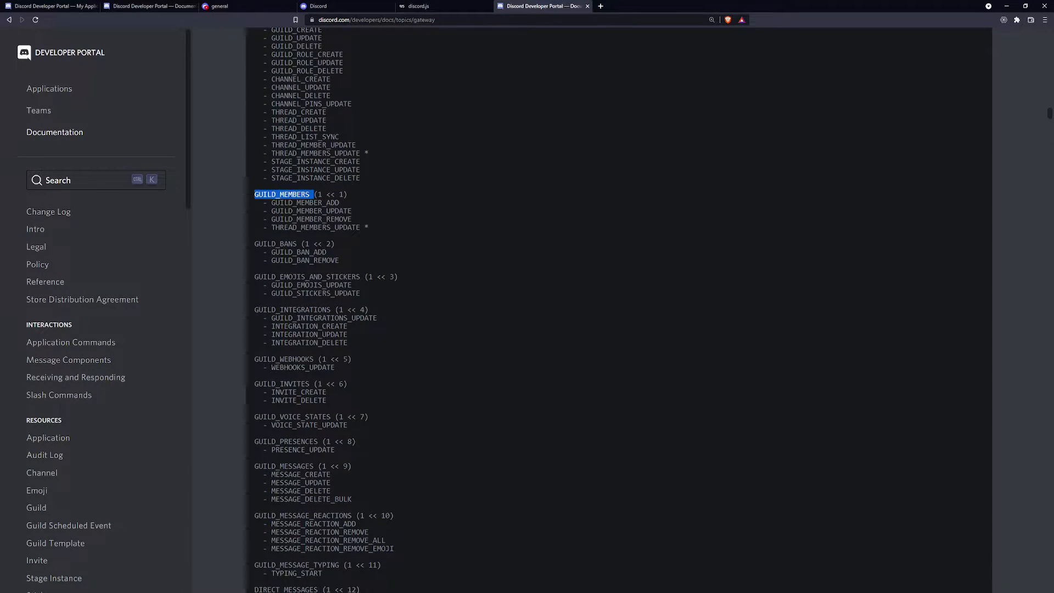
pyautogui.scroll(3)
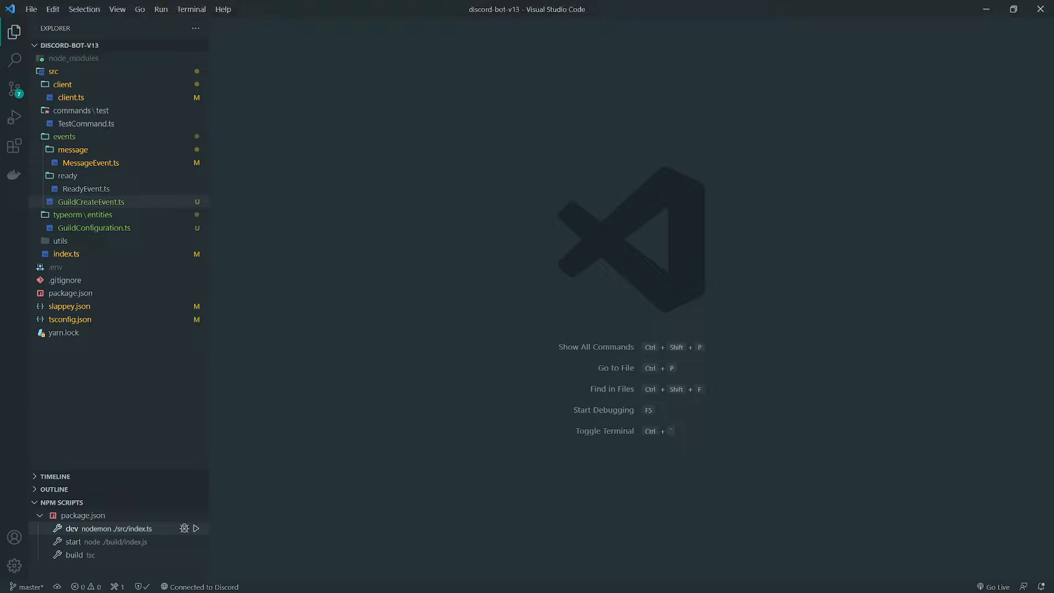
pyautogui.click(66, 254)
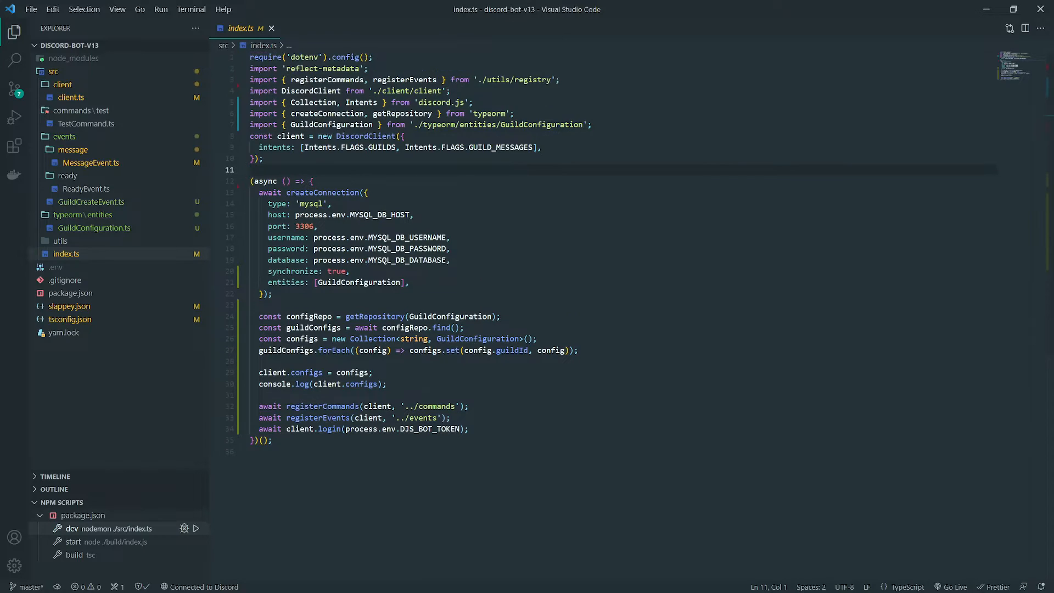
pyautogui.click(404, 146)
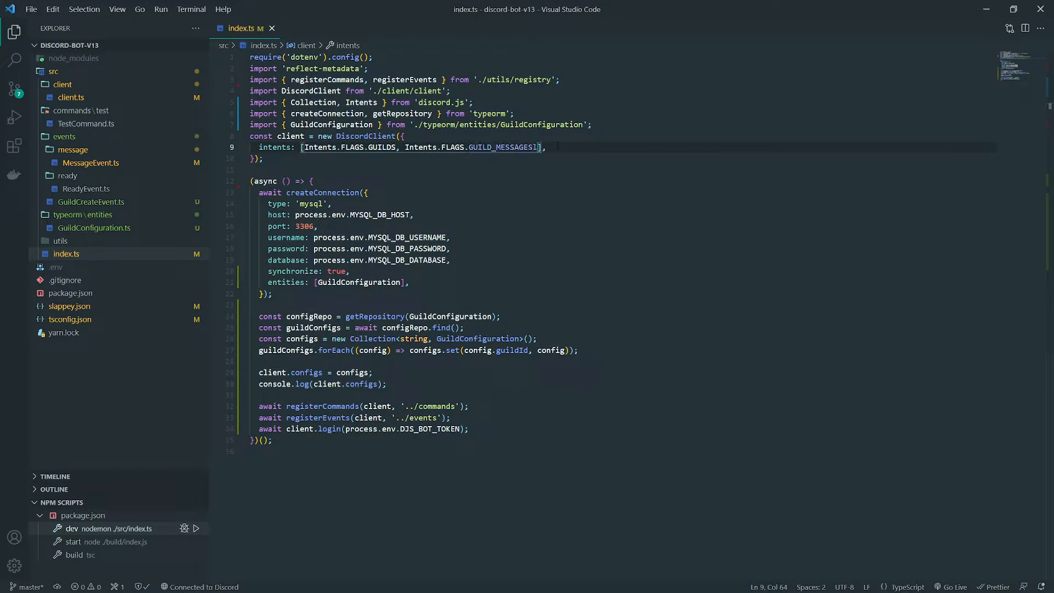
pyautogui.write('.')
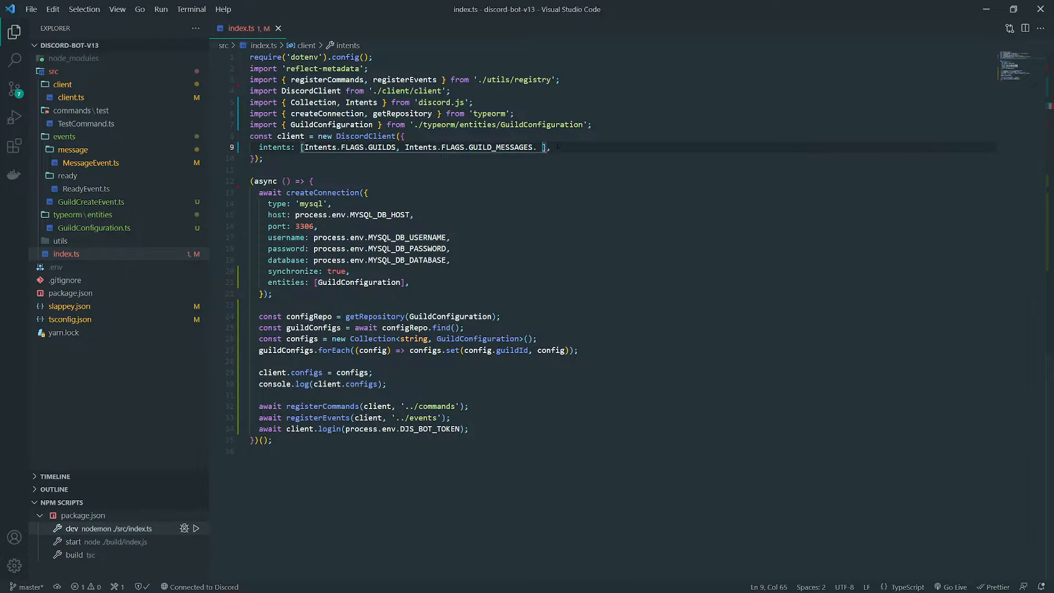
pyautogui.write('Intents.FLA')
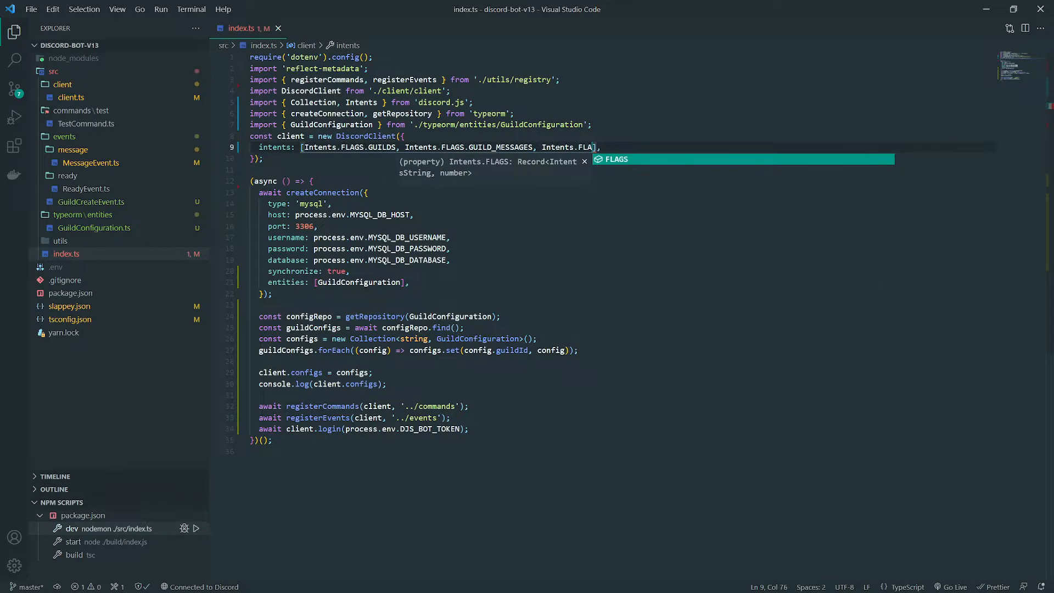
pyautogui.write('GUILD_MEMBERS,')
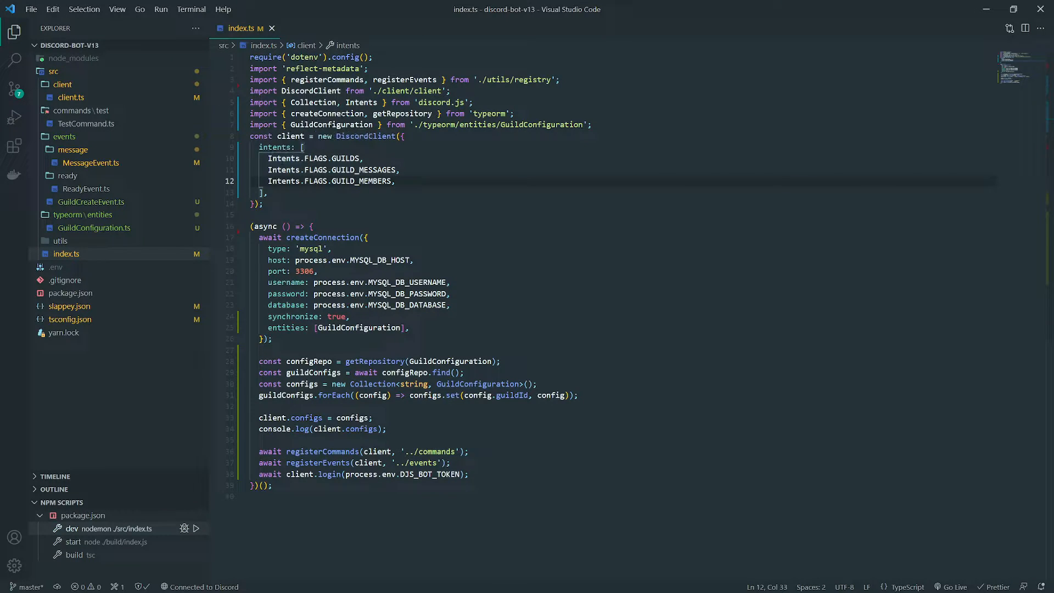
# - Format the intents array with one intent per line and collapse node_modules
pyautogui.rightClick(330, 158)
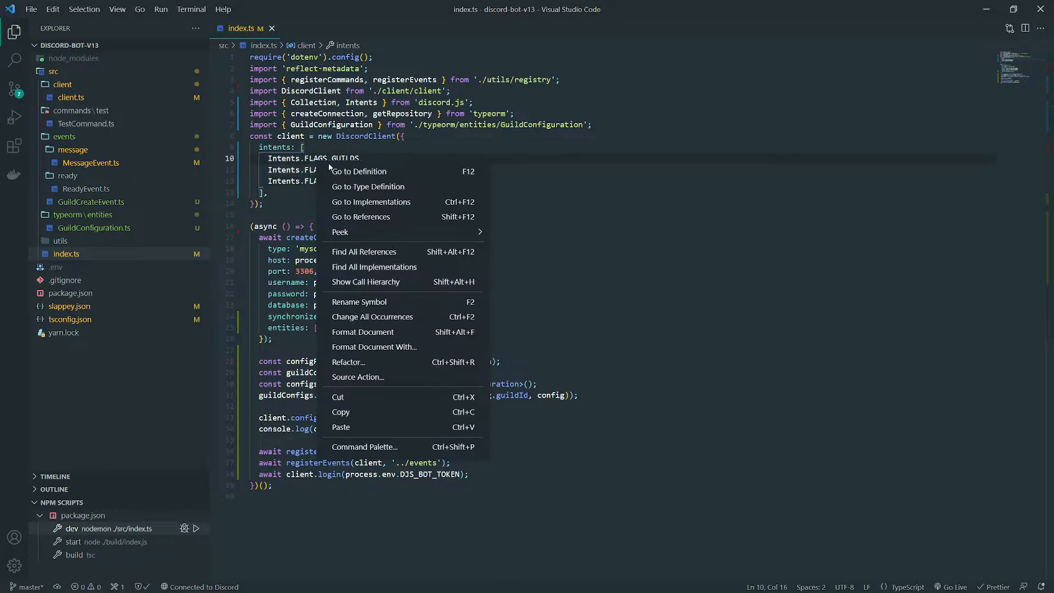
pyautogui.click(359, 171)
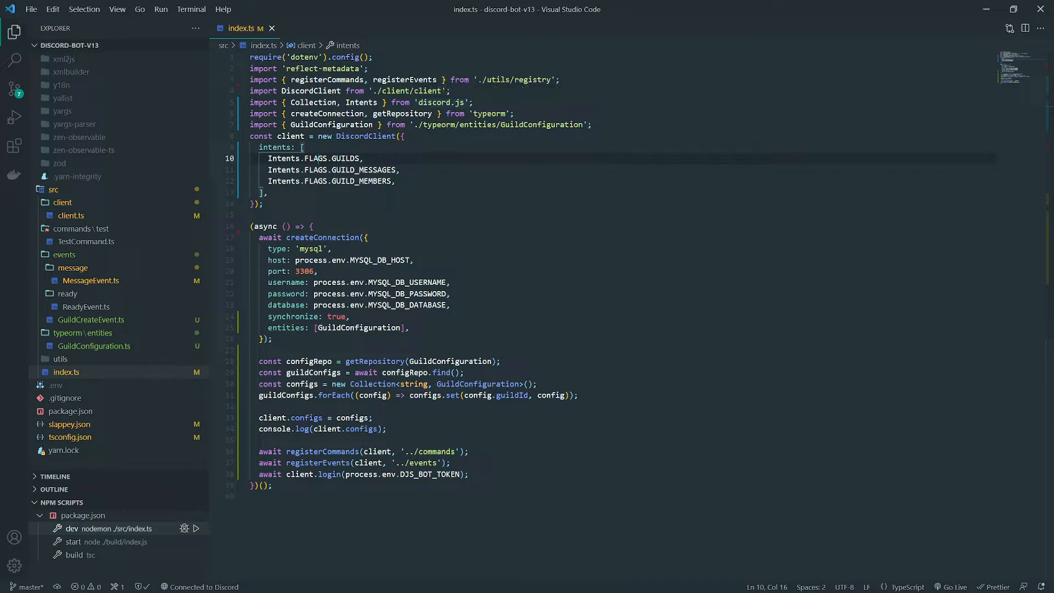
pyautogui.click(73, 57)
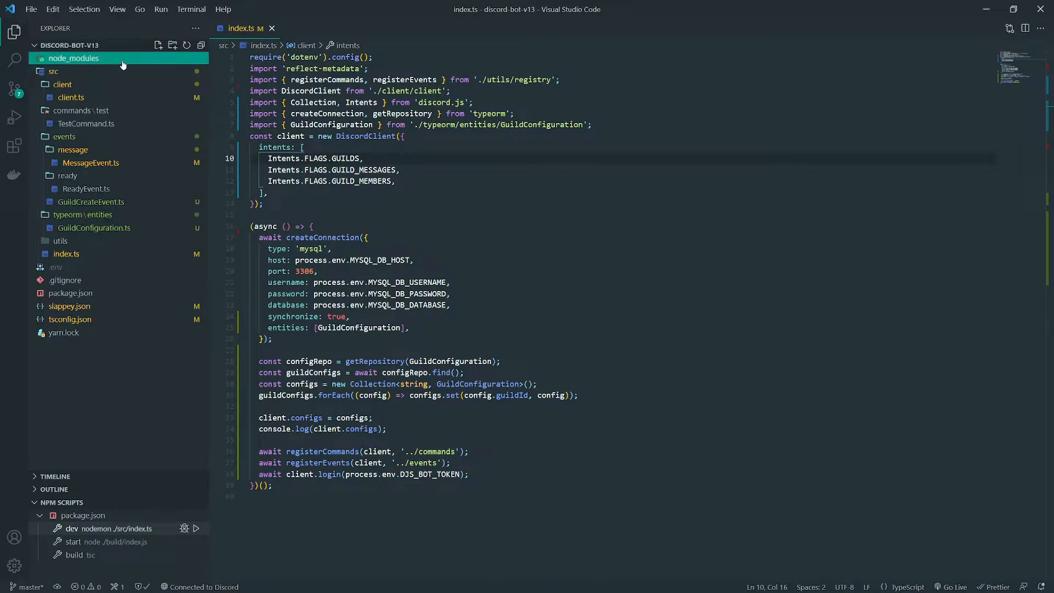
pyautogui.click(357, 181)
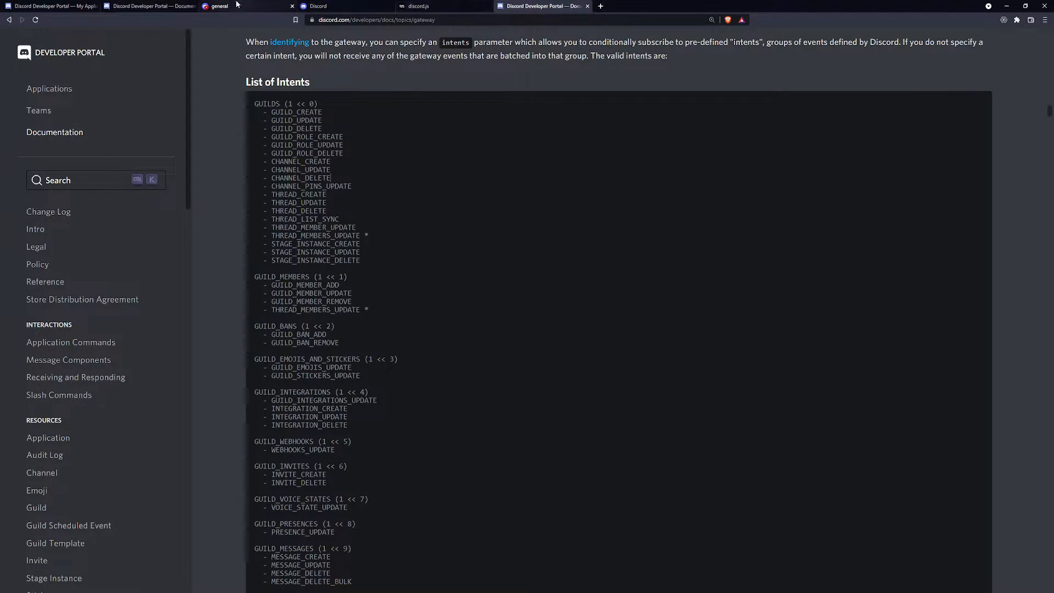
# - Switch on the Server Members Intent under Privileged Gateway Intents and save
pyautogui.click(50, 6)
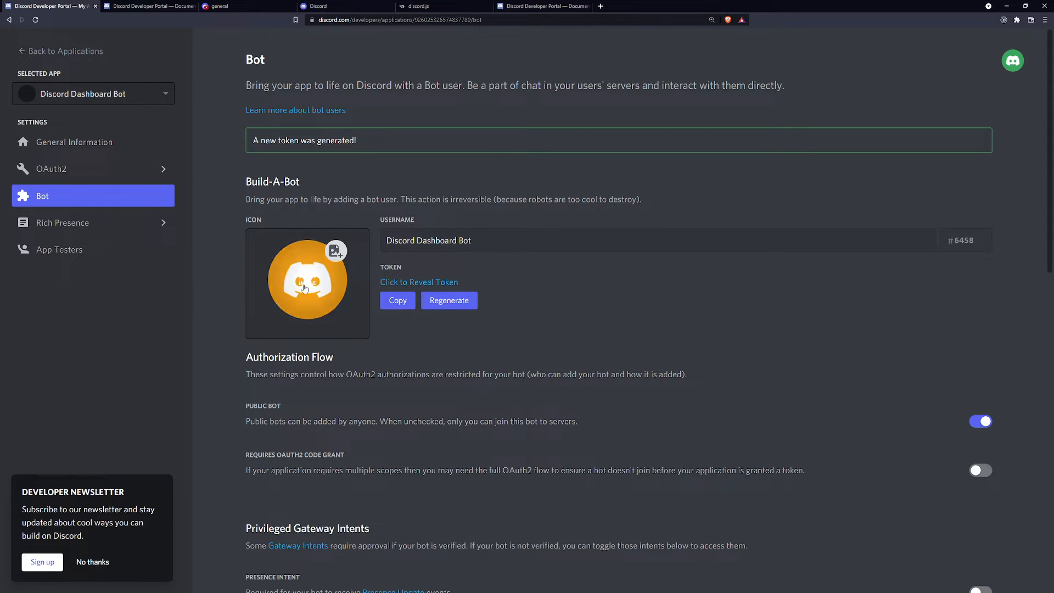
pyautogui.scroll(-3)
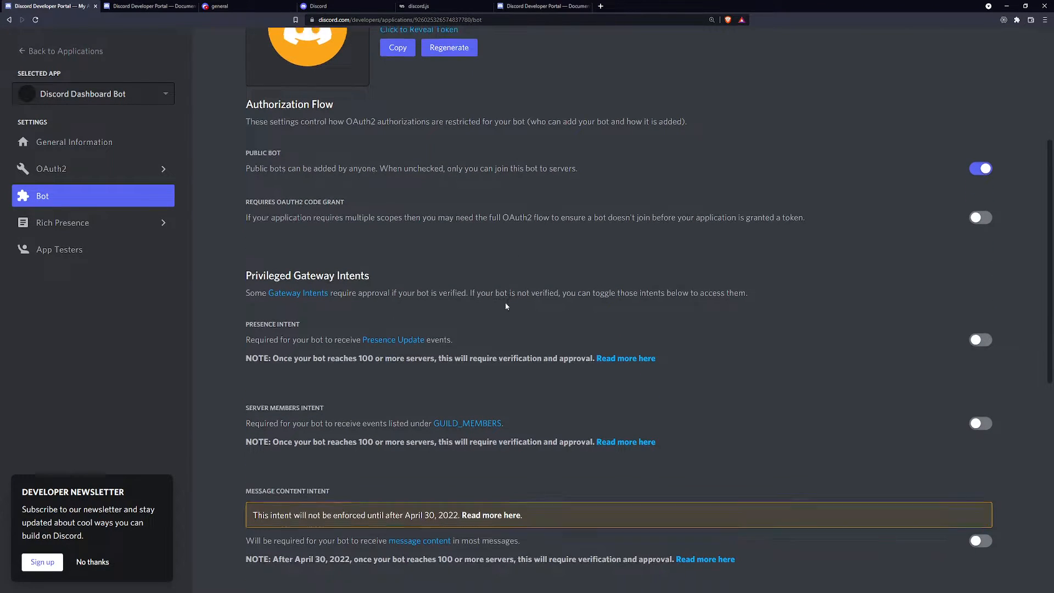
pyautogui.scroll(3)
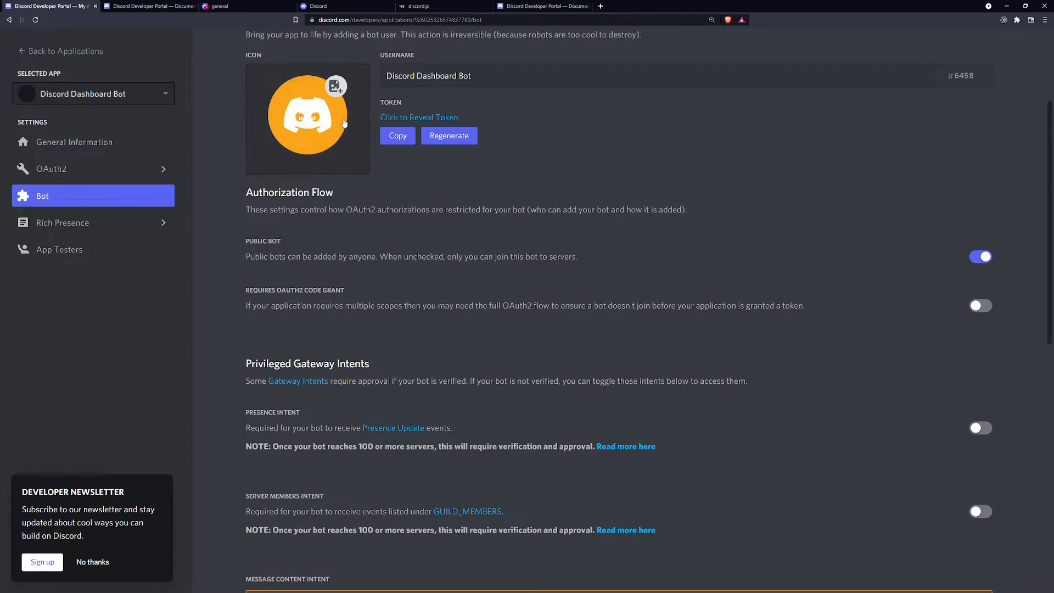
pyautogui.scroll(-3)
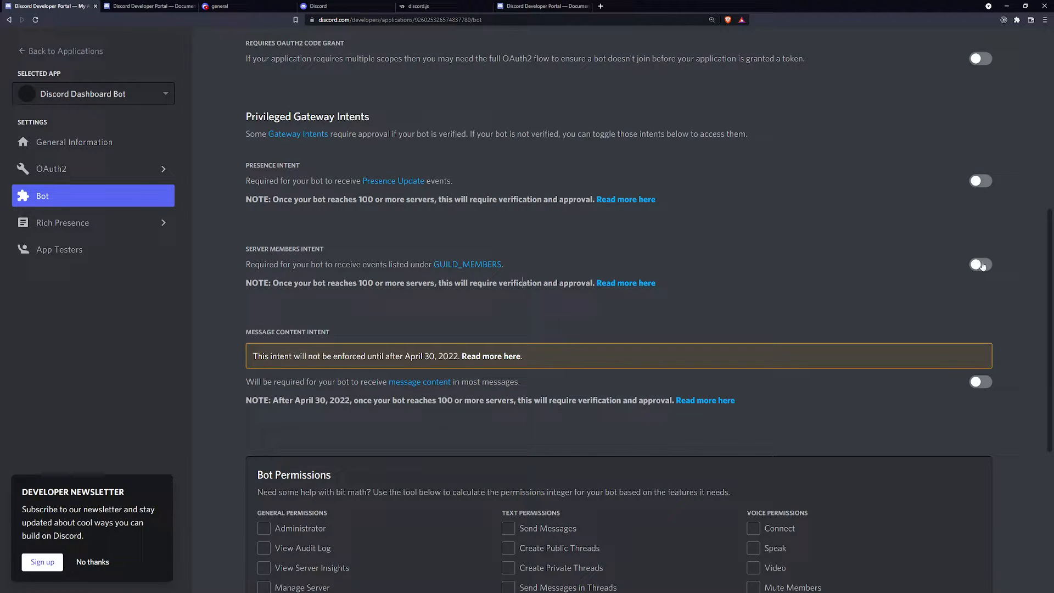
pyautogui.click(980, 264)
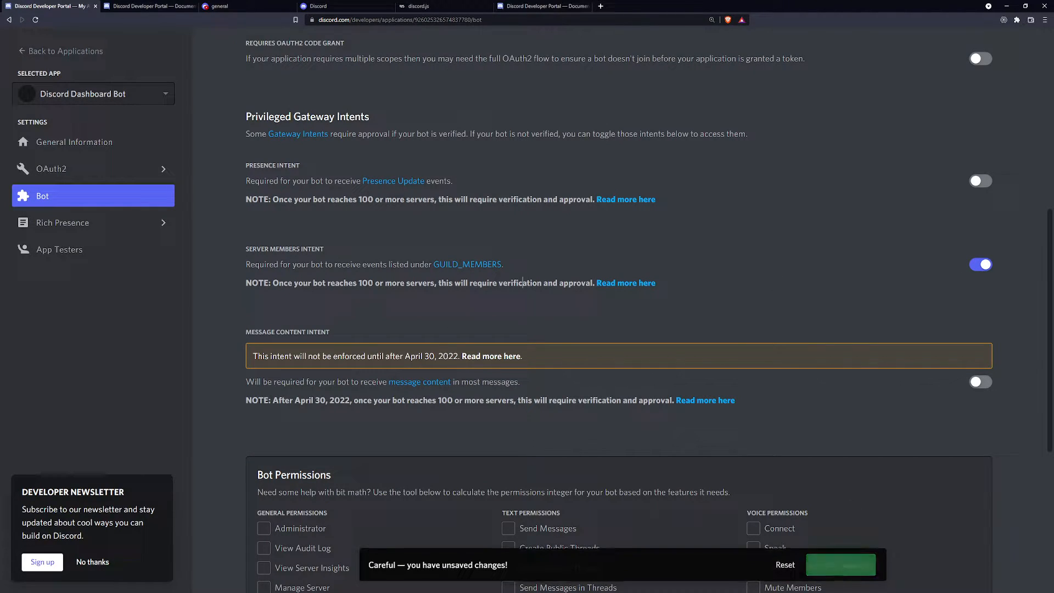
pyautogui.click(840, 564)
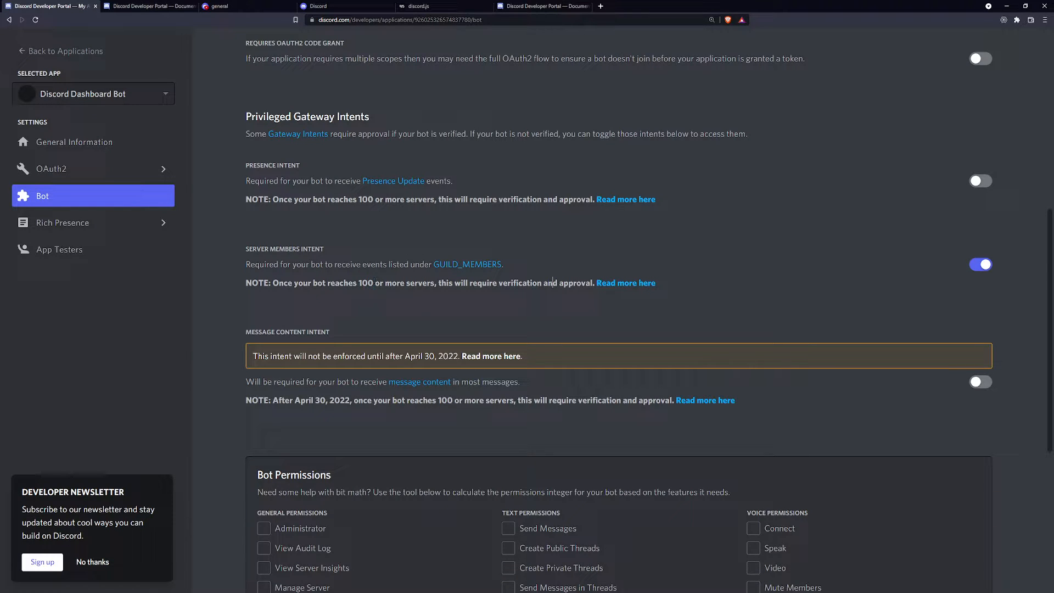
pyautogui.doubleClick(567, 283)
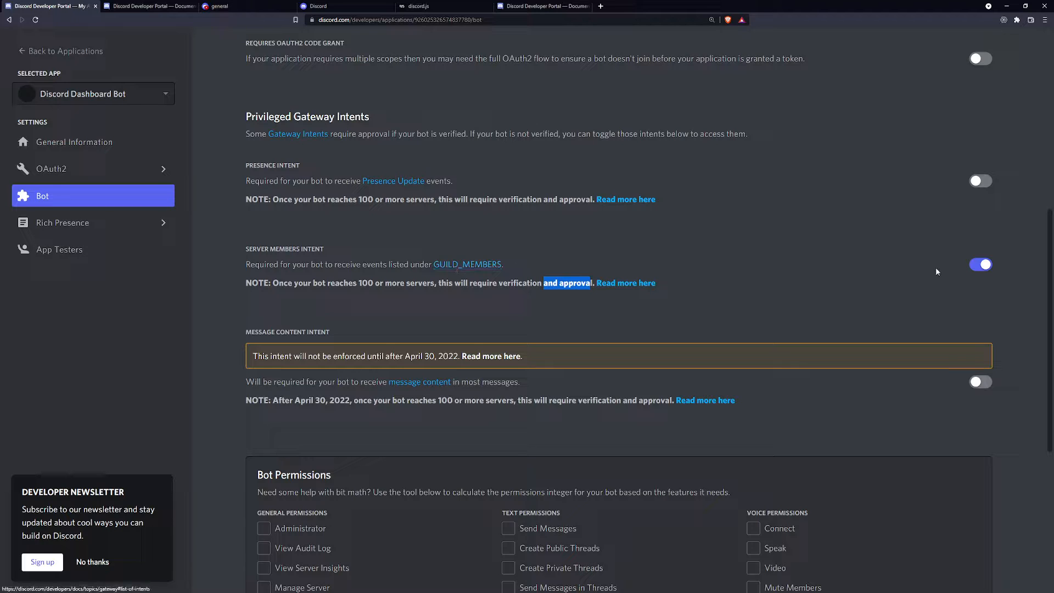
pyautogui.moveTo(352, 262)
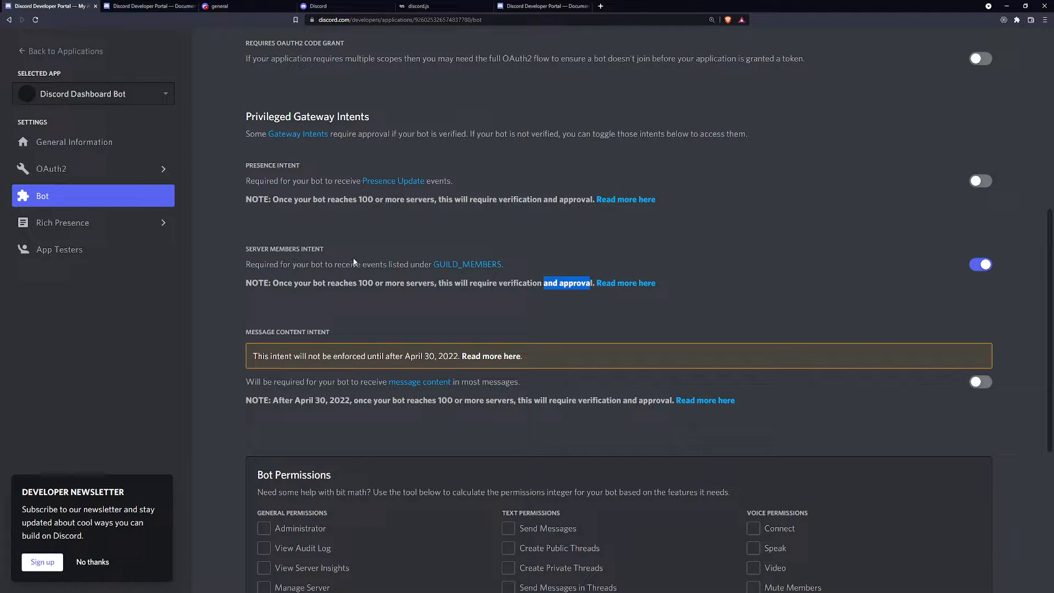
pyautogui.scroll(3)
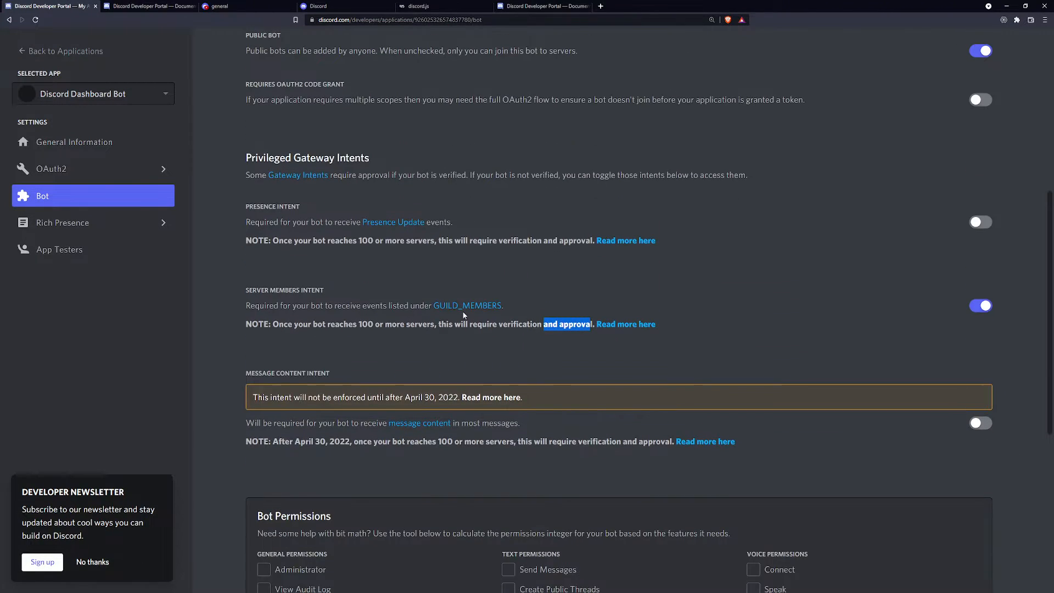
pyautogui.moveTo(468, 305)
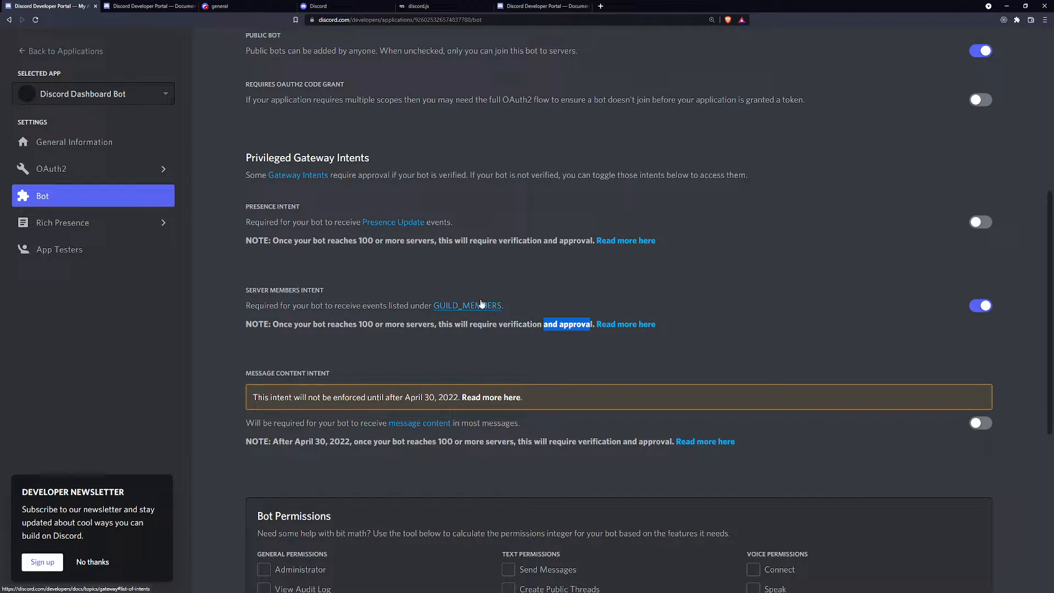
pyautogui.moveTo(538, 218)
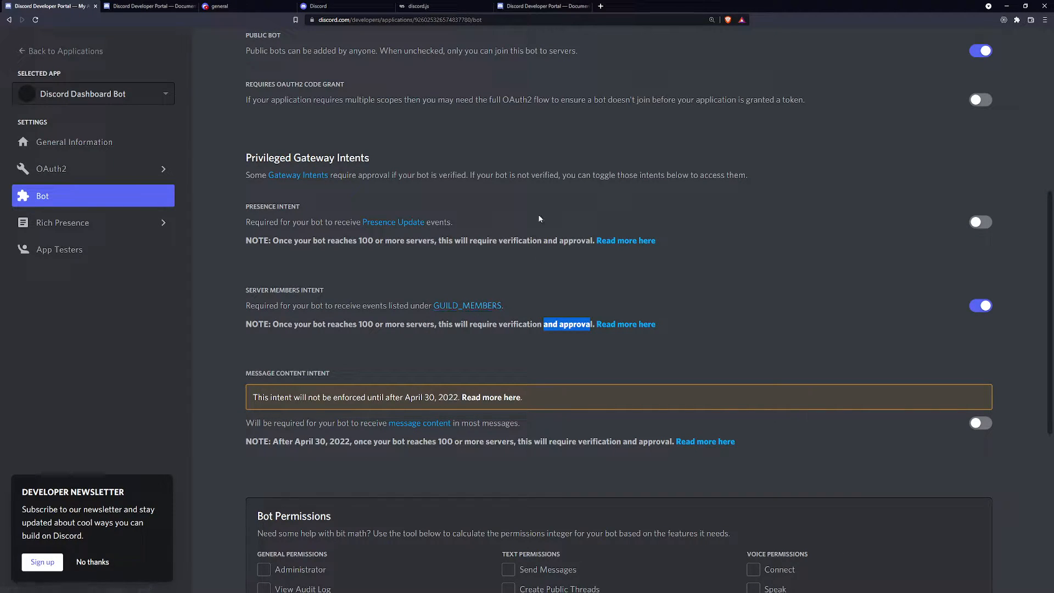
pyautogui.moveTo(385, 205)
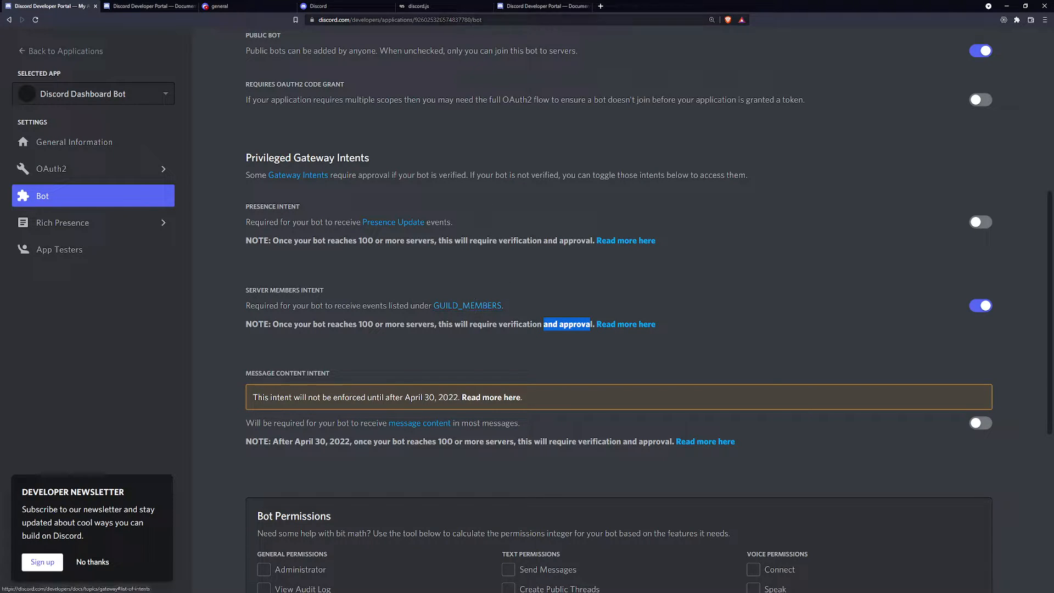
pyautogui.moveTo(553, 138)
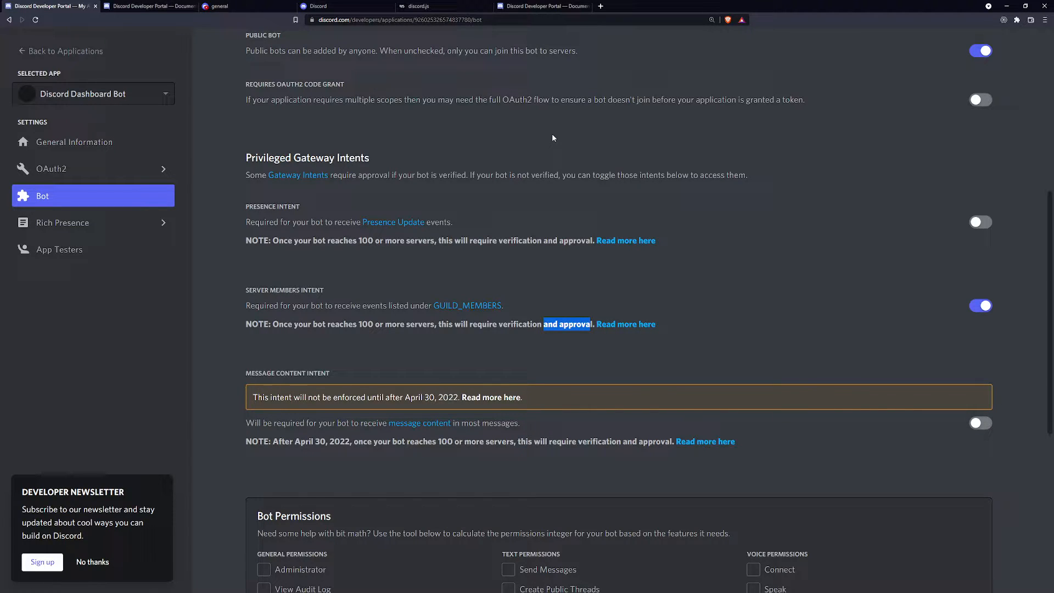
pyautogui.moveTo(467, 306)
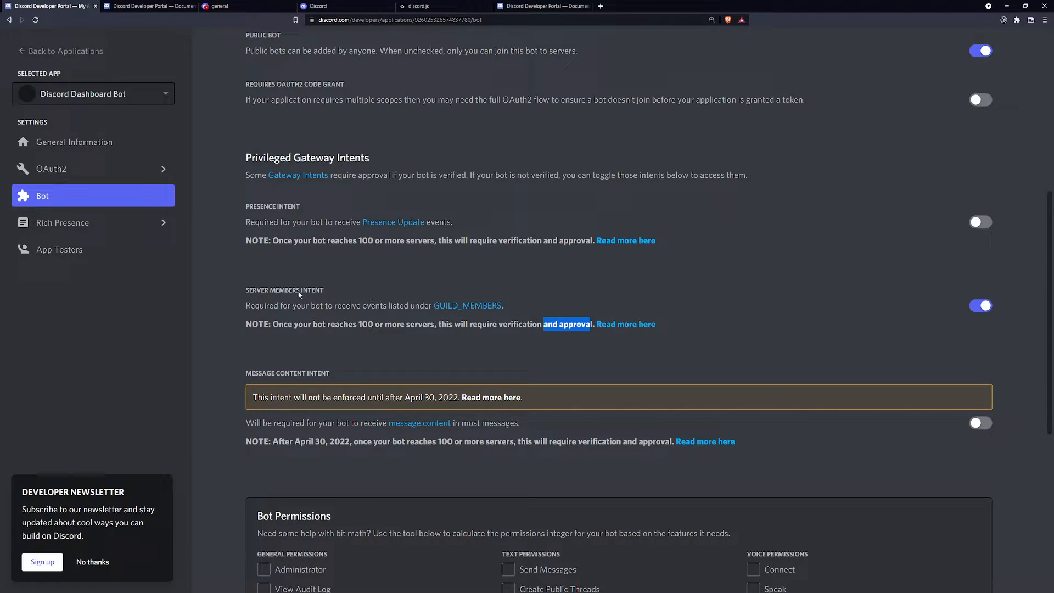
pyautogui.moveTo(581, 158)
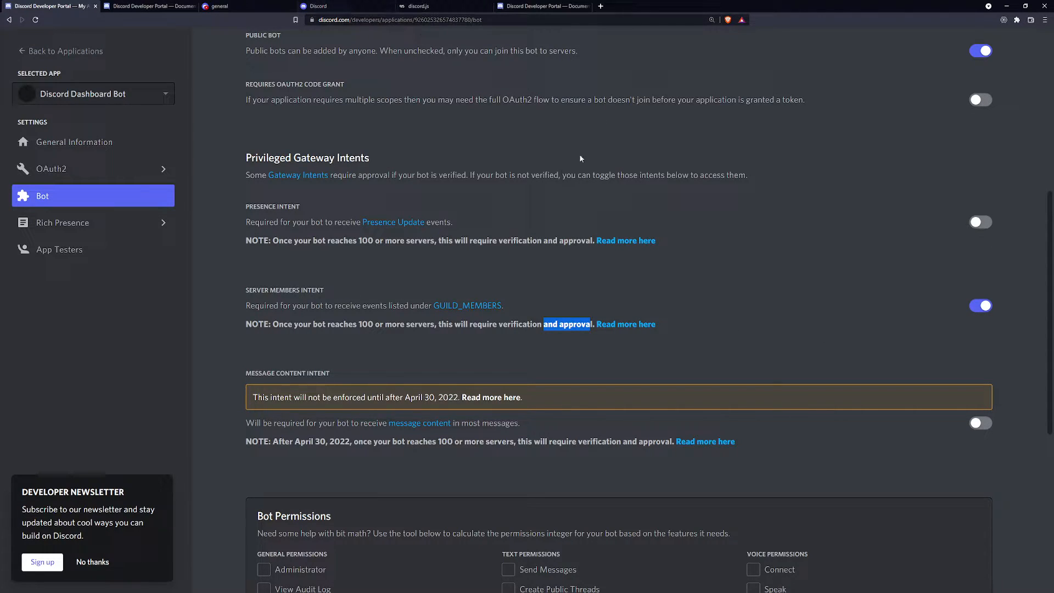
pyautogui.moveTo(69, 234)
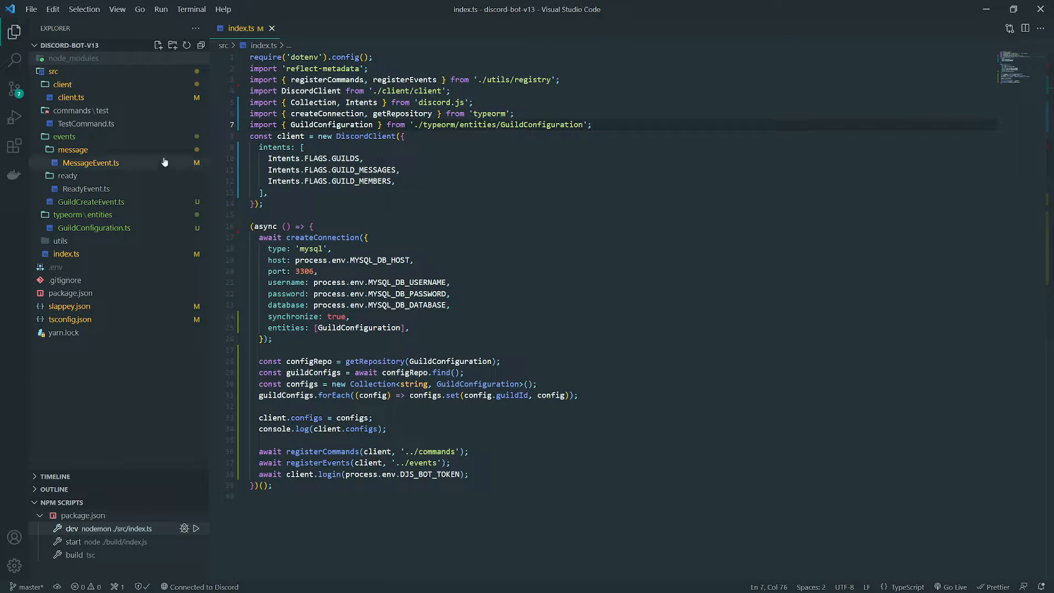
# - Create GuildMemberAddEvent.ts calling super('guildMemberAdd') with an empty async run(client, member)
pyautogui.click(90, 201)
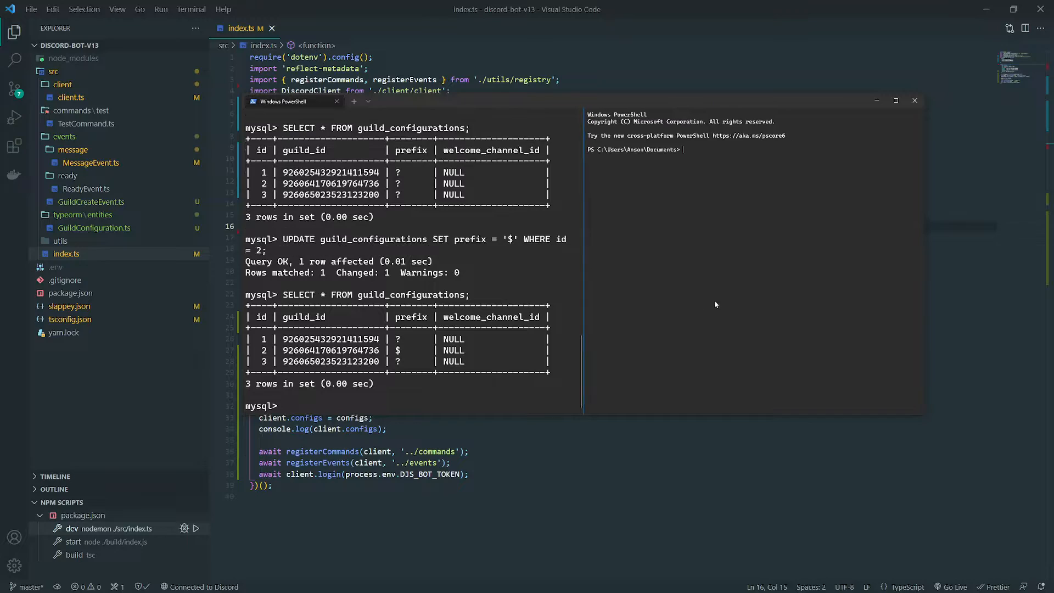
pyautogui.write('cd discor')
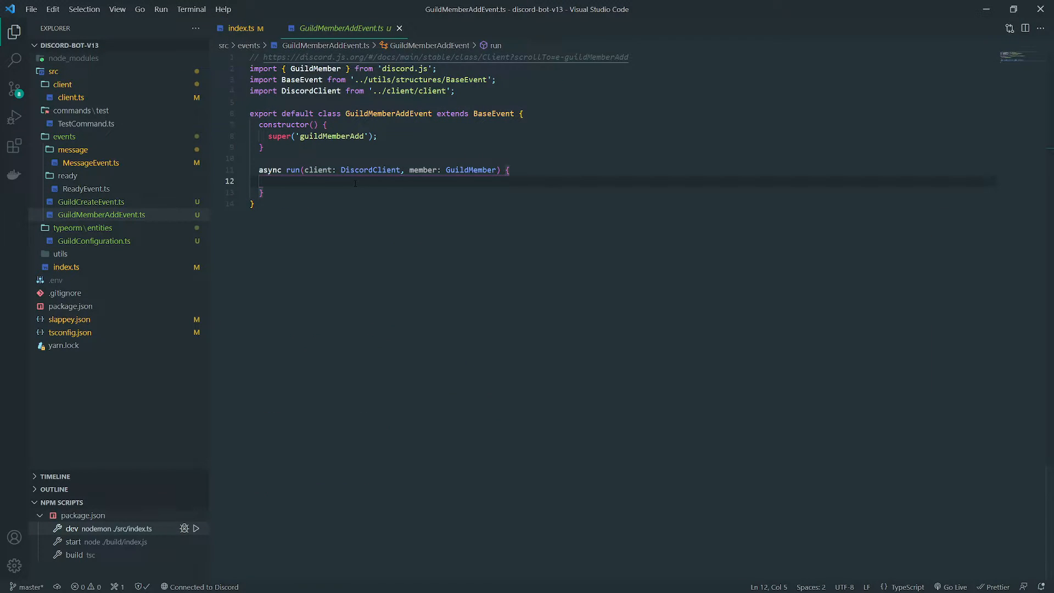
# - Add console.log(`Guild Member Joined`) inside the run method
pyautogui.write('console.log(1')
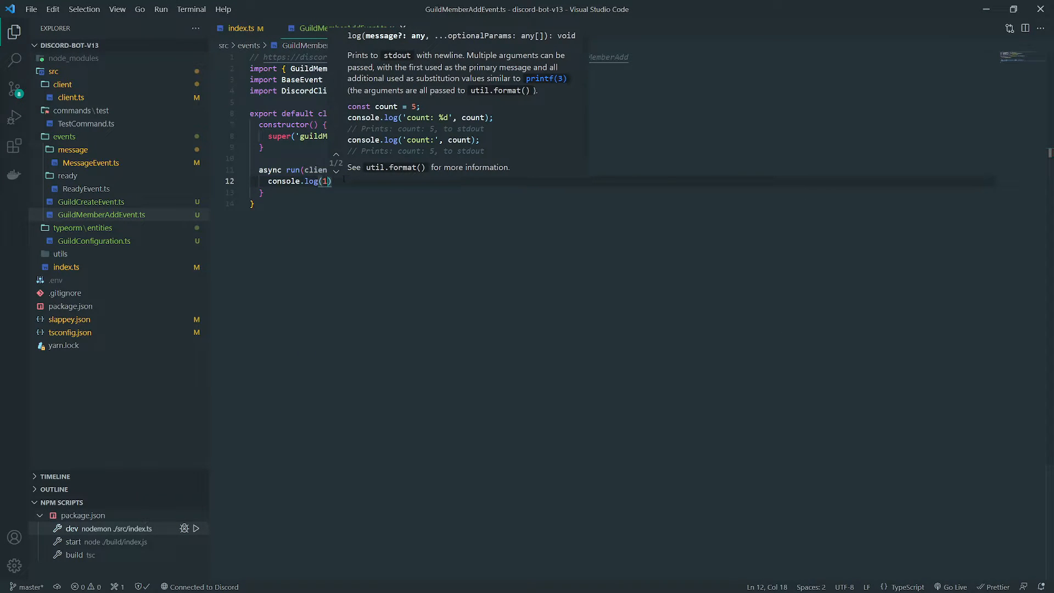
pyautogui.write('`Guild Member J')
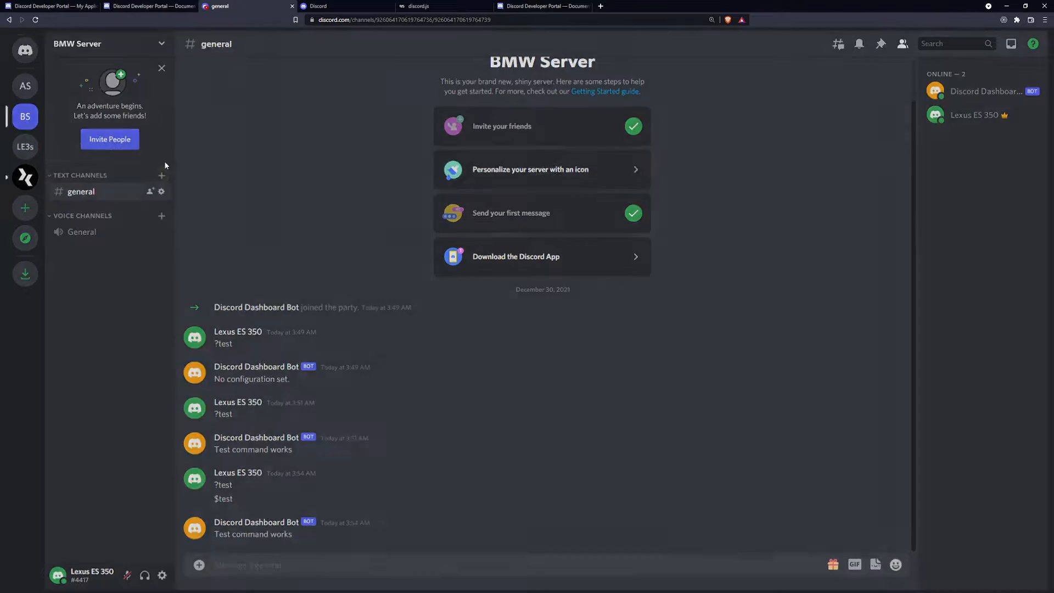
pyautogui.click(161, 192)
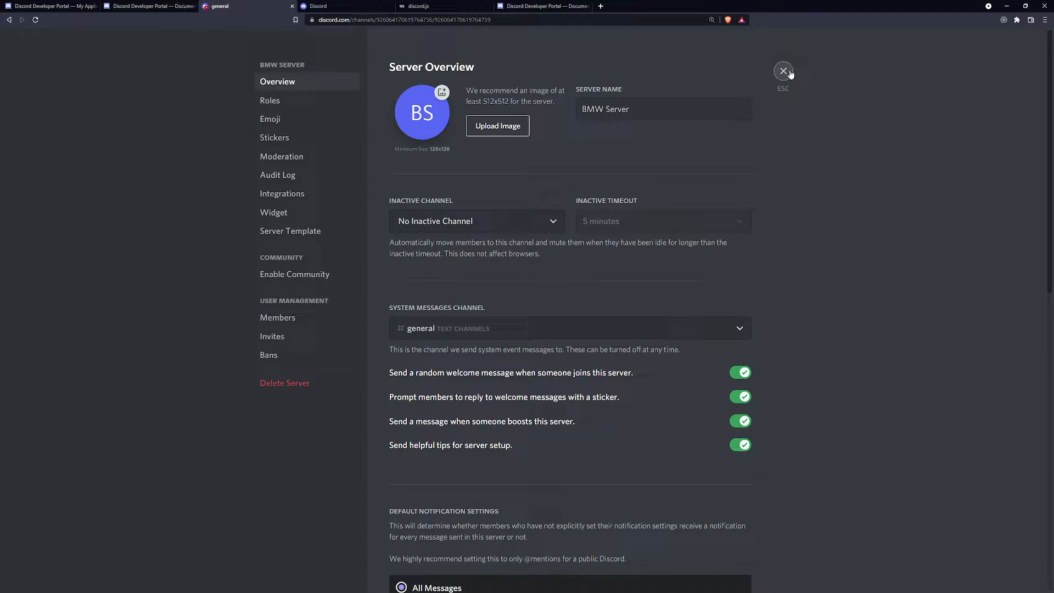
pyautogui.click(784, 71)
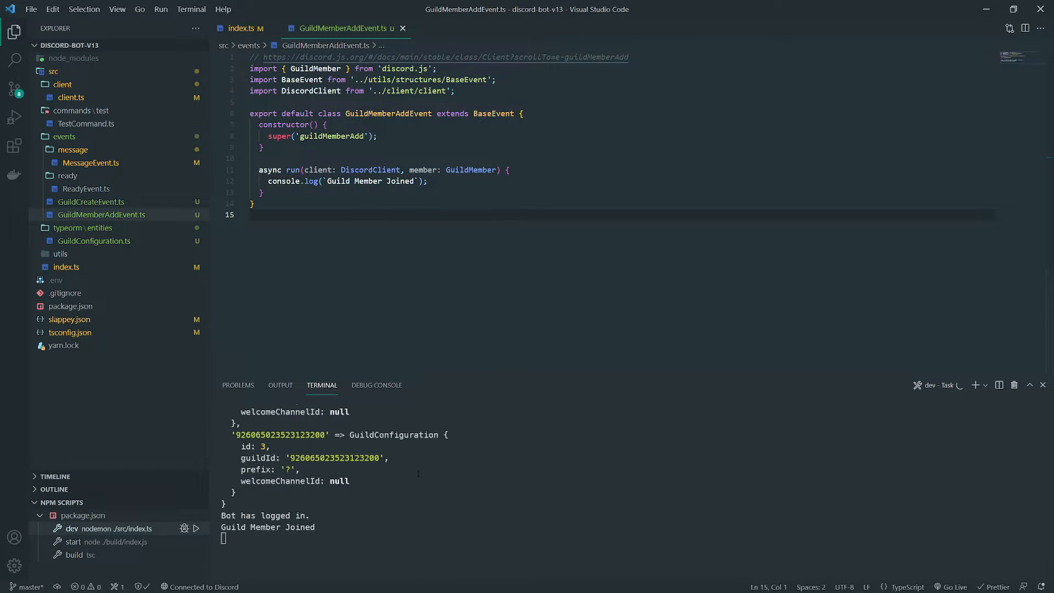
pyautogui.scroll(-3)
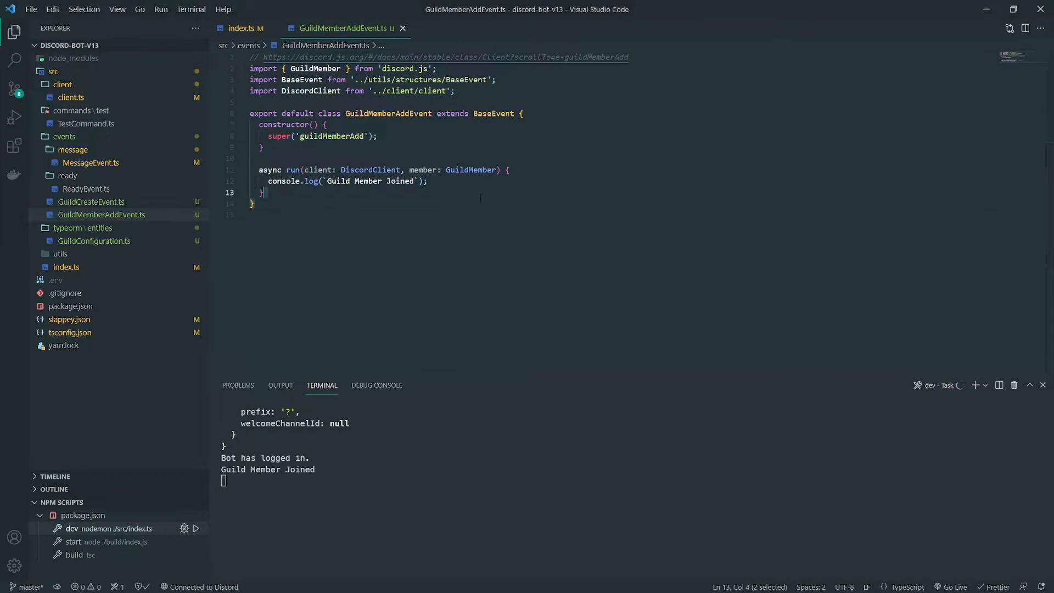
pyautogui.click(265, 193)
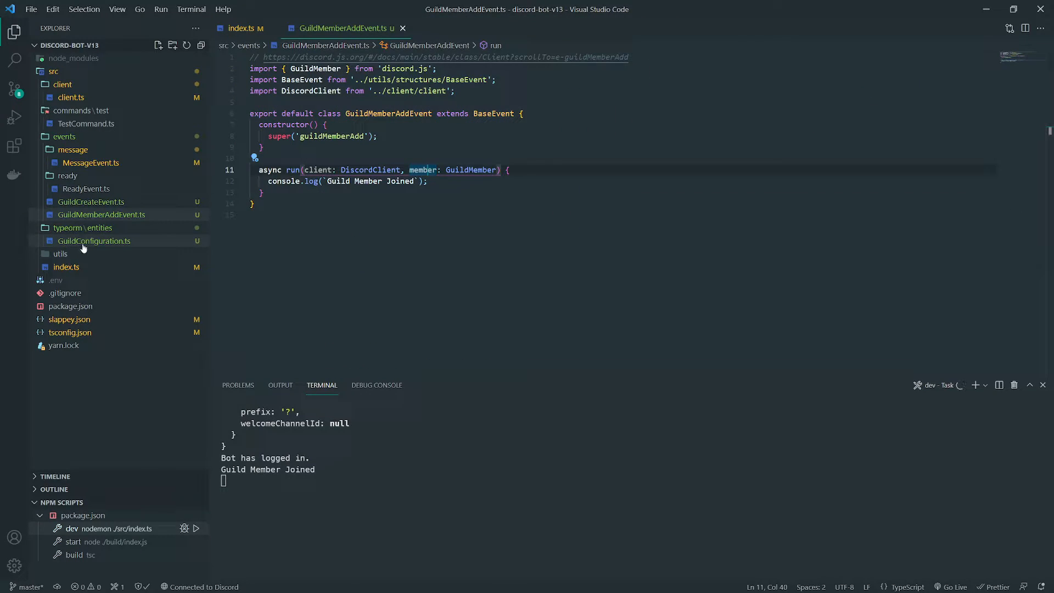
pyautogui.click(94, 240)
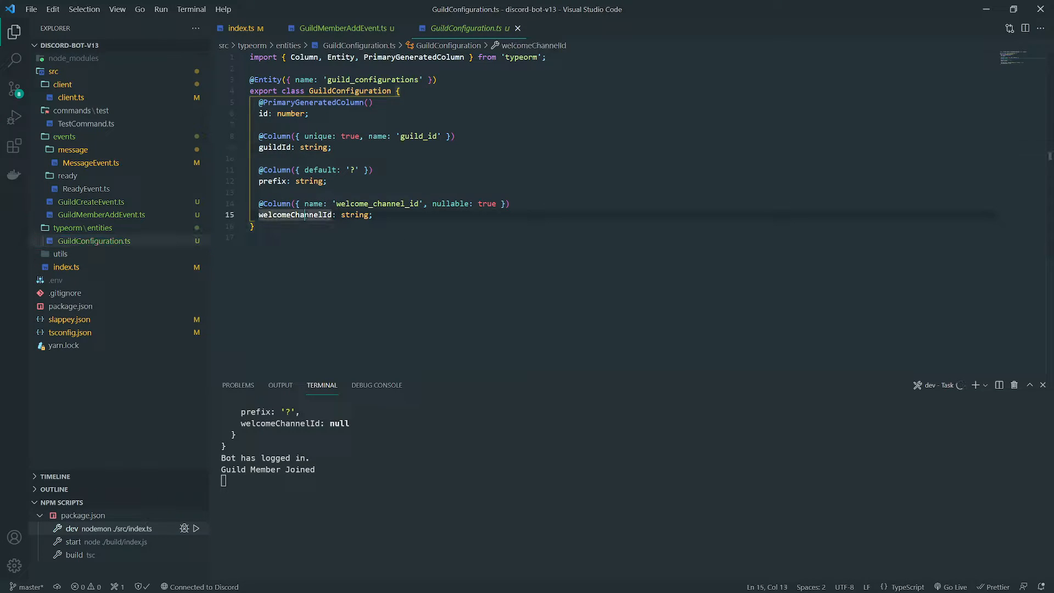
pyautogui.click(372, 215)
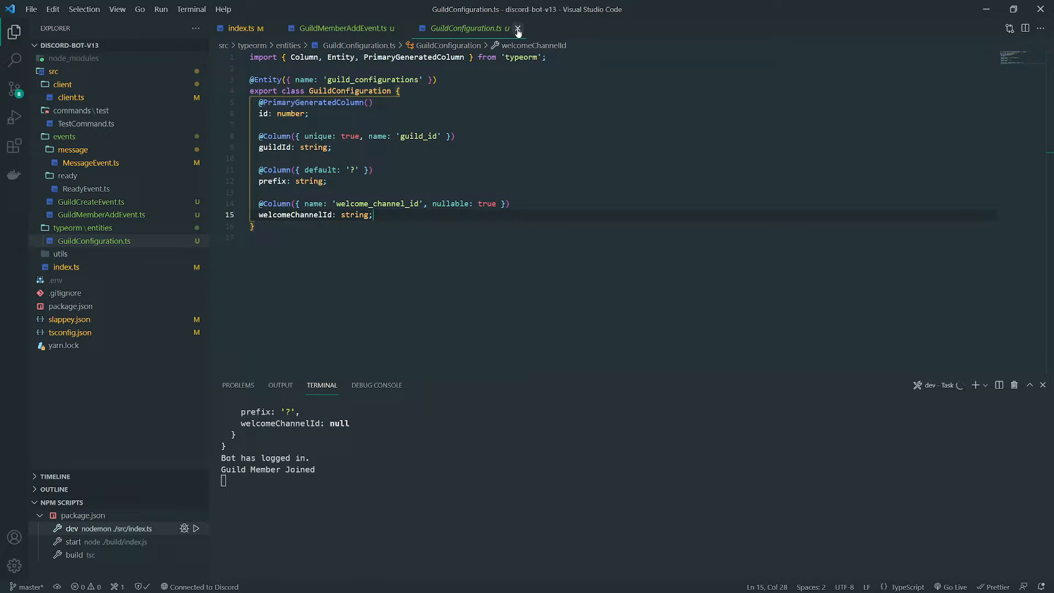
pyautogui.moveTo(518, 28)
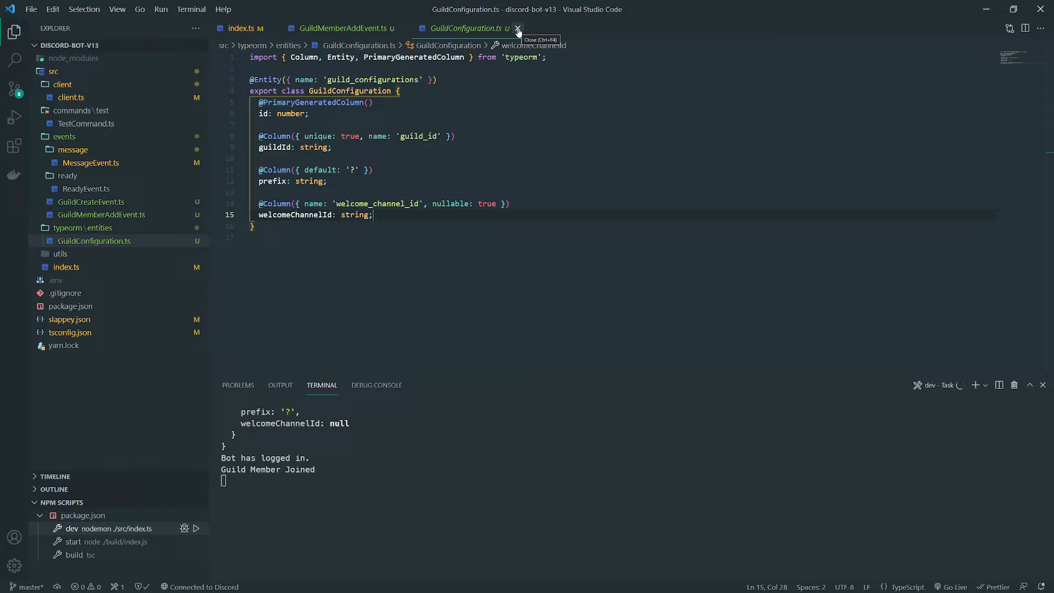
pyautogui.click(517, 28)
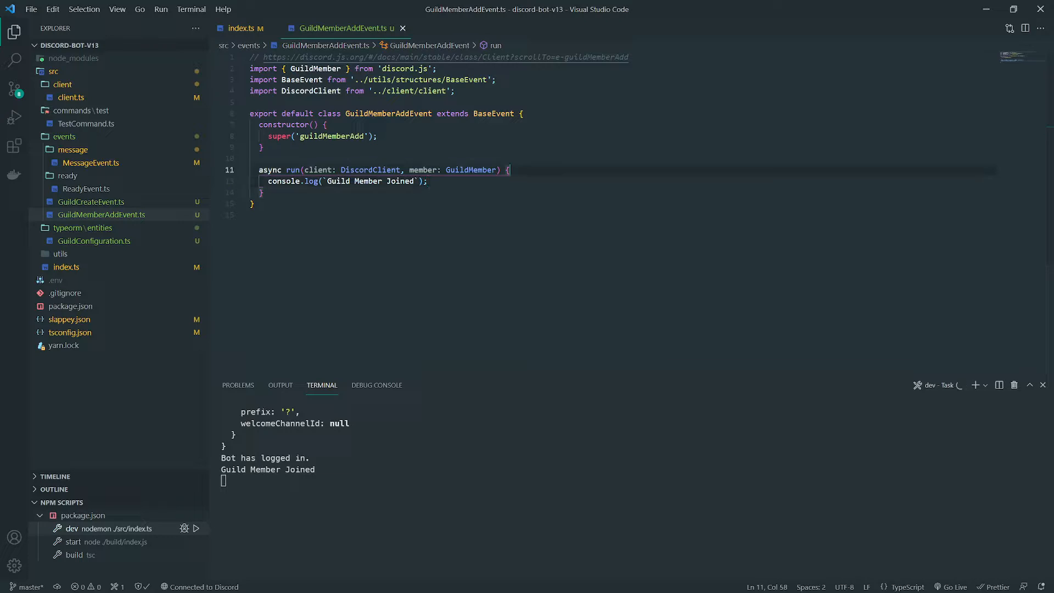
pyautogui.click(356, 181)
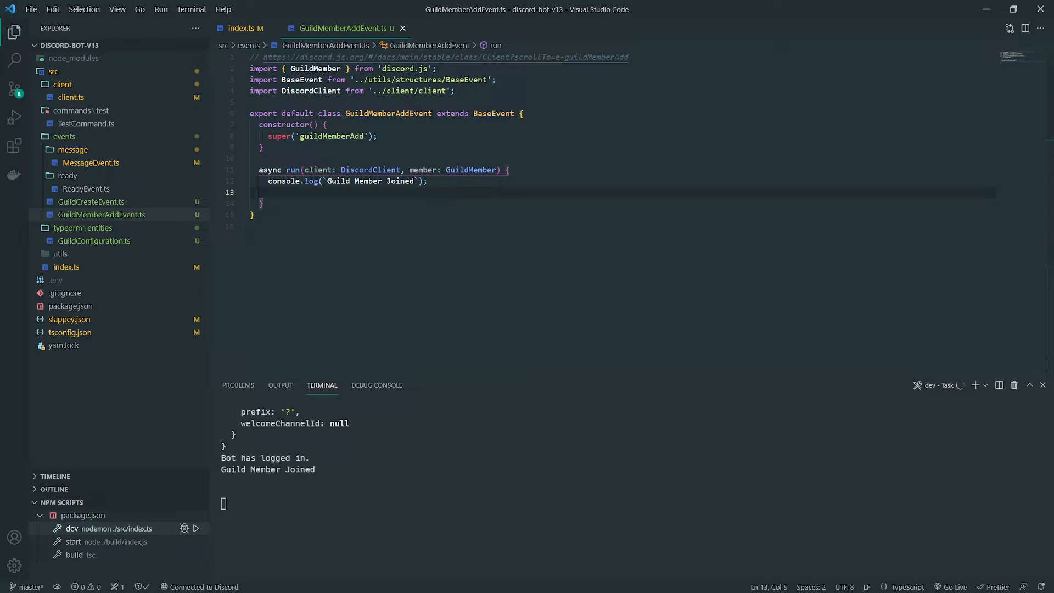
# - Fetch the guild's config from client.config using member.guild.id
pyautogui.write('const')
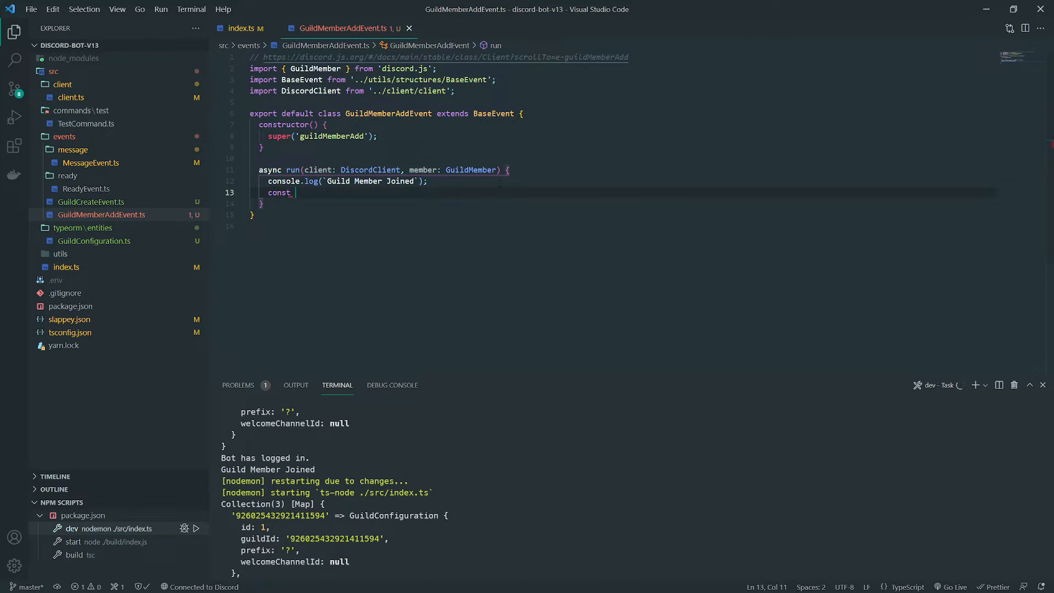
pyautogui.write('config')
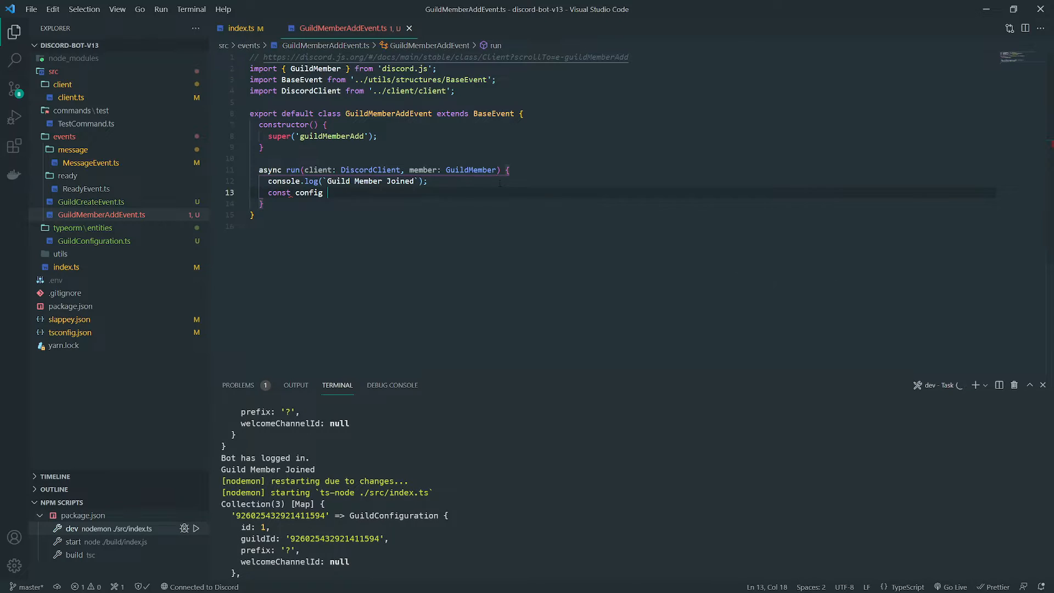
pyautogui.write('= client.configs.get(')
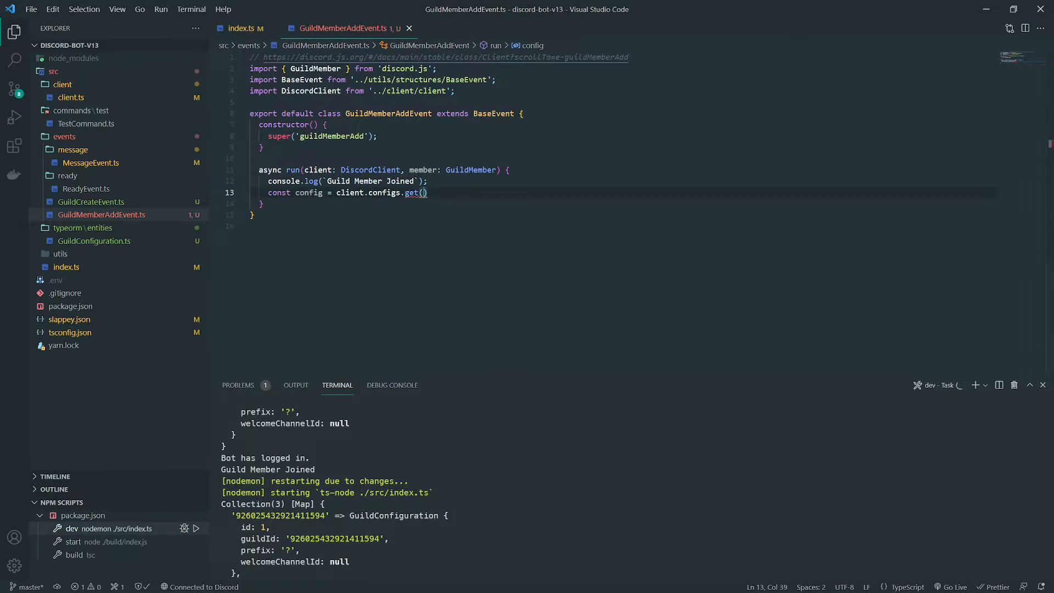
pyautogui.write('member')
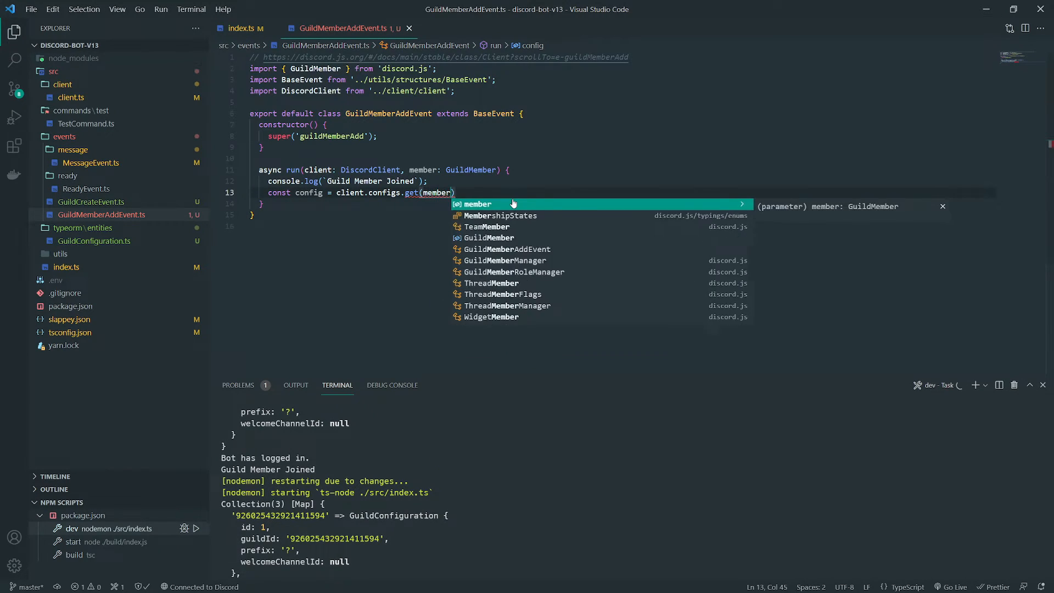
pyautogui.write('.guild.')
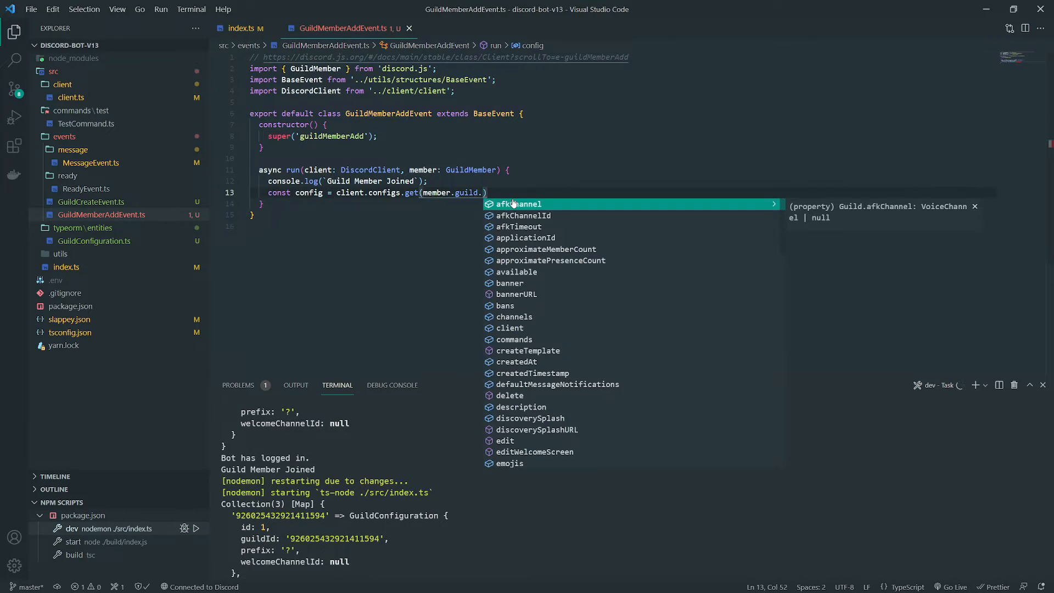
pyautogui.write('id')
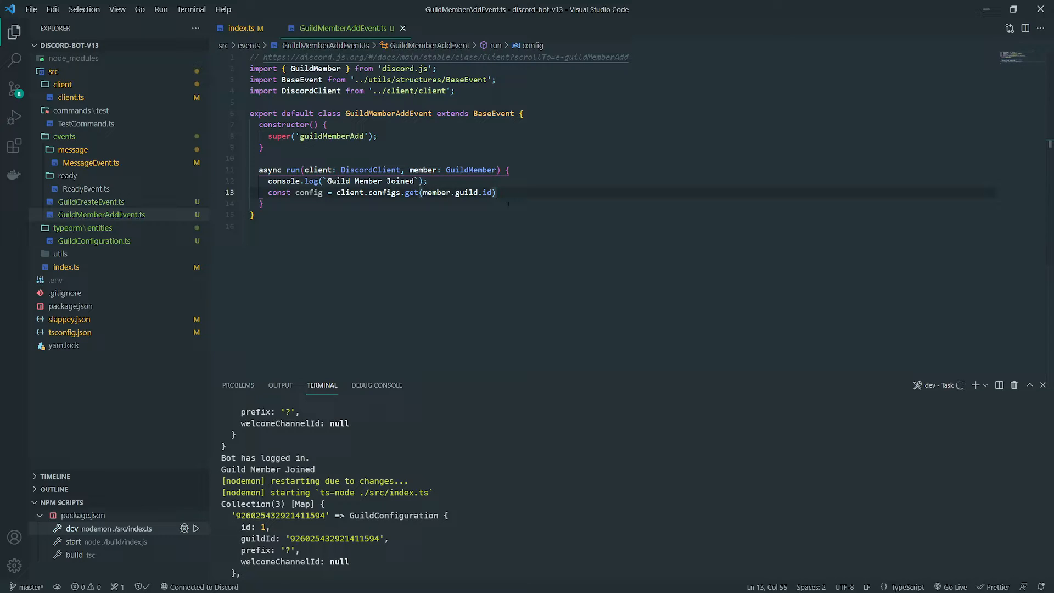
pyautogui.write(';')
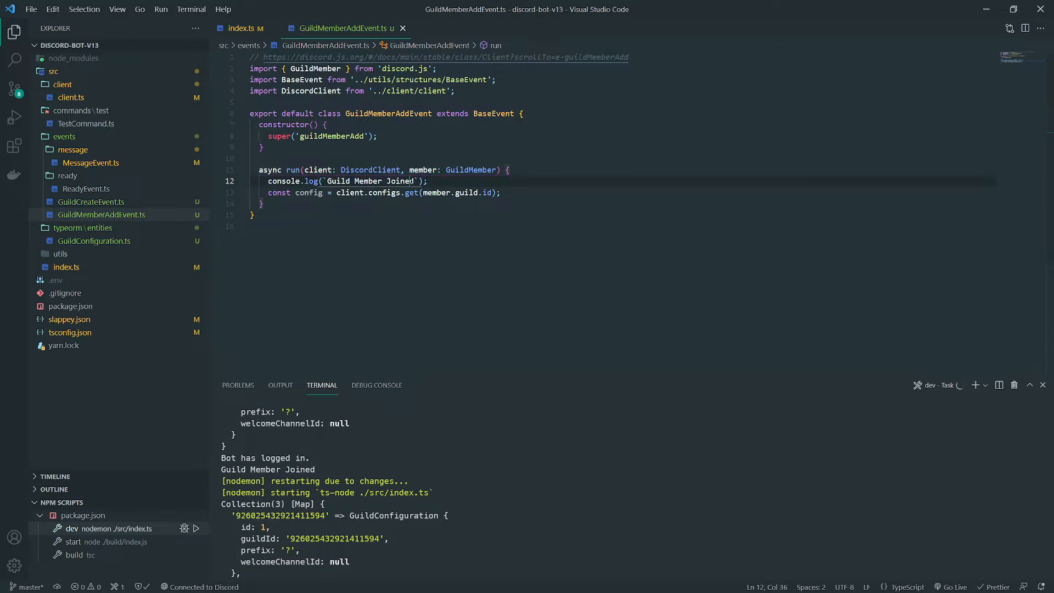
# - Log ${member.guild.id} ${member.guild.name} and the config, then save
pyautogui.write('console.log(`Joined')
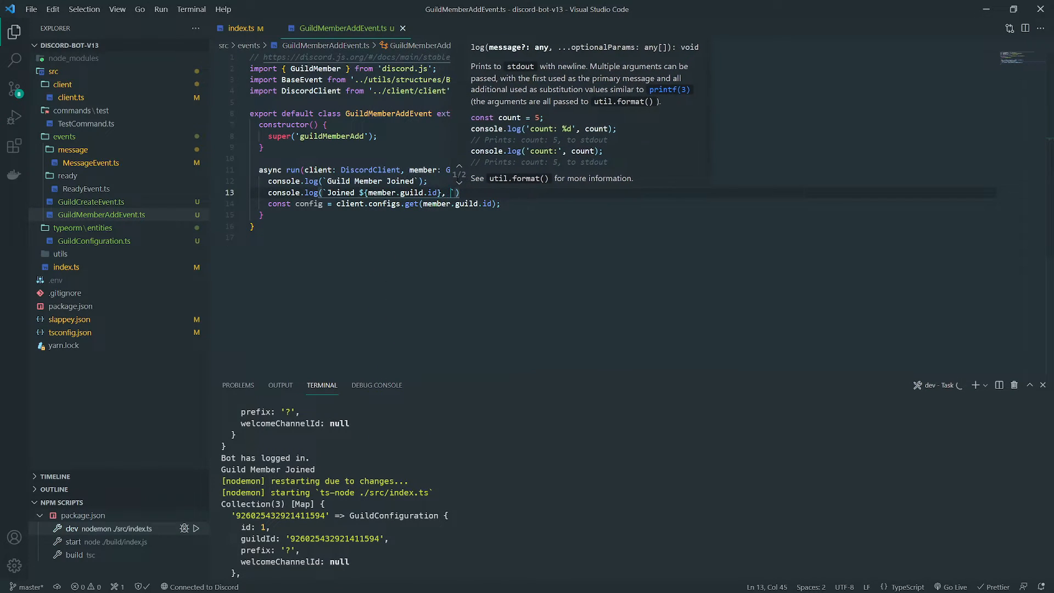
pyautogui.write('${member.guild.name')
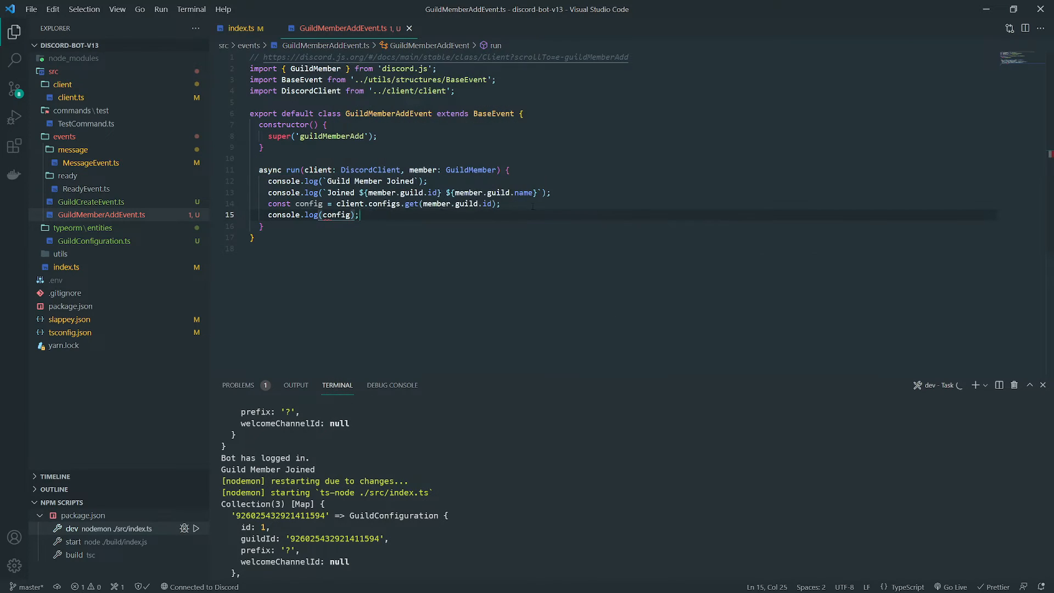
pyautogui.press('ctrl+s')
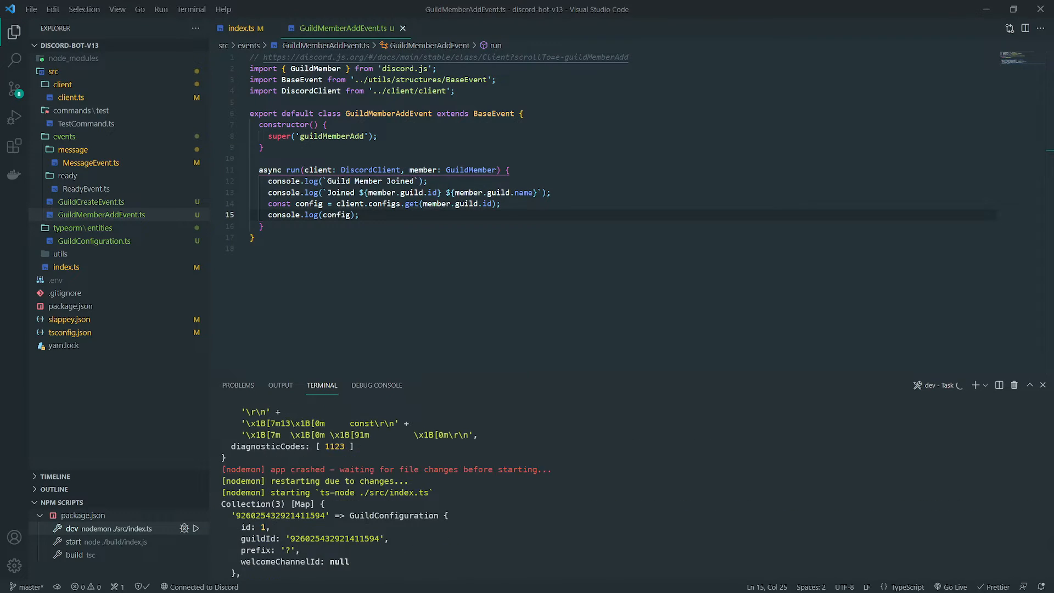
# - Scroll the terminal to review the logged guild id, name and GuildConfiguration
pyautogui.scroll(-3)
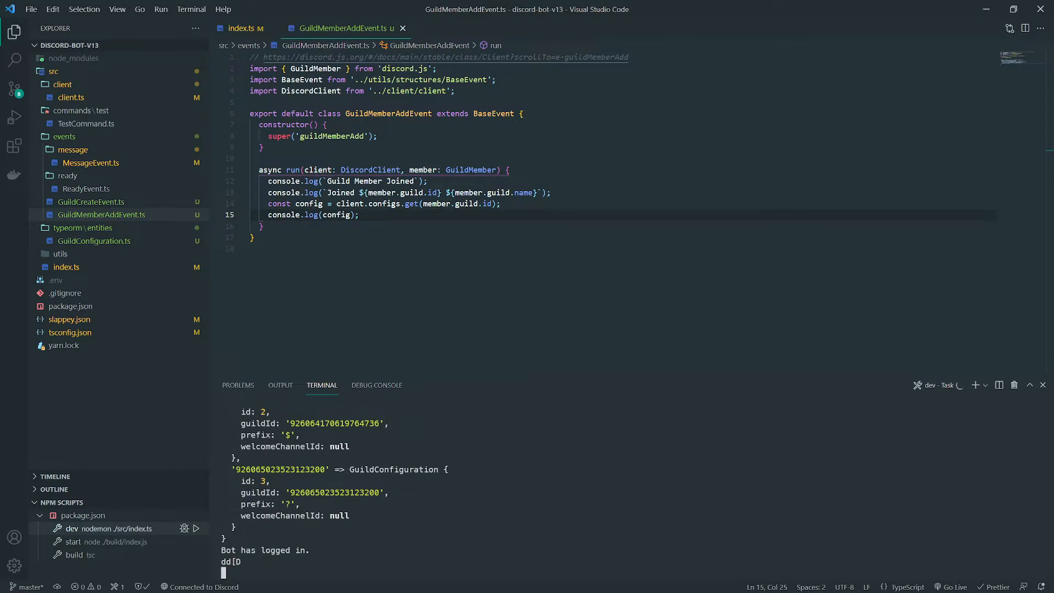
pyautogui.moveTo(725, 355)
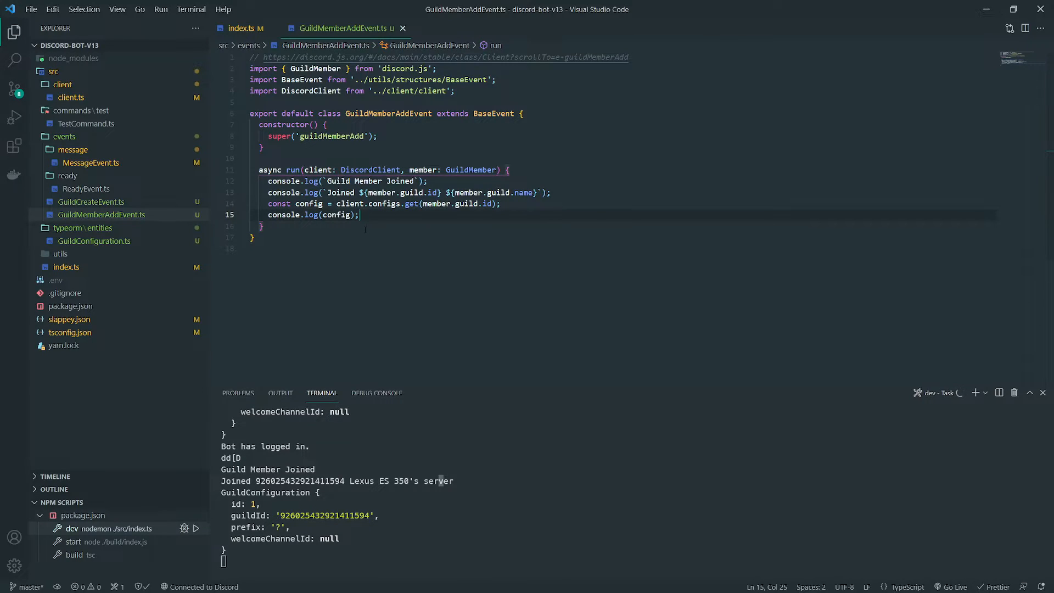
pyautogui.moveTo(119, 173)
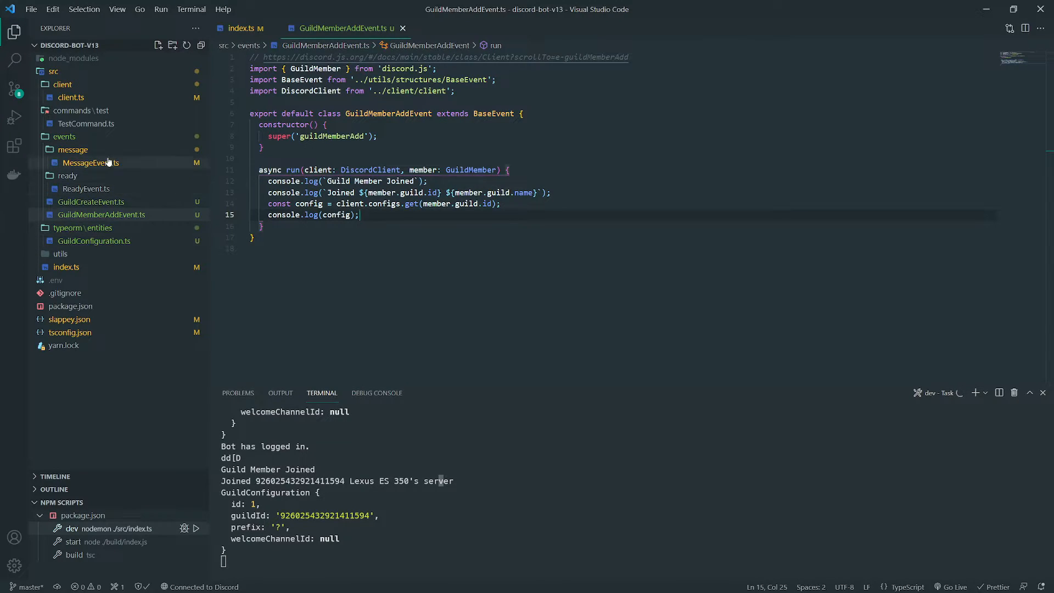
# - Review how GuildCreateEvent.ts handles configurations, then close its tab
pyautogui.click(90, 202)
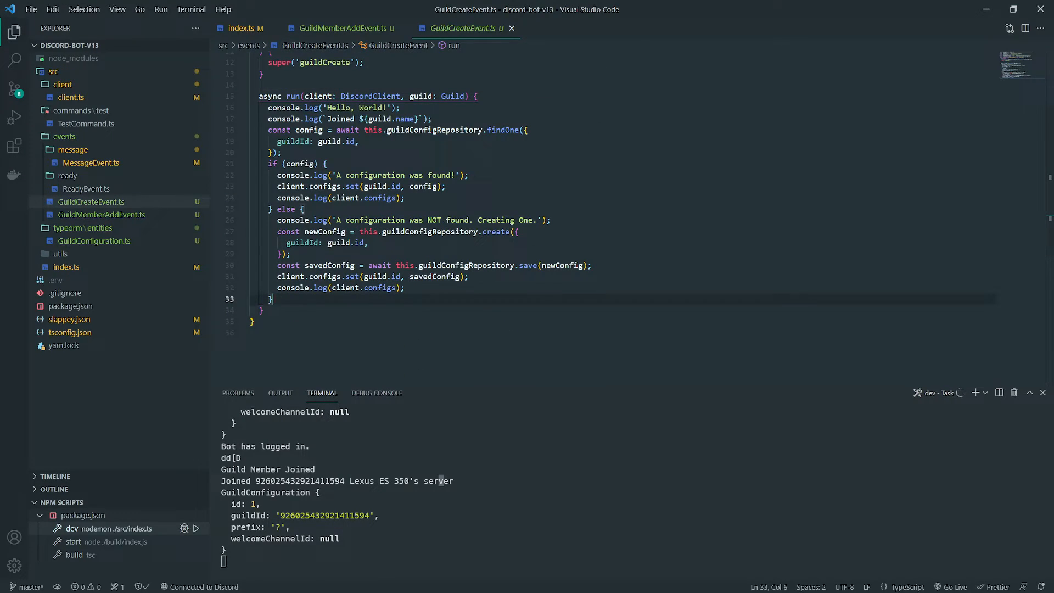
pyautogui.click(336, 107)
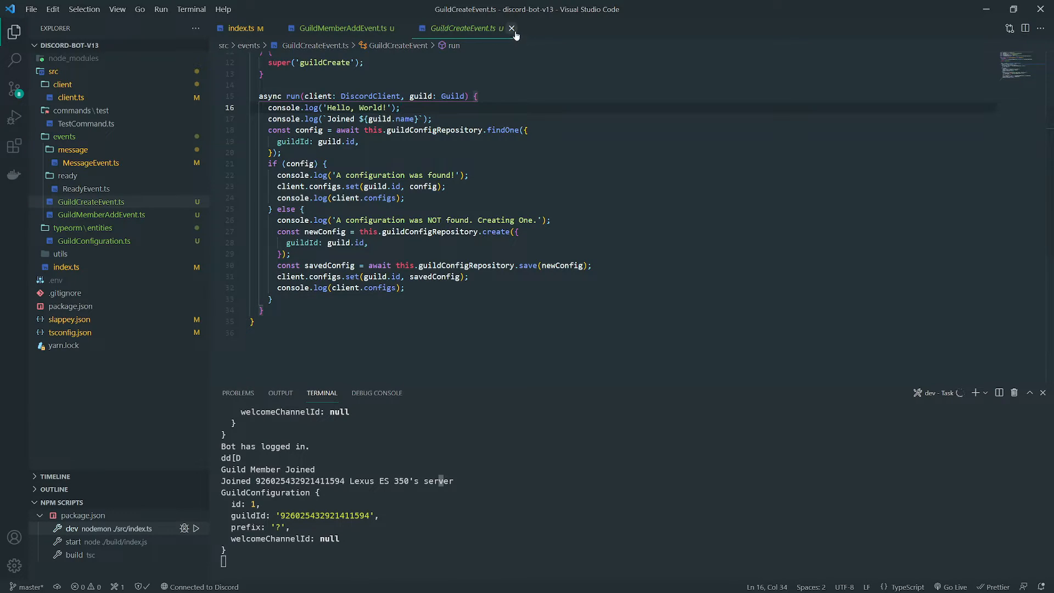
pyautogui.click(512, 28)
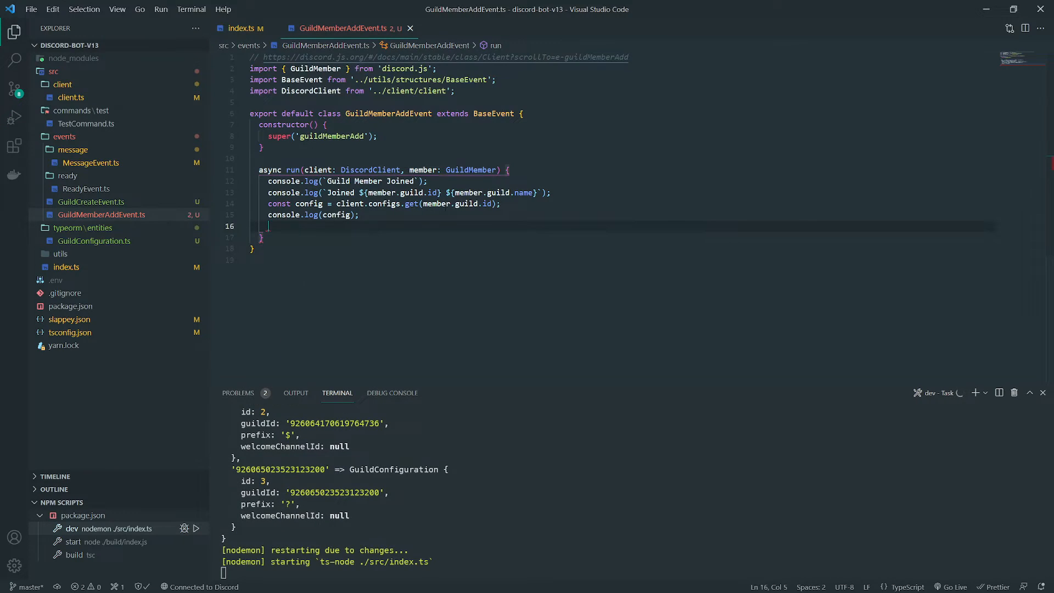
# - Add an empty if (config?.welcomeChannelId) block to the run method
pyautogui.write('if')
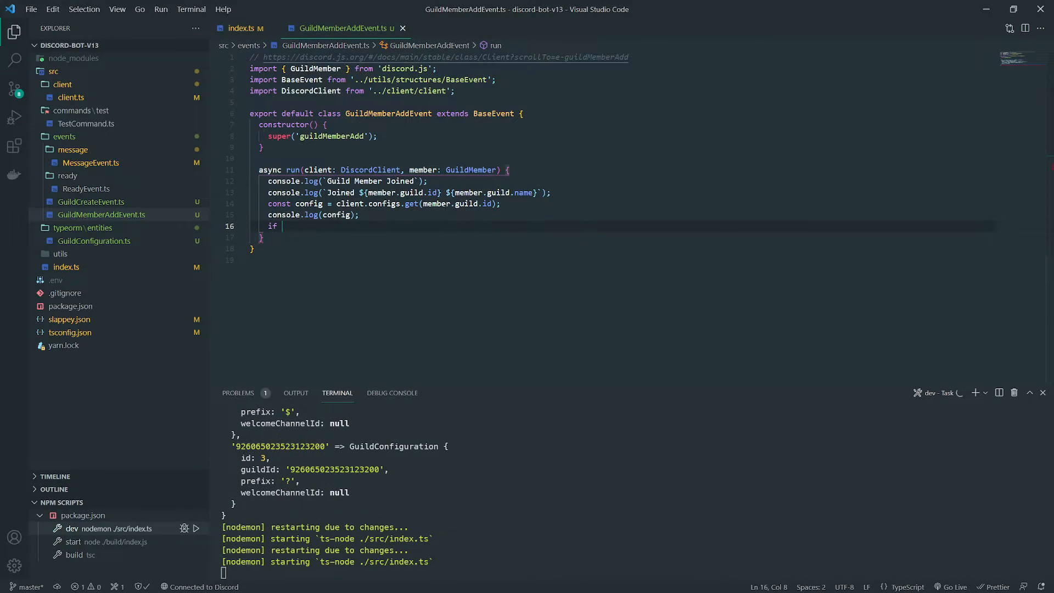
pyautogui.write('(config.')
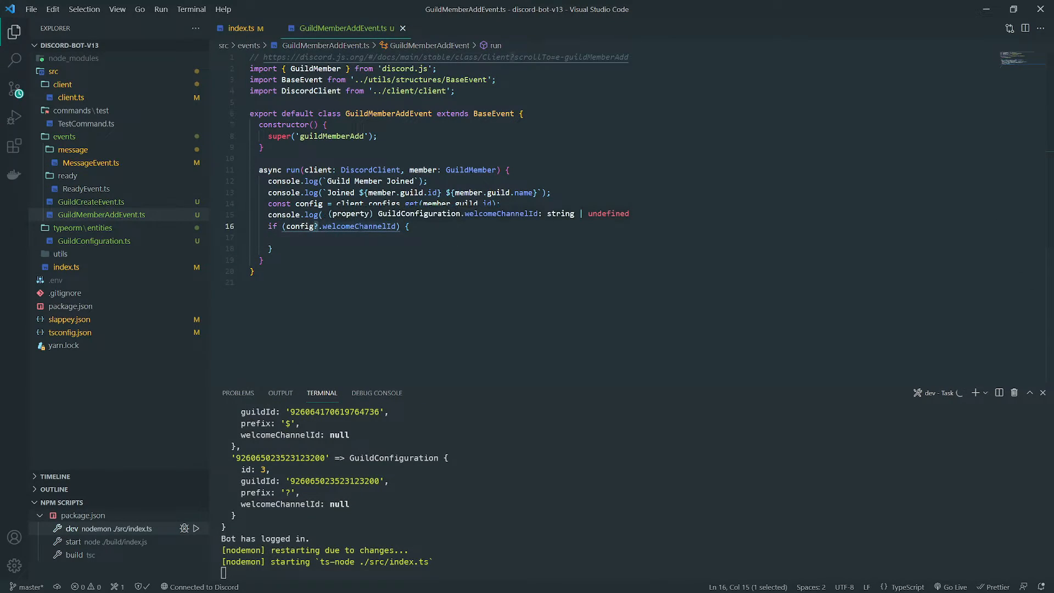
pyautogui.scroll(3)
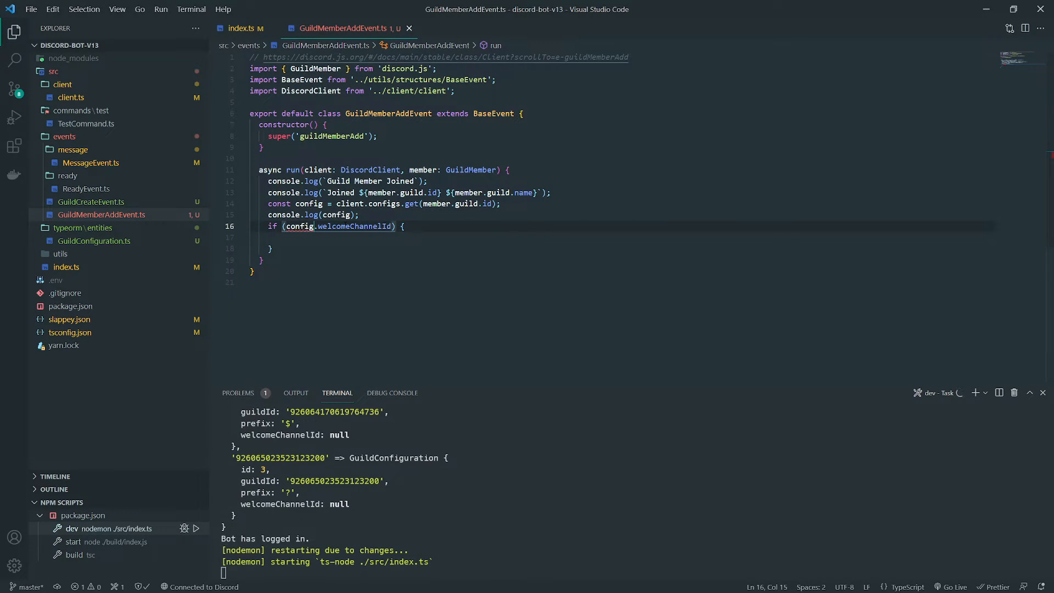
pyautogui.write('?')
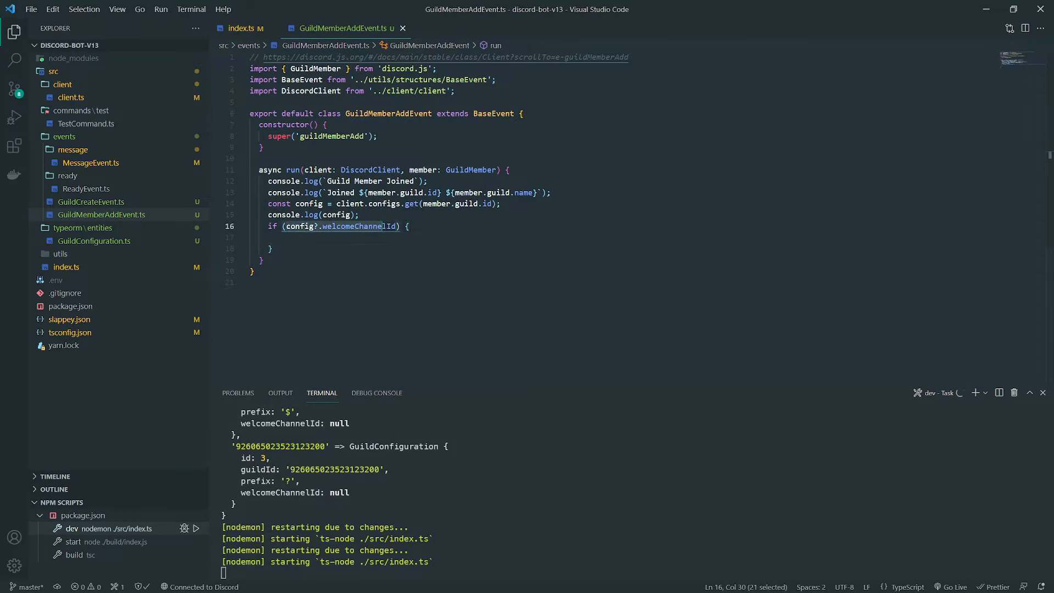
pyautogui.press('Enter')
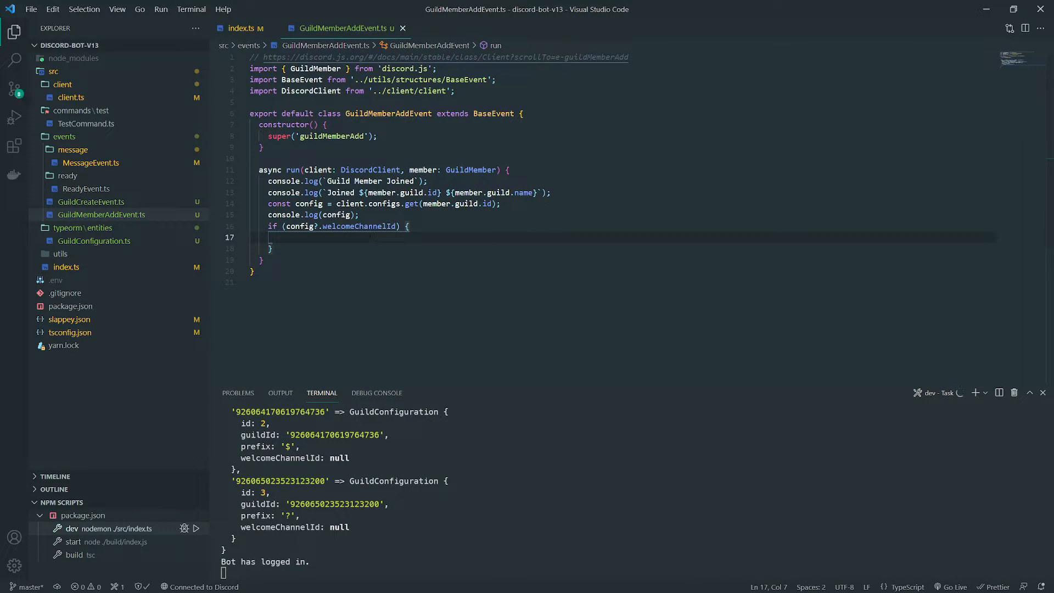
pyautogui.moveTo(359, 226)
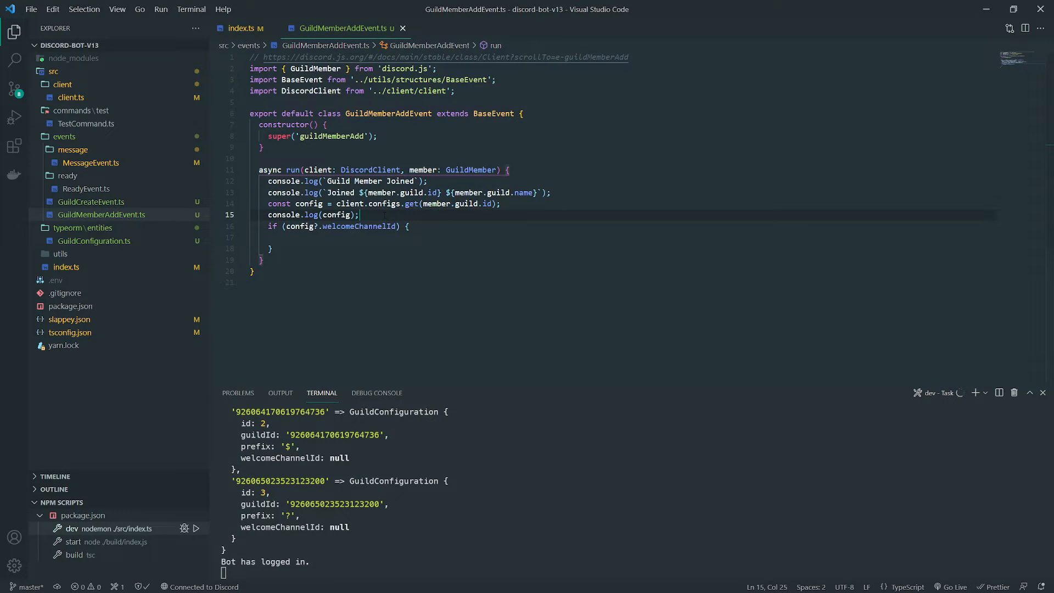
# - Insert if (!config) return; before the welcomeChannelId check
pyautogui.write('if (!c')
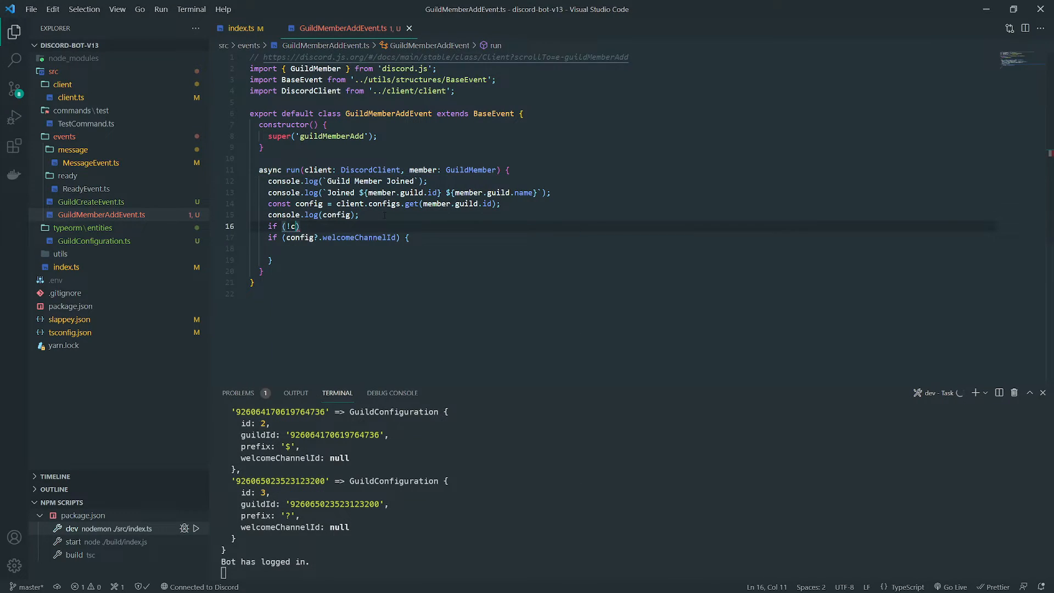
pyautogui.write('onfig) return;')
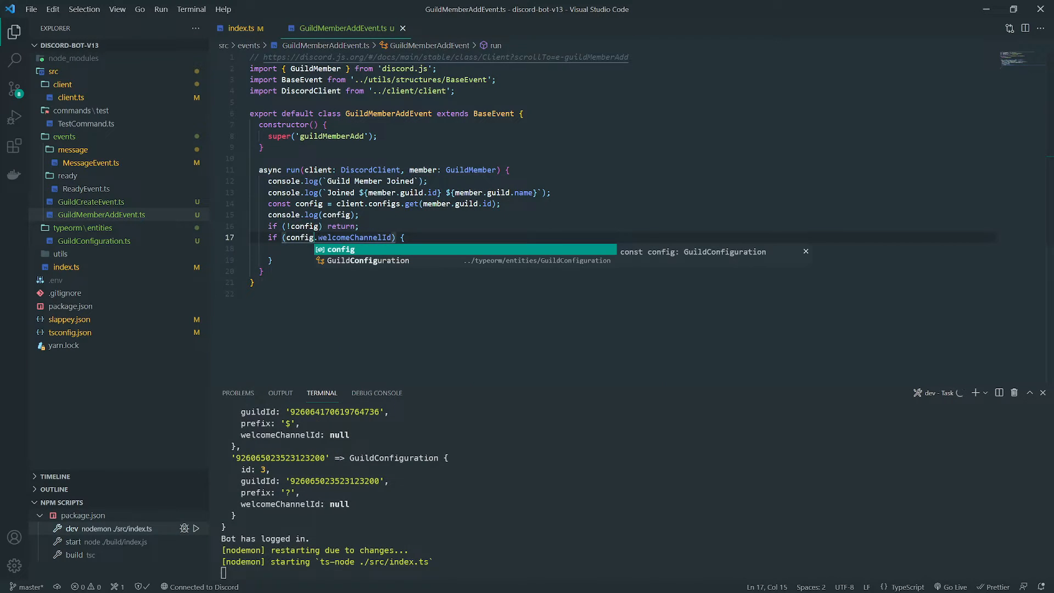
pyautogui.press('Escape')
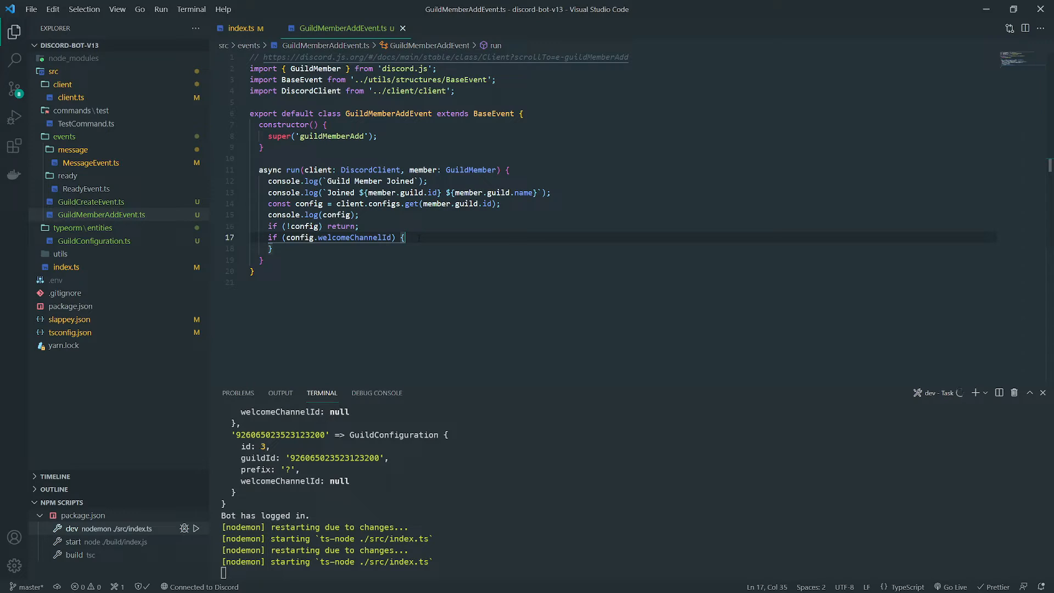
pyautogui.press('enter')
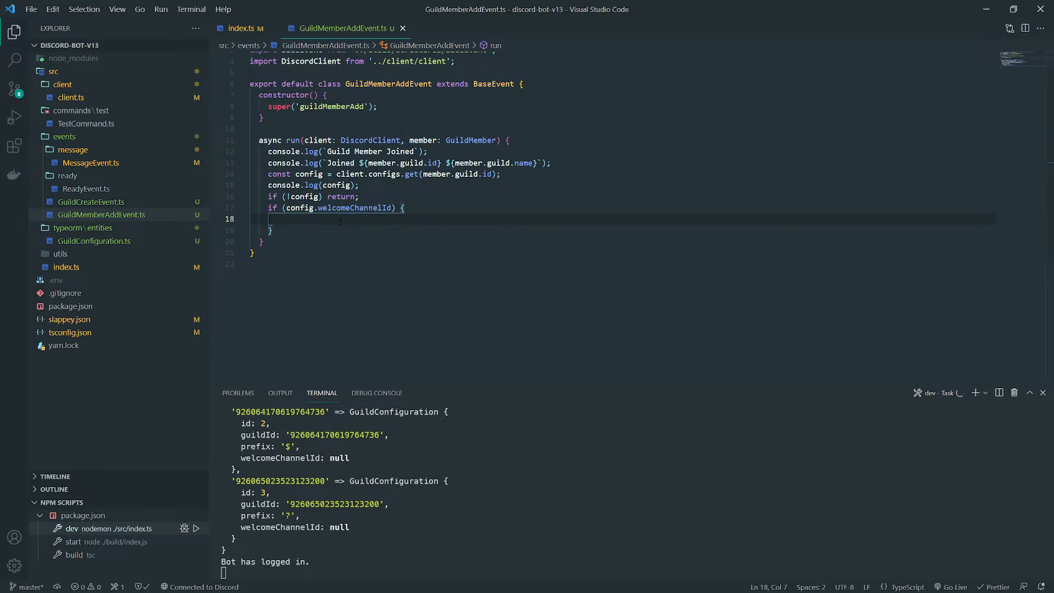
# - Add an else branch logging 'No welcome channel set.' after the if block
pyautogui.scroll(3)
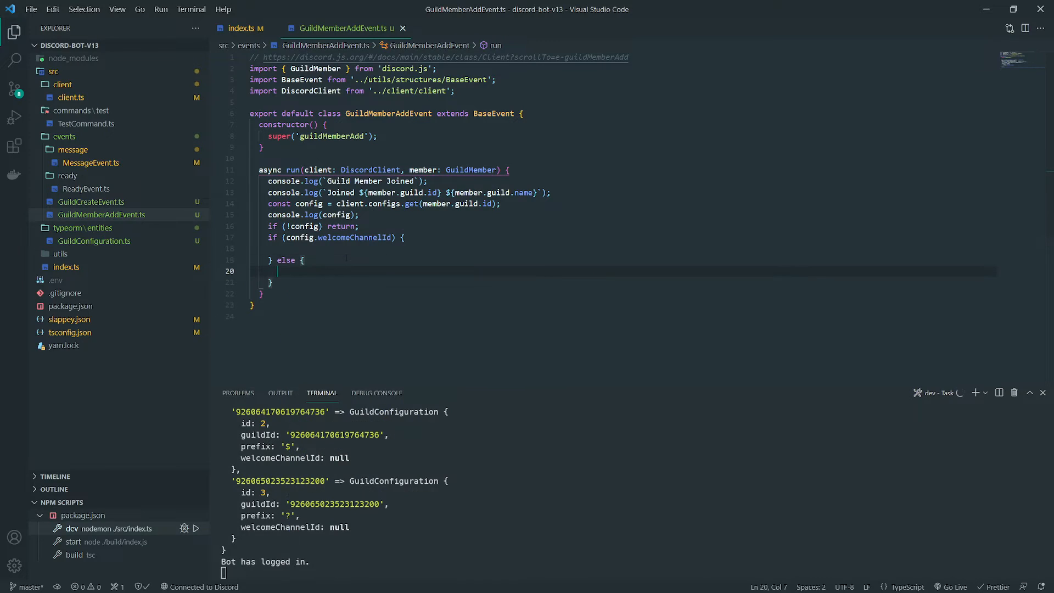
pyautogui.write("console.log('No welcome channel set.');")
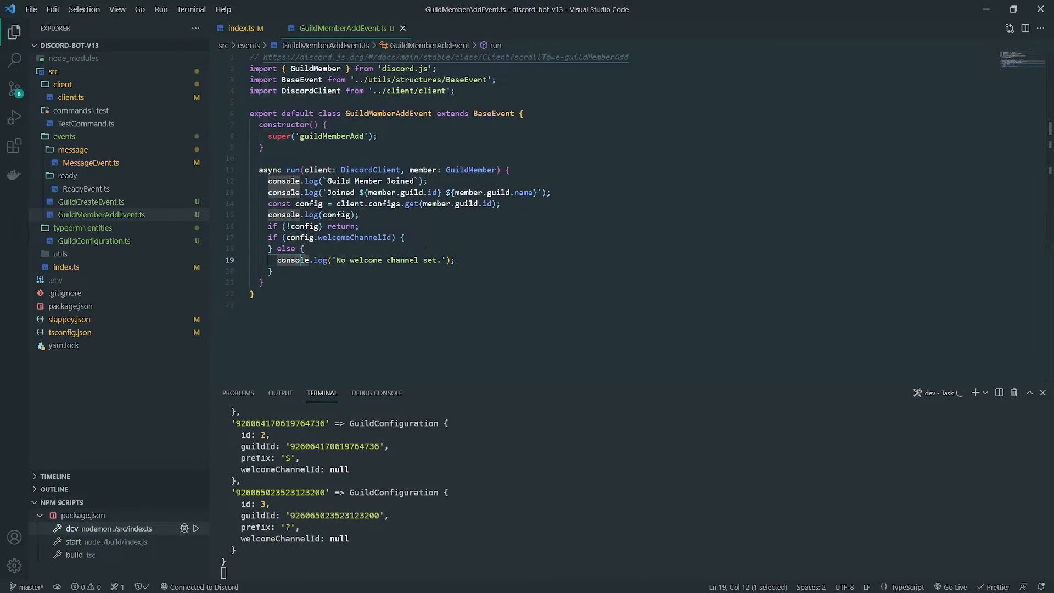
# - In the if block, fetch the channel with member.guild.channels.cache.get(config.welcomeChannelId)
pyautogui.press('Enter')
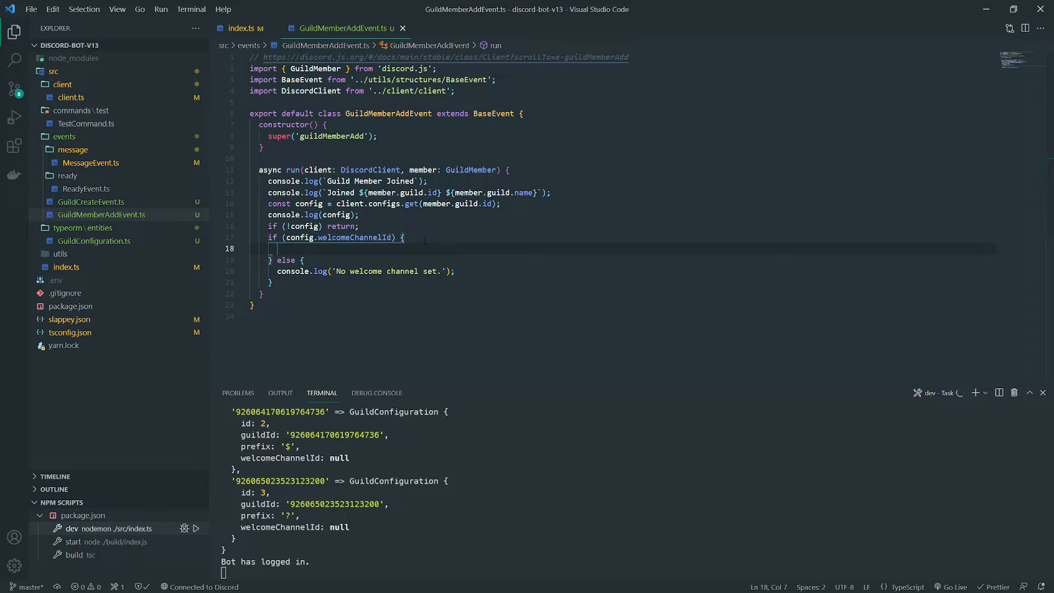
pyautogui.write('const')
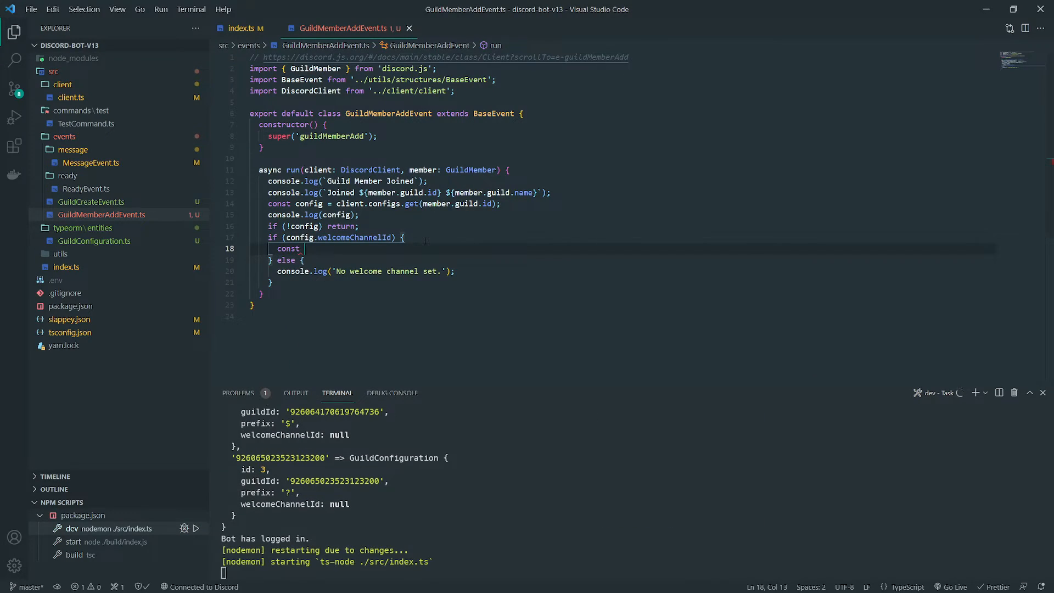
pyautogui.doubleClick(287, 248)
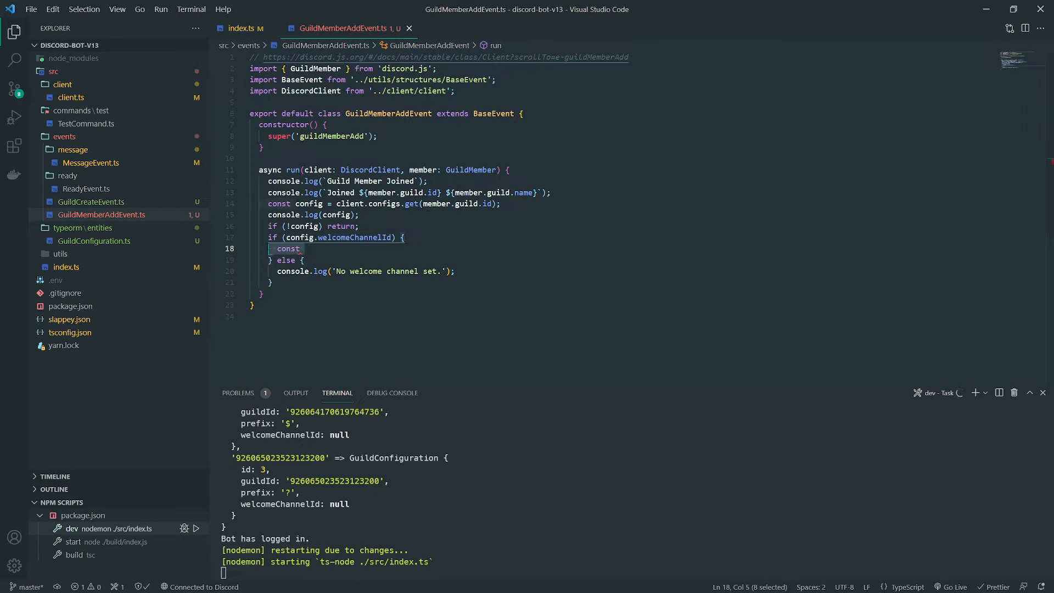
pyautogui.write('member.guild.channels.cache.get(')
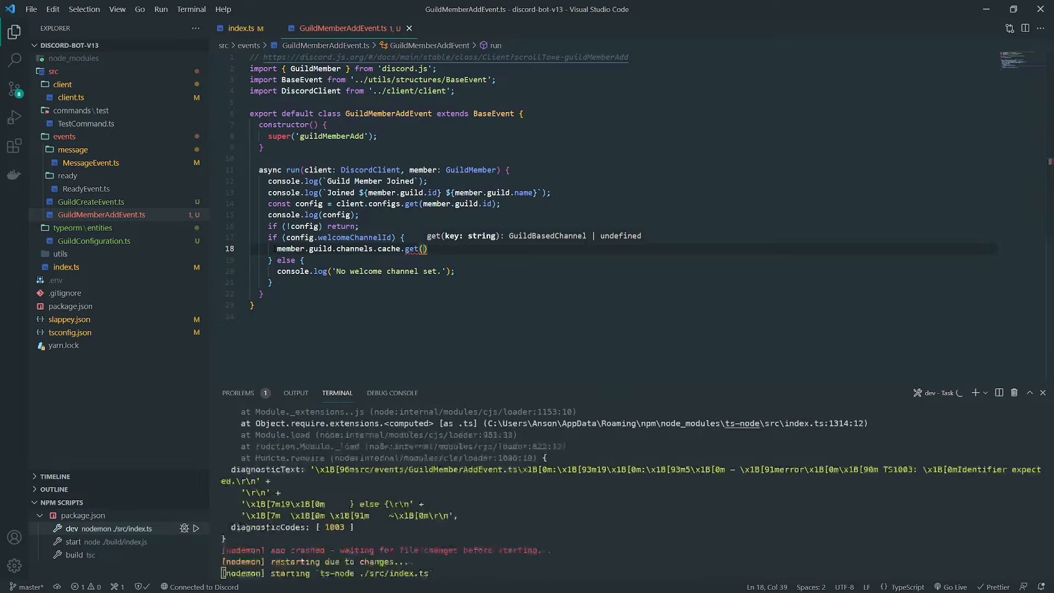
pyautogui.write('config.welcomeChannelId')
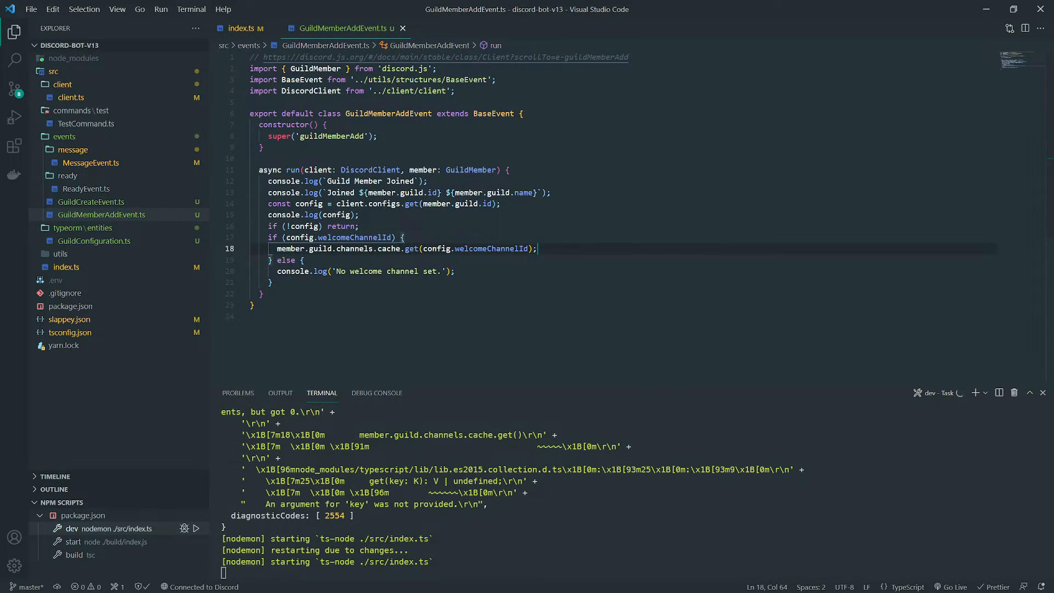
pyautogui.moveTo(407, 248)
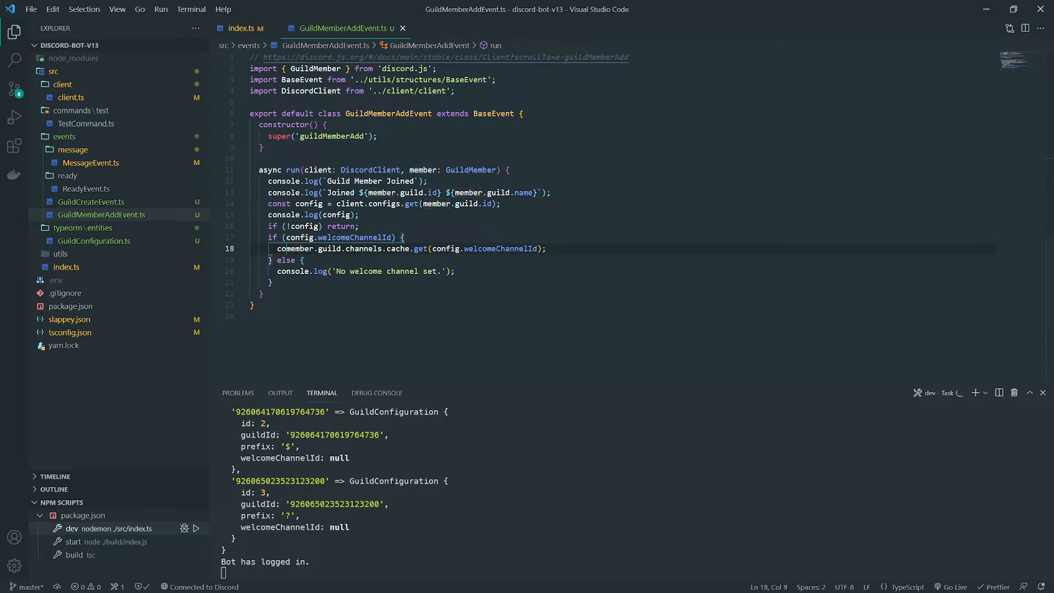
# - Store the lookup in const channel and log 'No welcome channel found' if it's missing
pyautogui.write('const channel =')
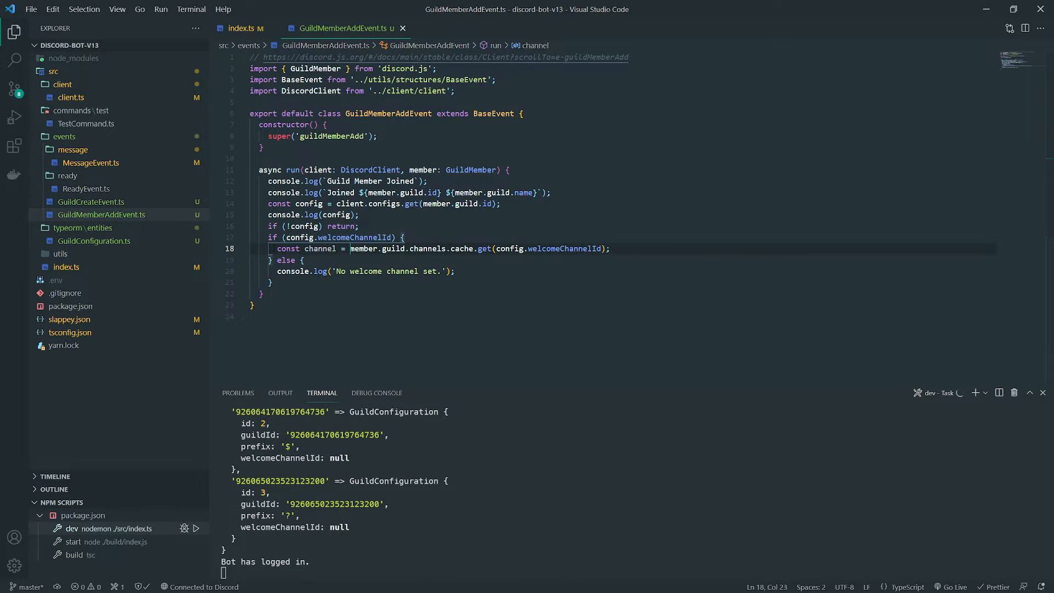
pyautogui.write('io')
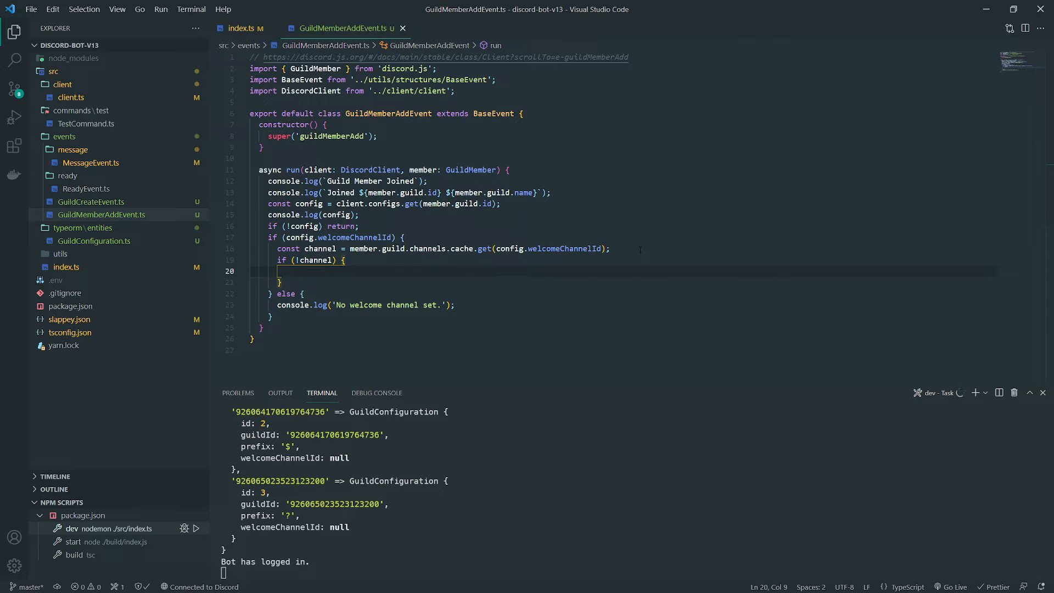
pyautogui.write("console.log('No welcome")
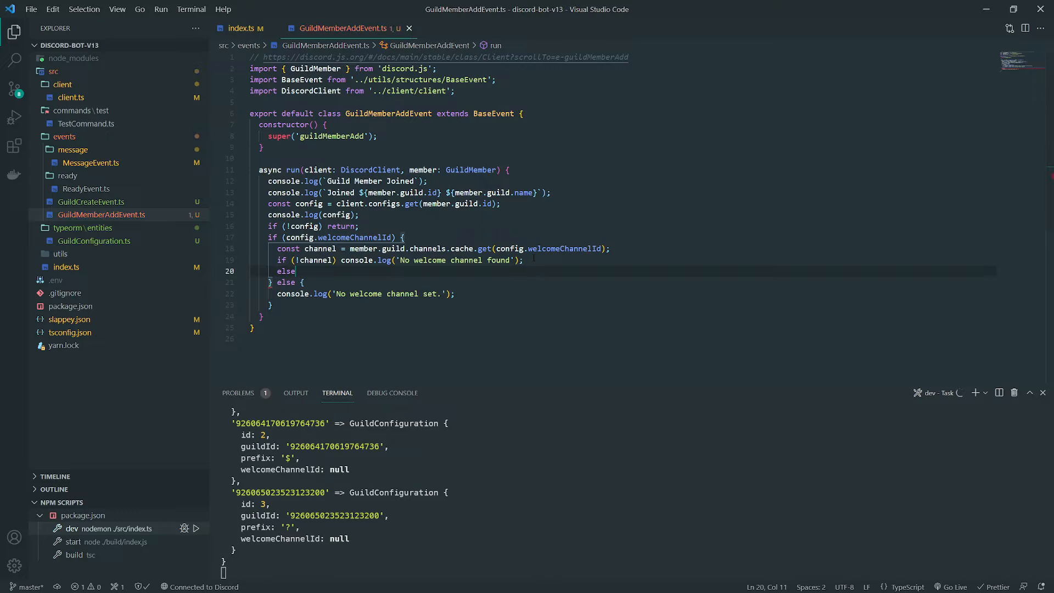
pyautogui.write('cha')
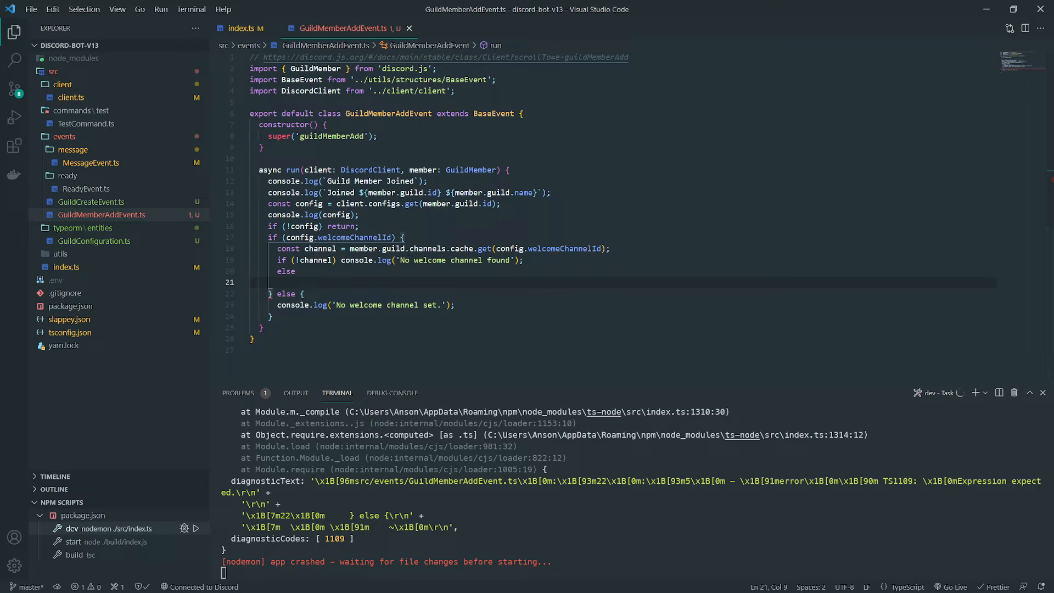
# - Cast the channel lookup as TextChannel, importing TextChannel from discord.js
pyautogui.click(295, 271)
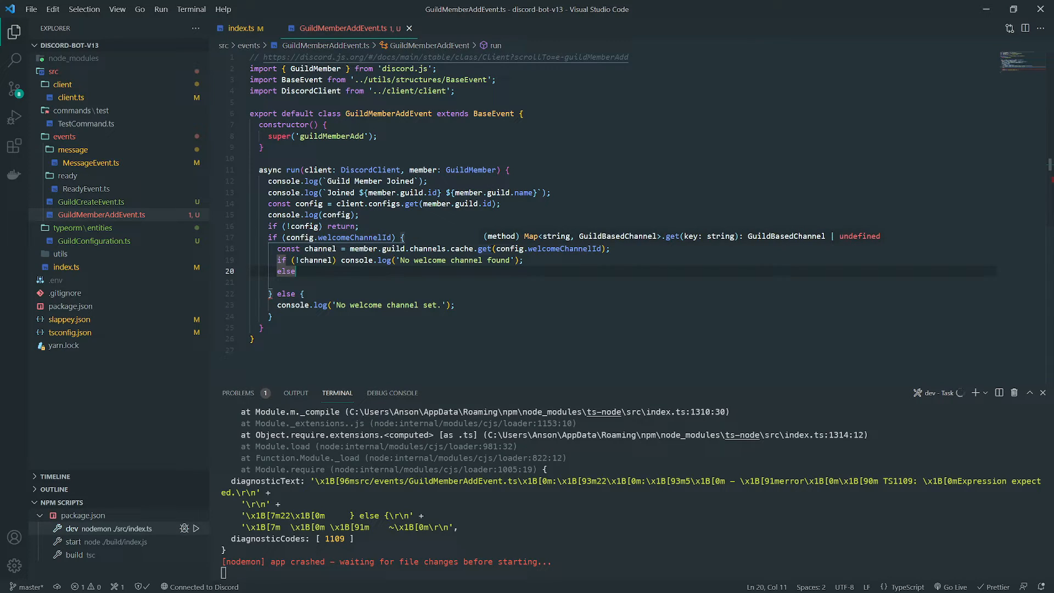
pyautogui.click(322, 248)
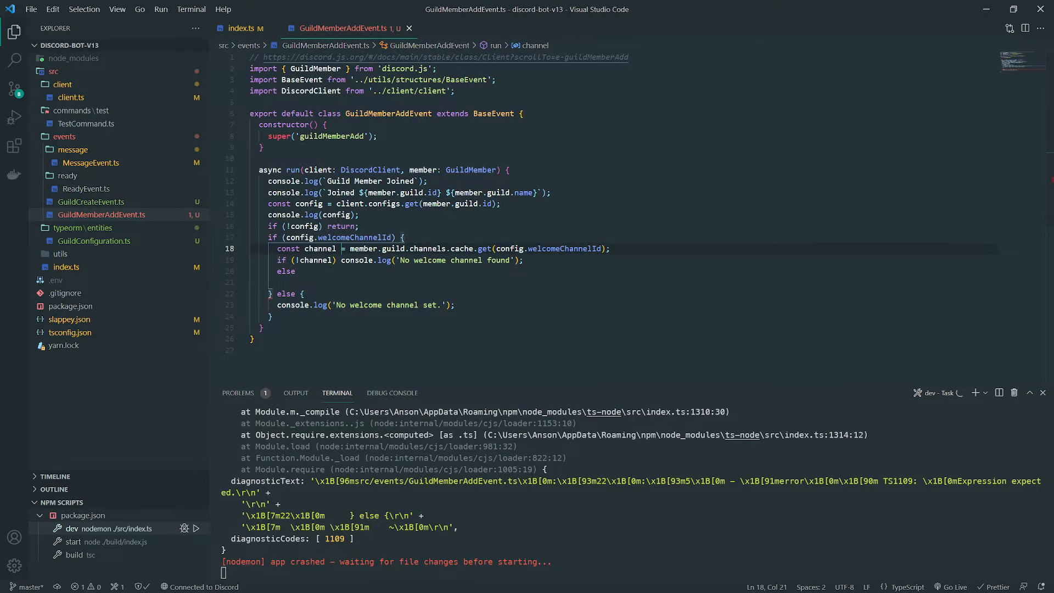
pyautogui.write('as Gui')
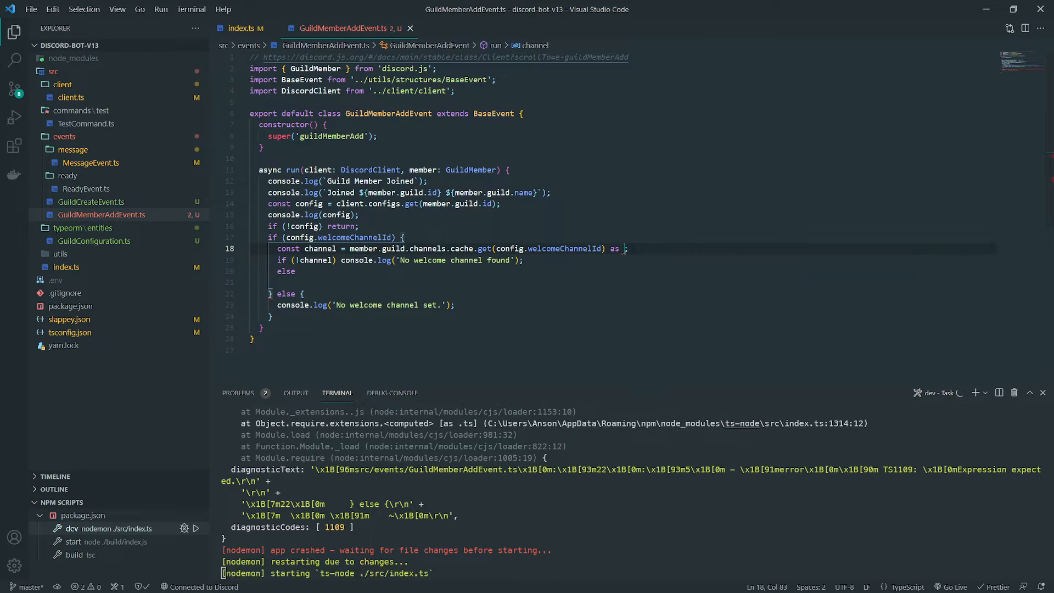
pyautogui.write('TextChannel')
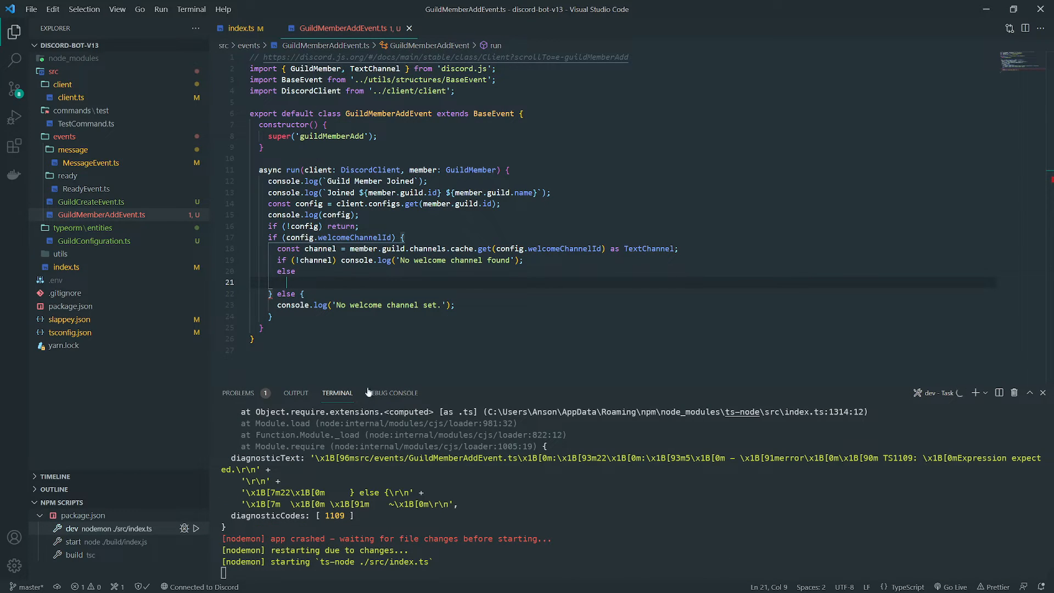
# - In the else branch, send channel.send(`Welcome ${member}`)
pyautogui.write('channel.send(')
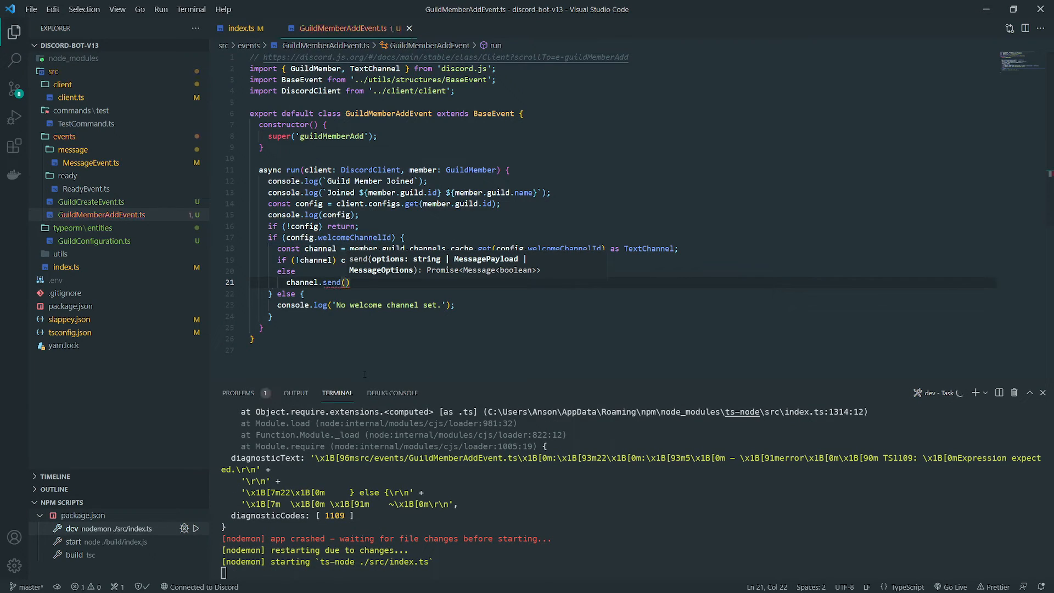
pyautogui.scroll(-3)
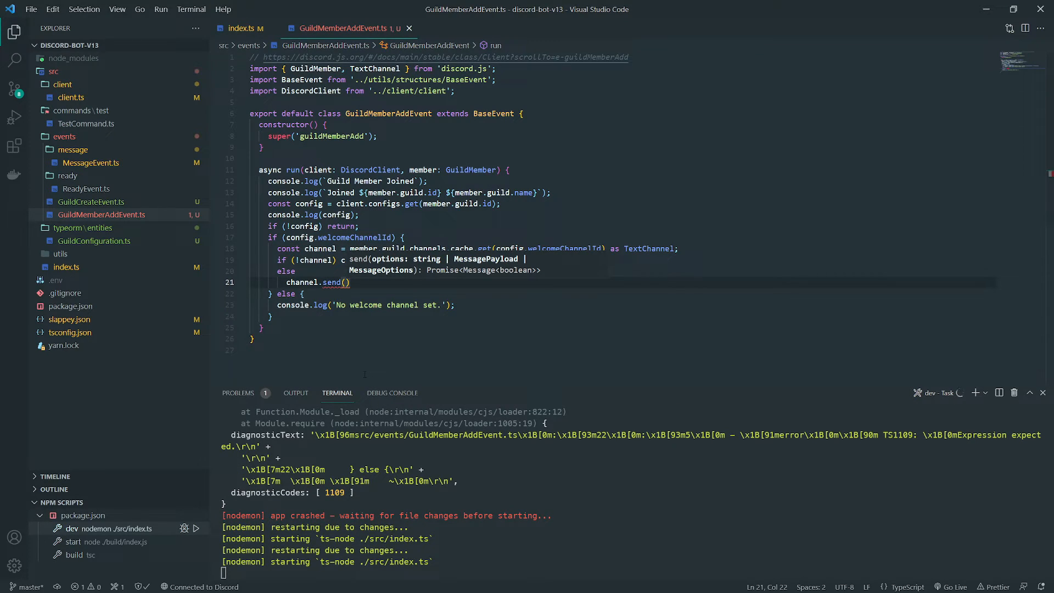
pyautogui.write("'dasda'")
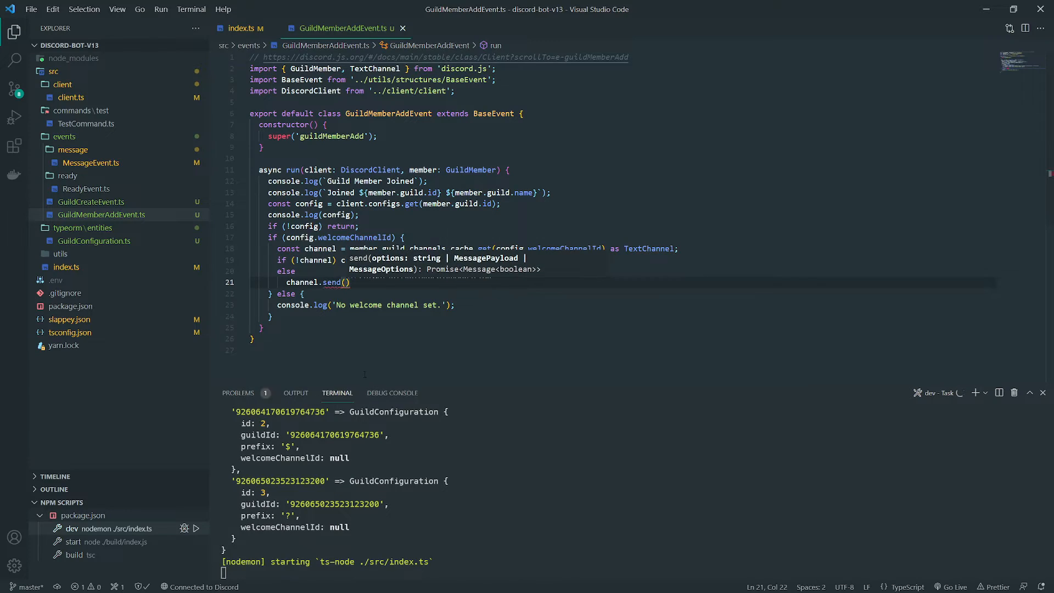
pyautogui.write("'")
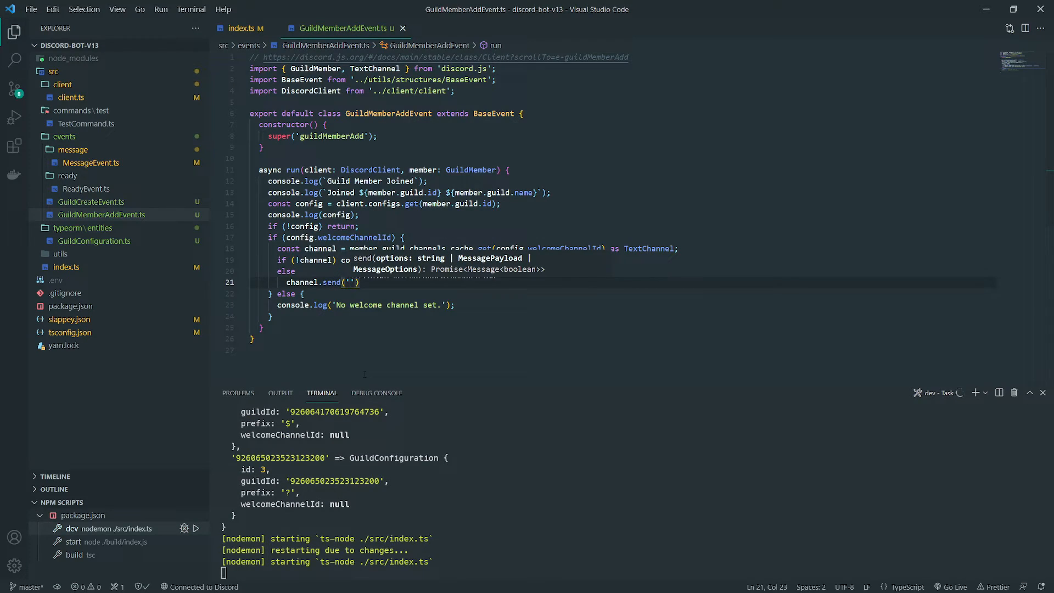
pyautogui.write('W`')
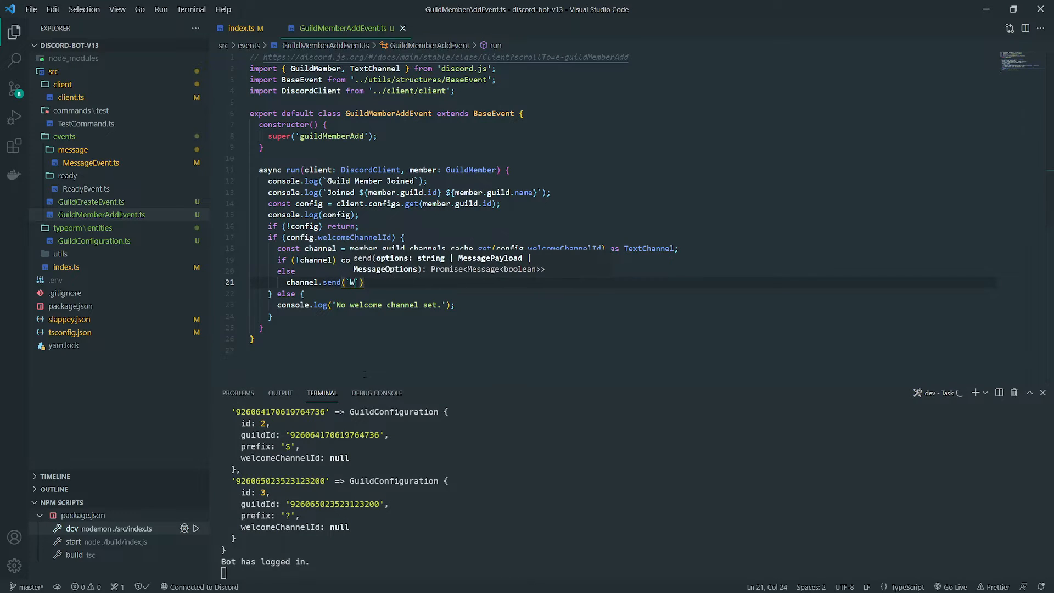
pyautogui.write('elcome ${member}')
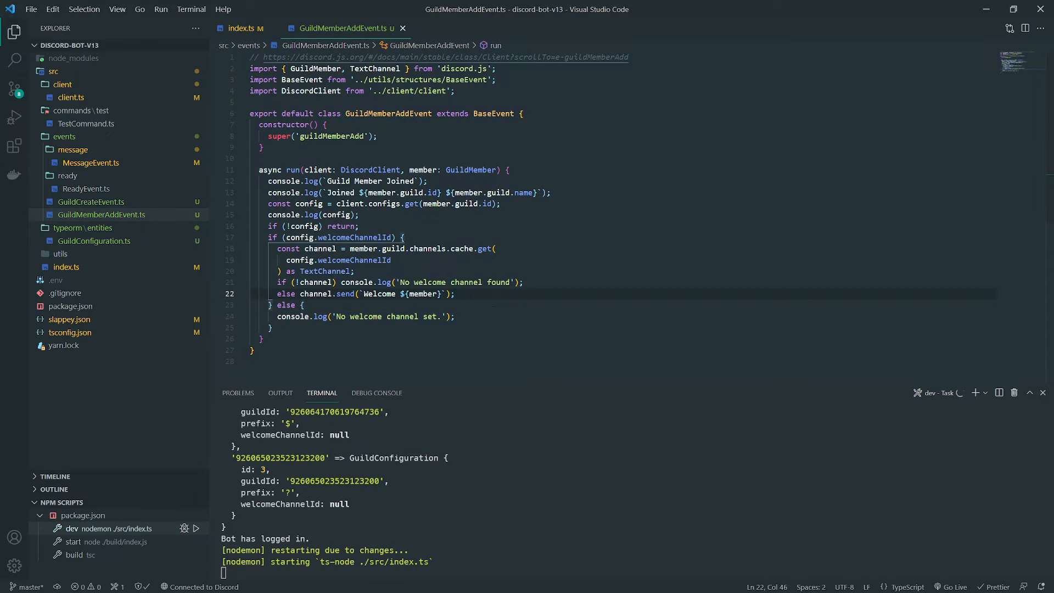
pyautogui.scroll(3)
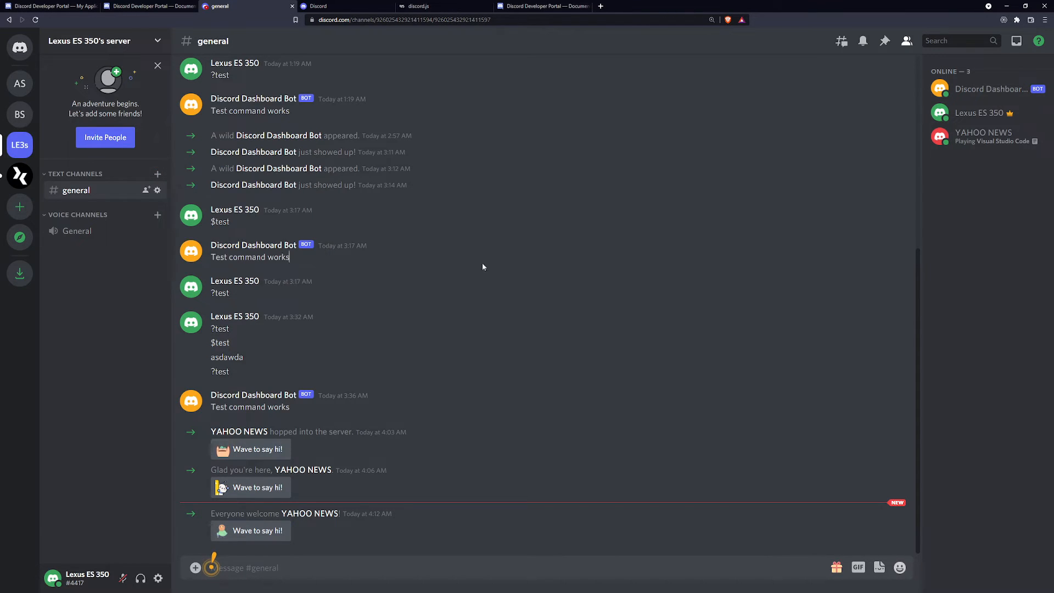
# - Join the server with the test account to trigger the 'No welcome channel set.' log
pyautogui.rightClick(75, 190)
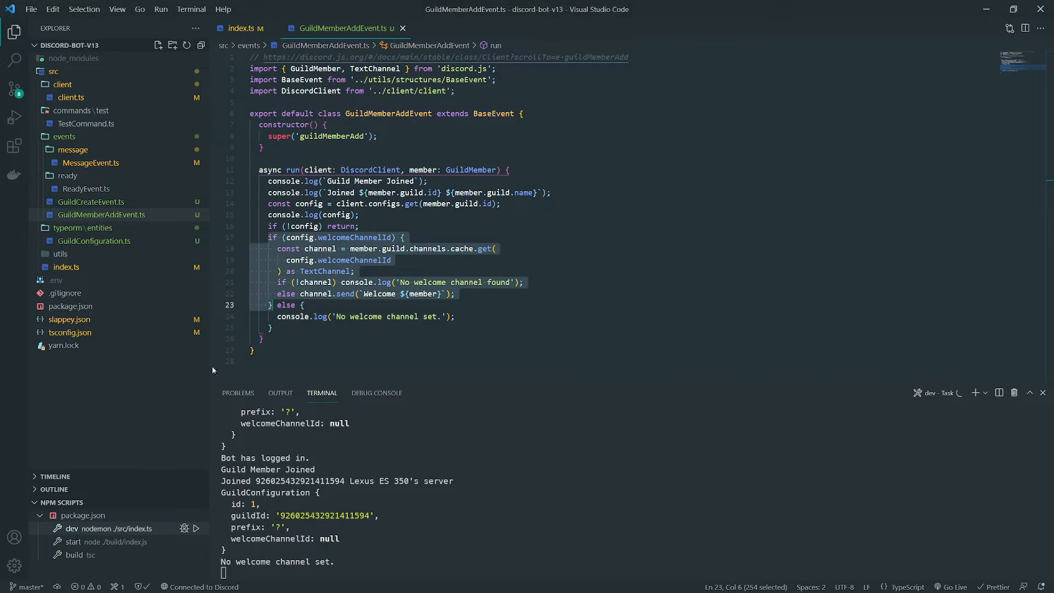
pyautogui.click(254, 351)
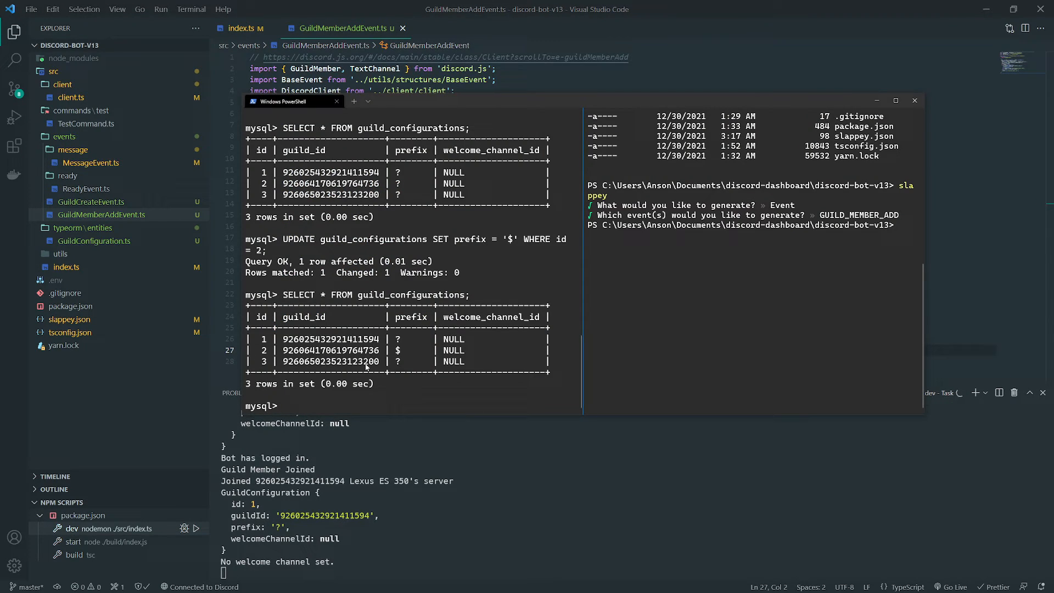
pyautogui.moveTo(532, 191)
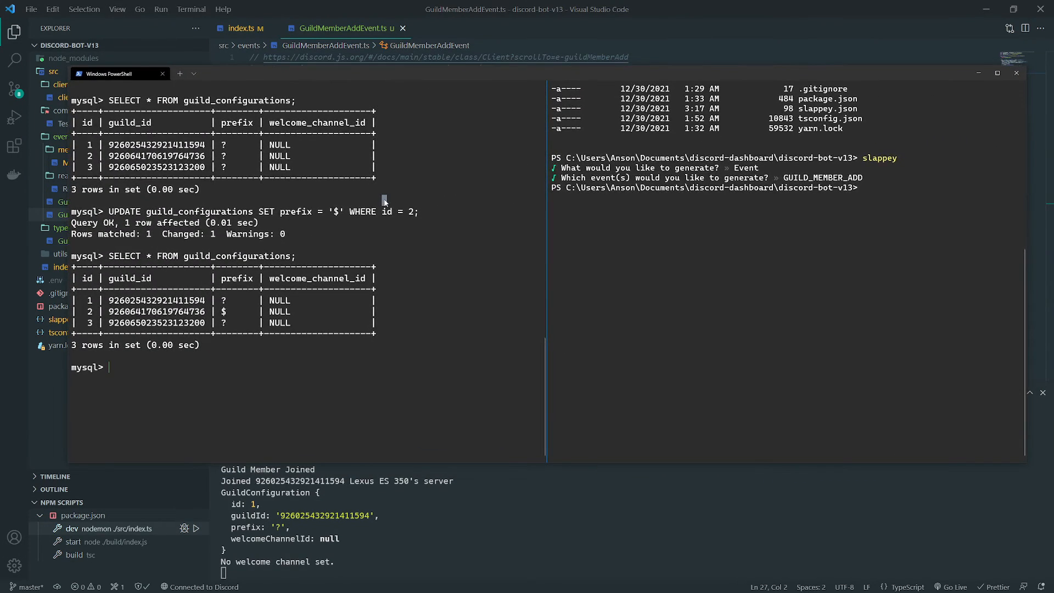
pyautogui.write('UPDA')
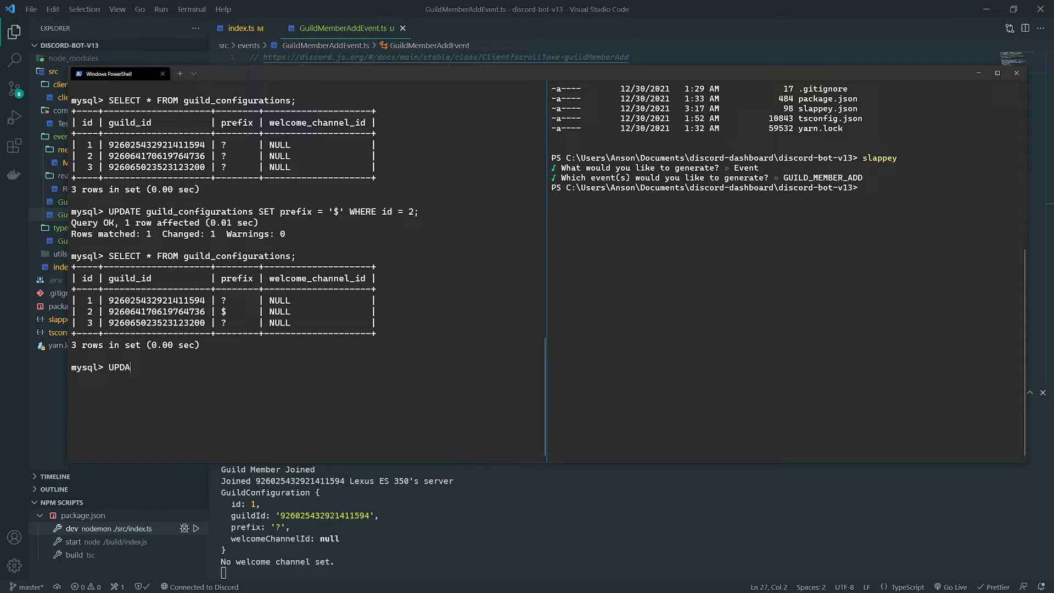
pyautogui.write('TE')
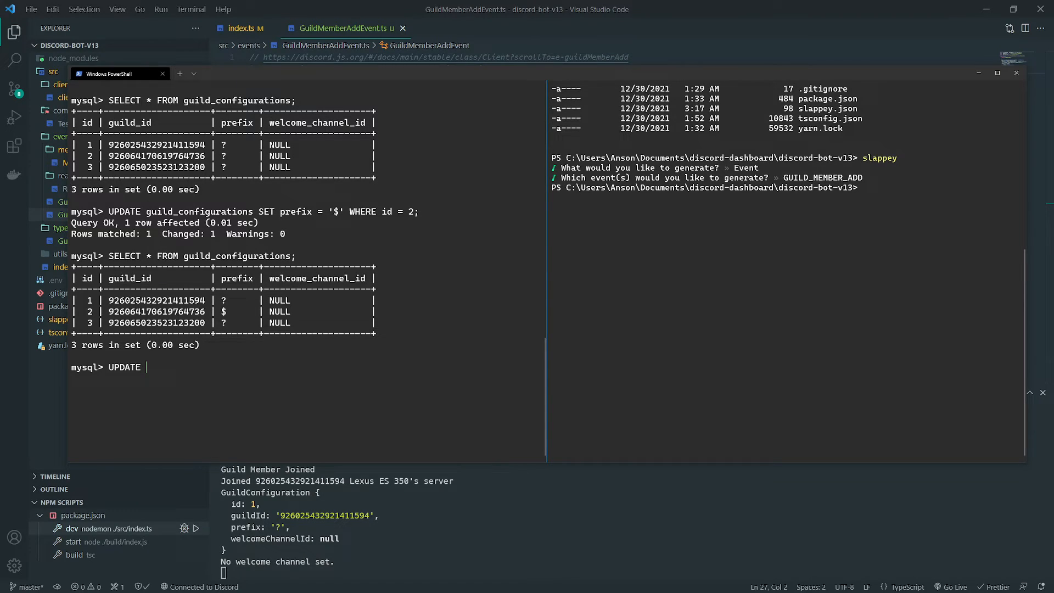
pyautogui.write('guild_configura')
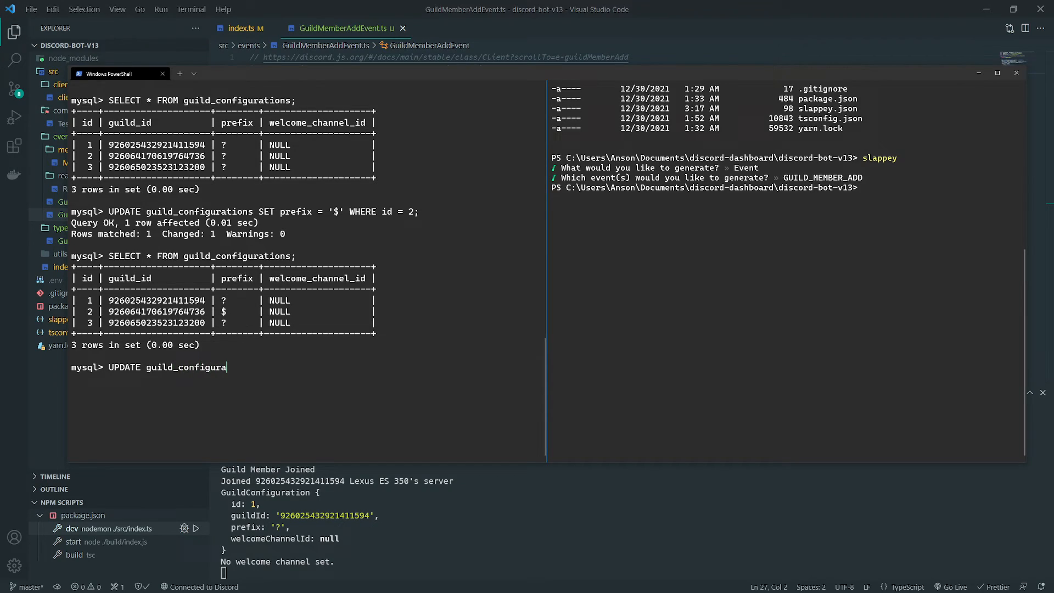
pyautogui.write('tions S')
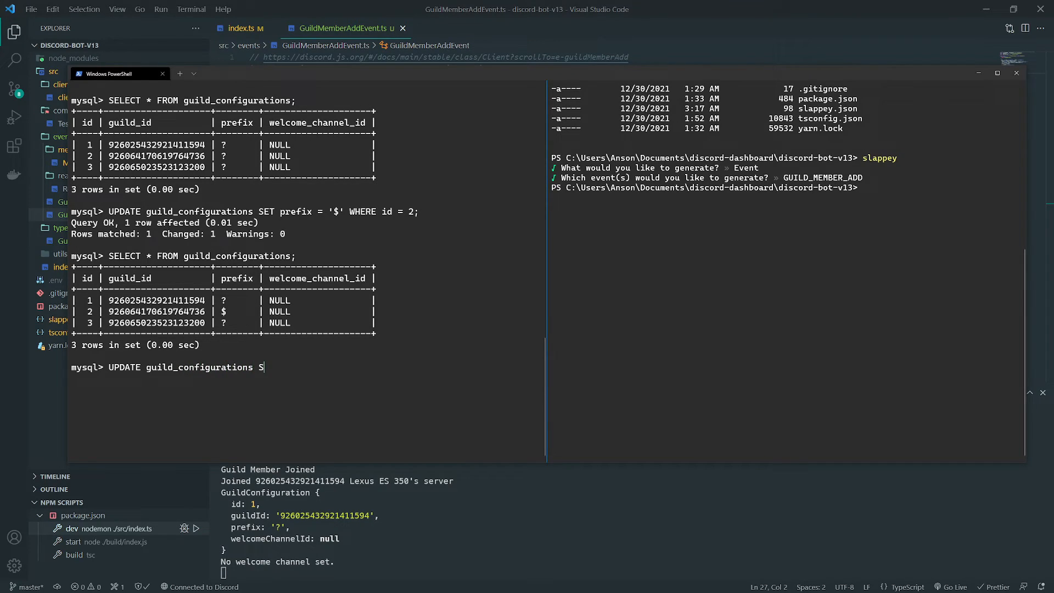
pyautogui.write('ET welcome_ch')
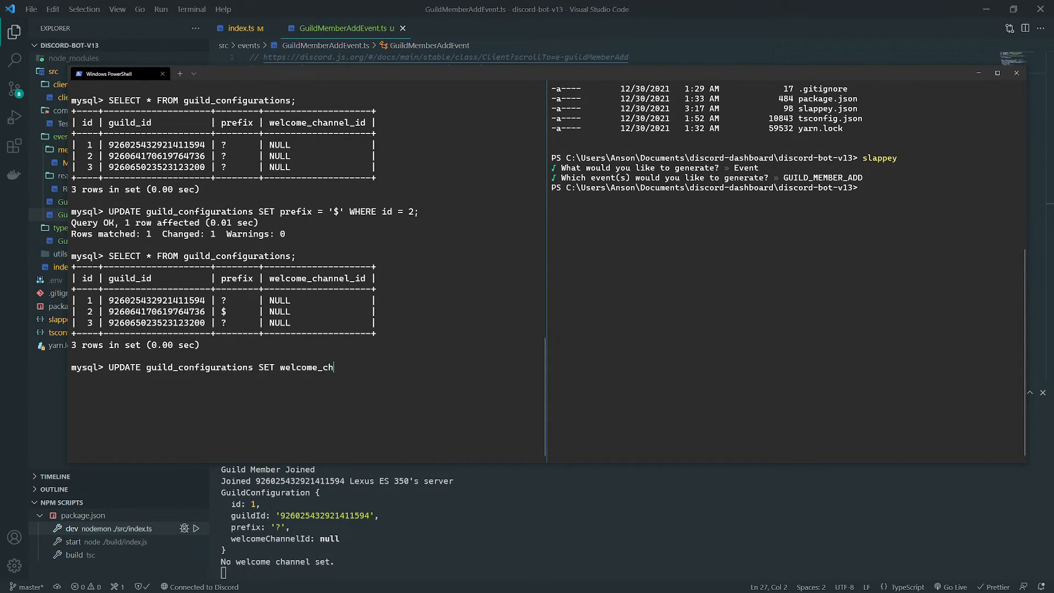
pyautogui.write('annel_id=')
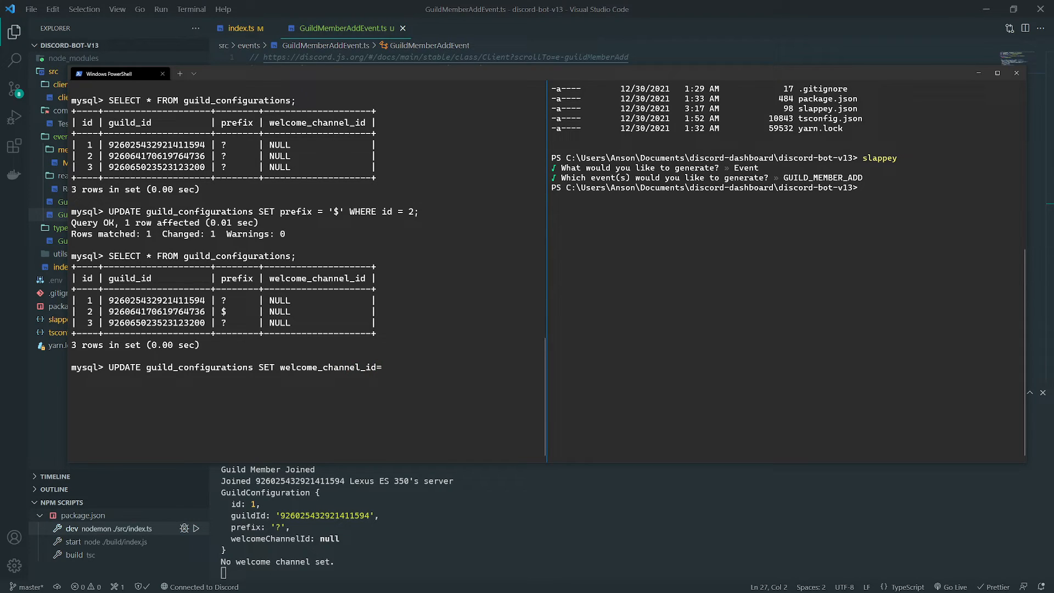
pyautogui.write("'926025432921411597'")
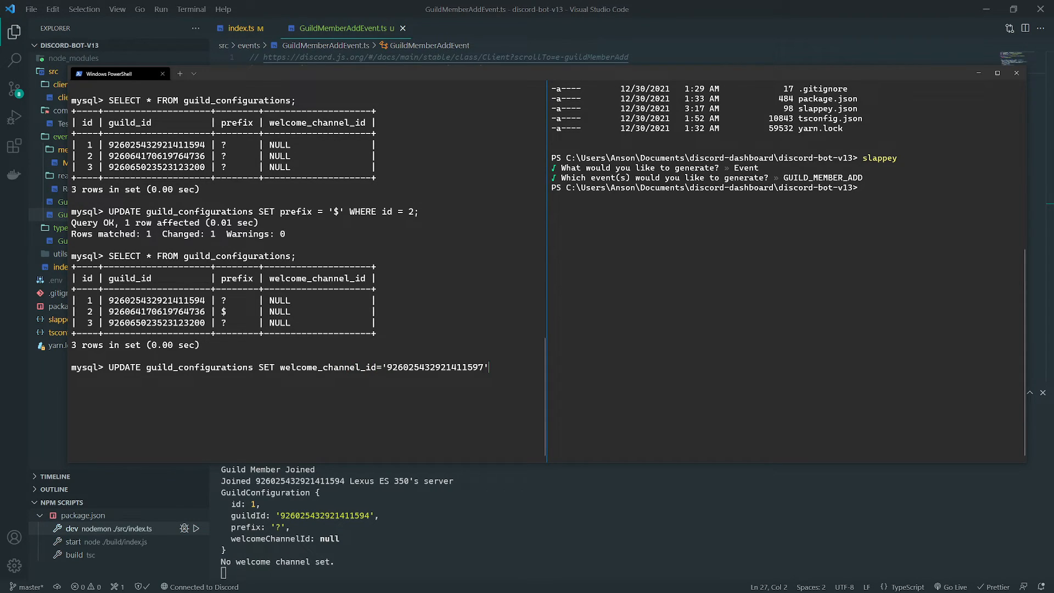
pyautogui.write('where id = 1;')
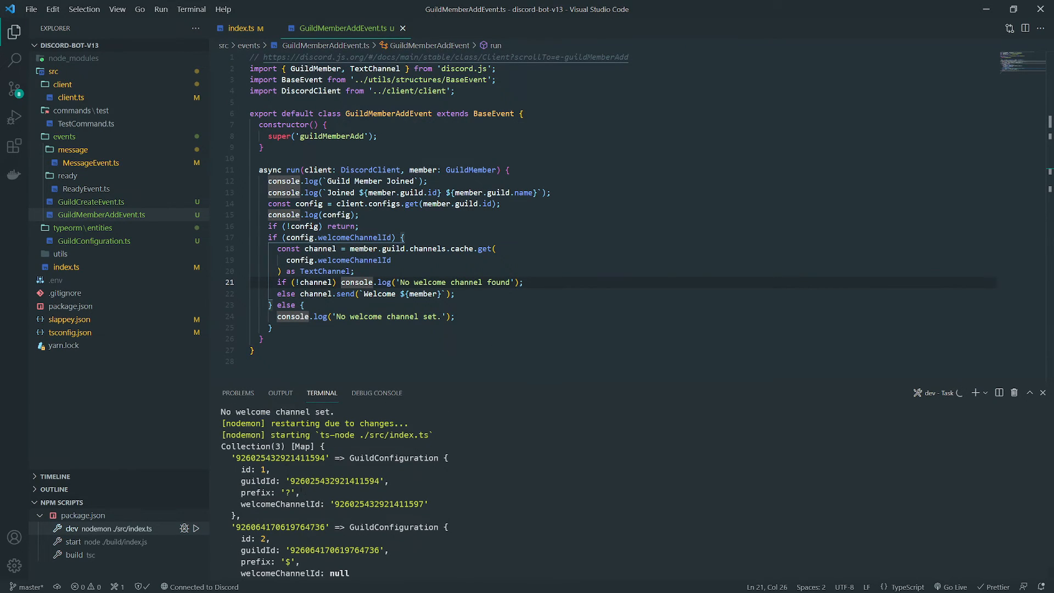
pyautogui.doubleClick(378, 503)
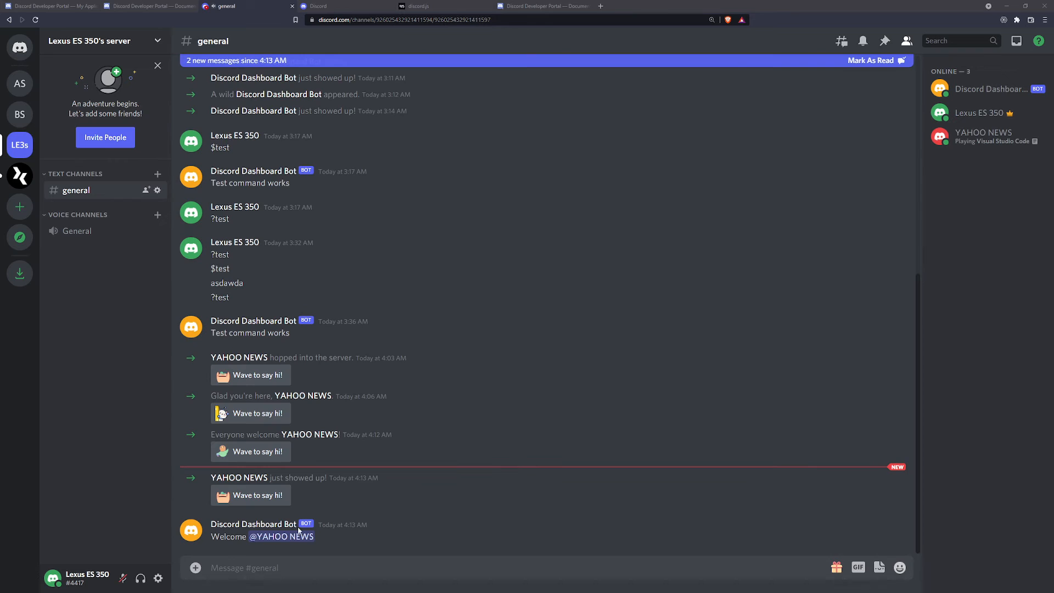
pyautogui.moveTo(786, 357)
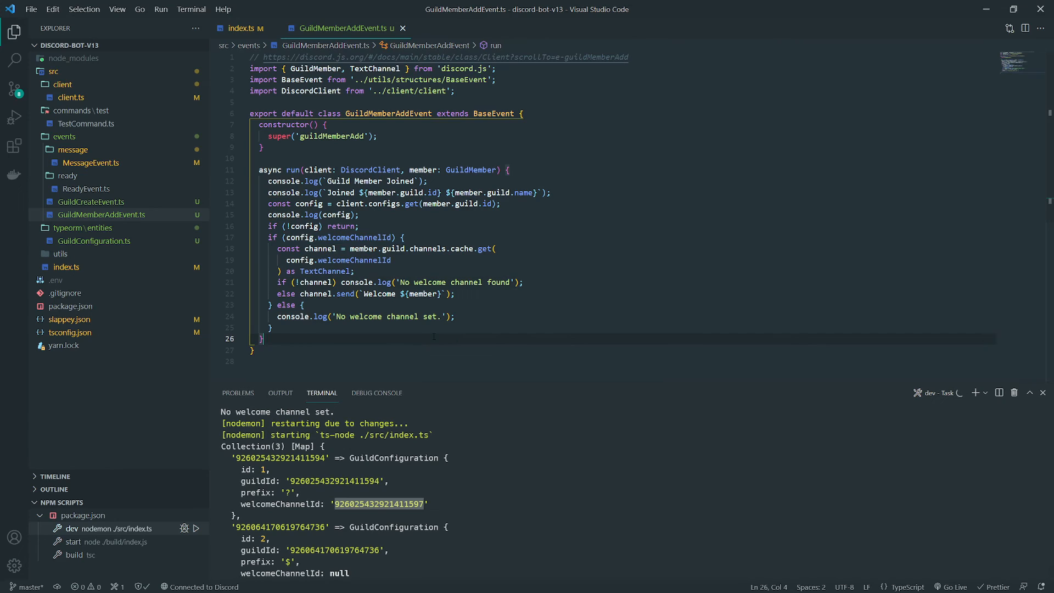
pyautogui.moveTo(309, 350)
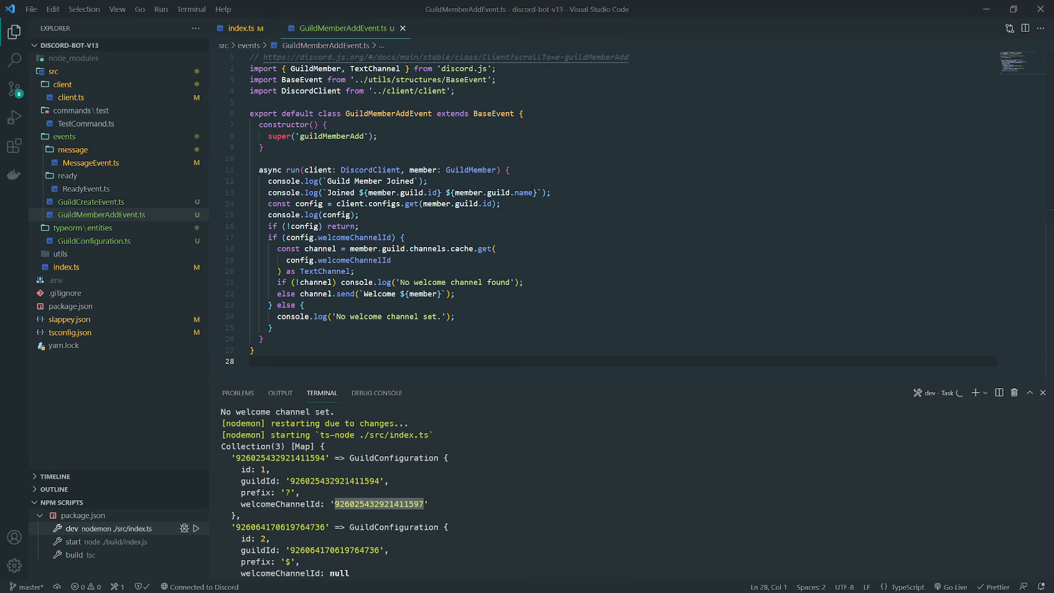
pyautogui.moveTo(166, 149)
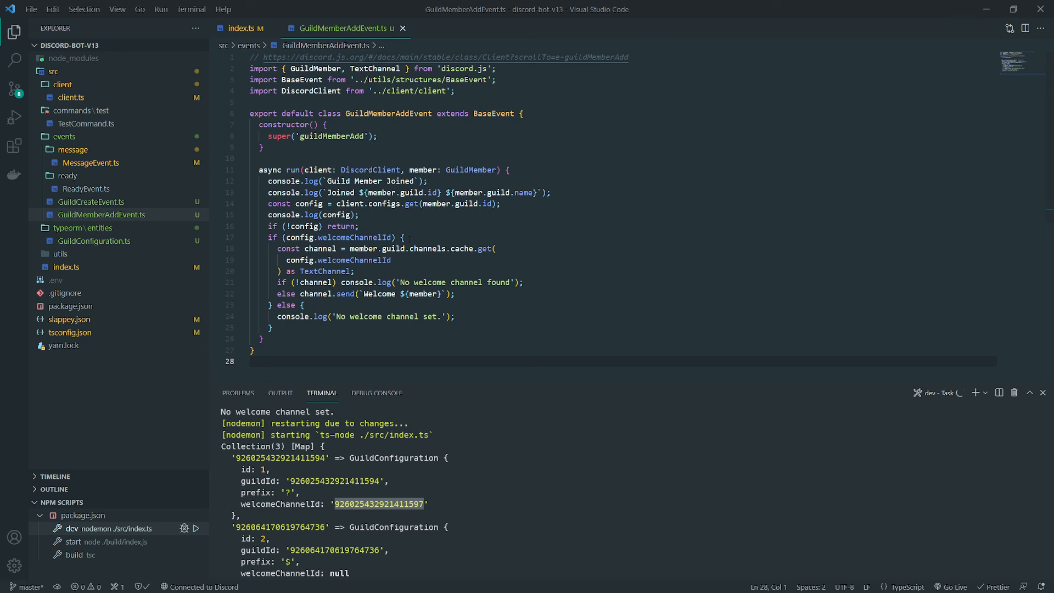
pyautogui.moveTo(410, 248)
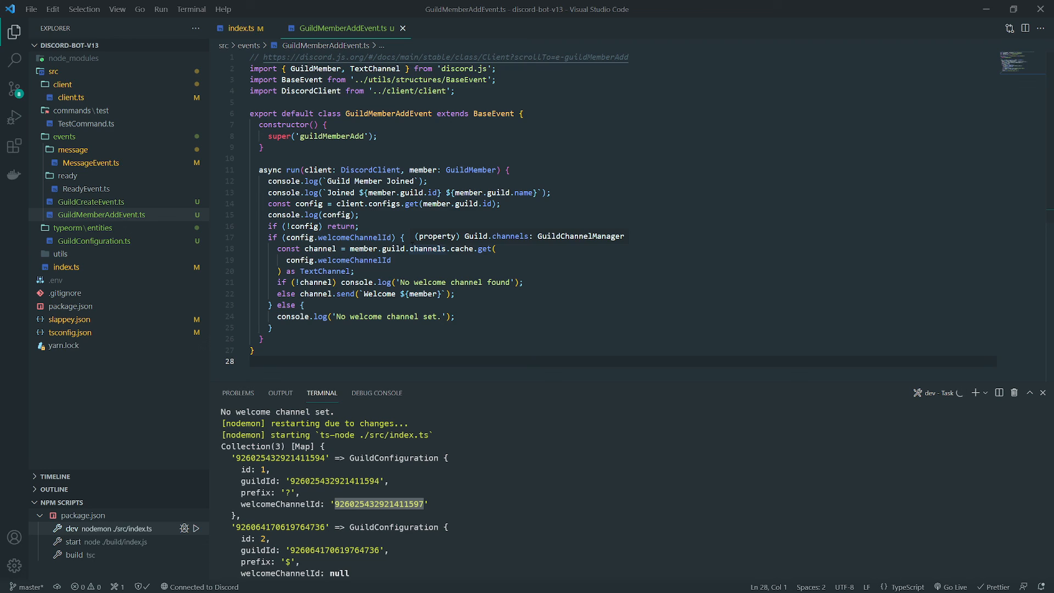
pyautogui.moveTo(412, 248)
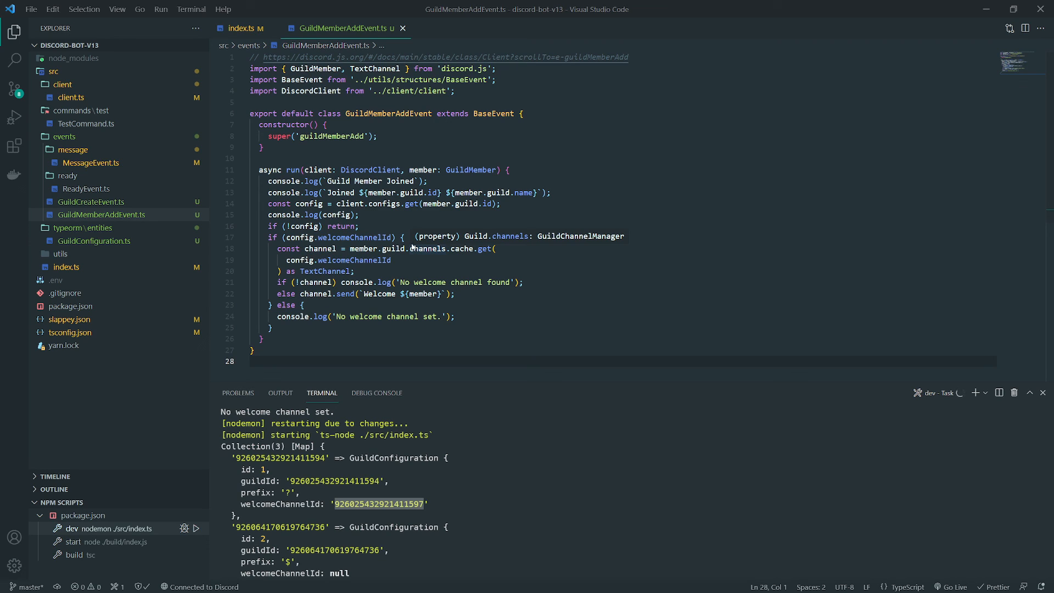